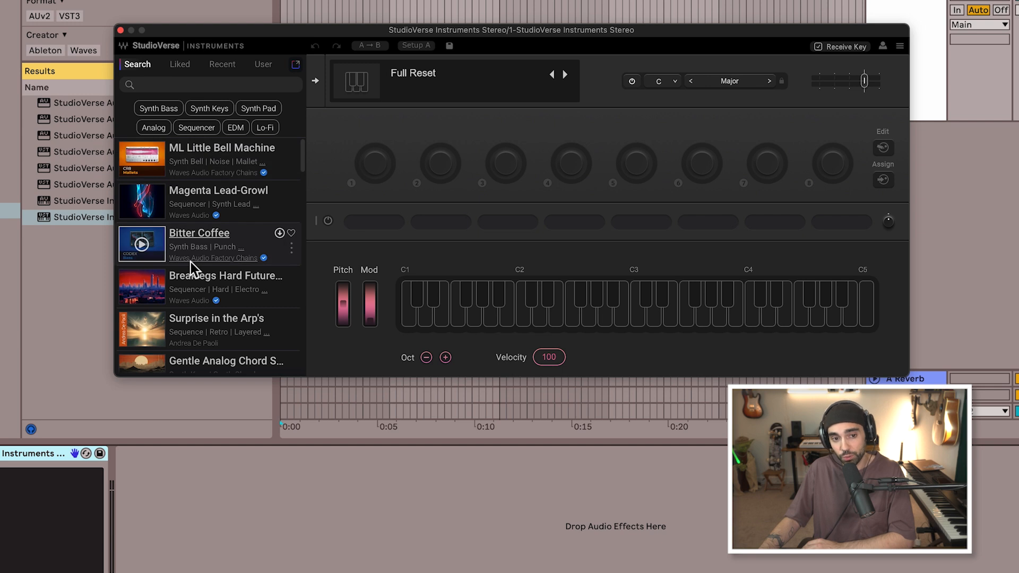
- Filter the preset search results to the Synth Pad tag, clearing the EDM filter
scroll(down, 3)
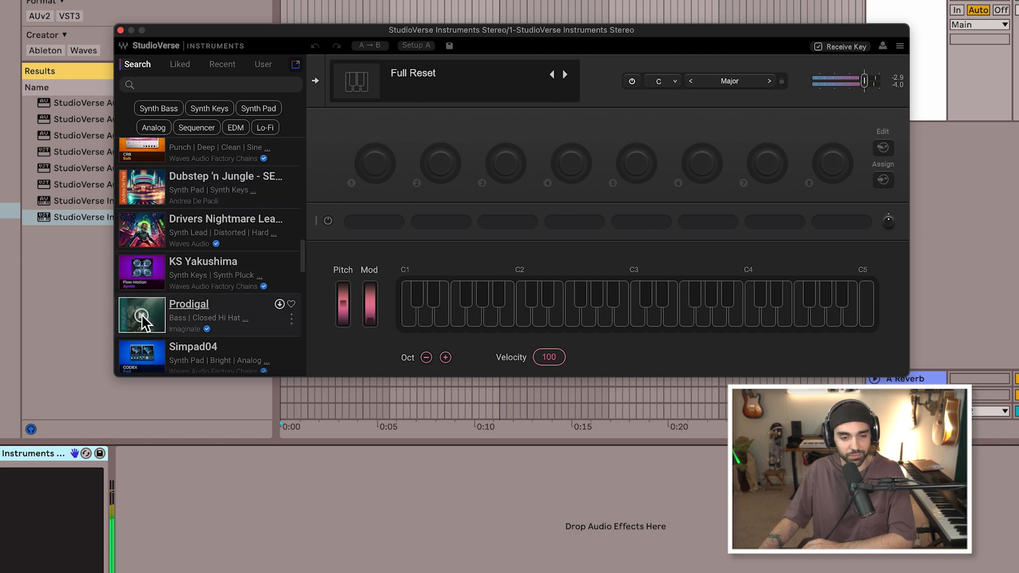
click(235, 127)
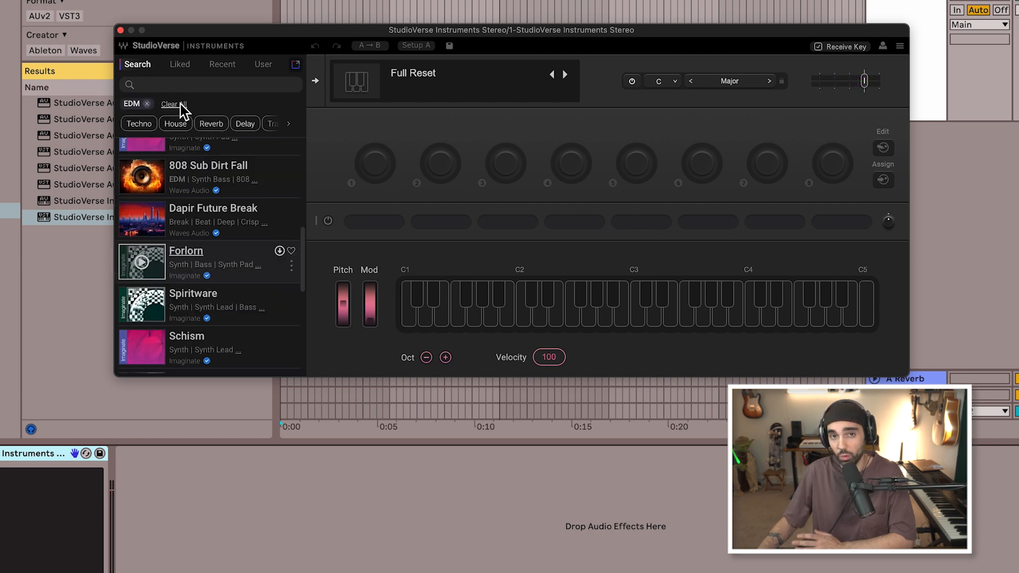
click(174, 104)
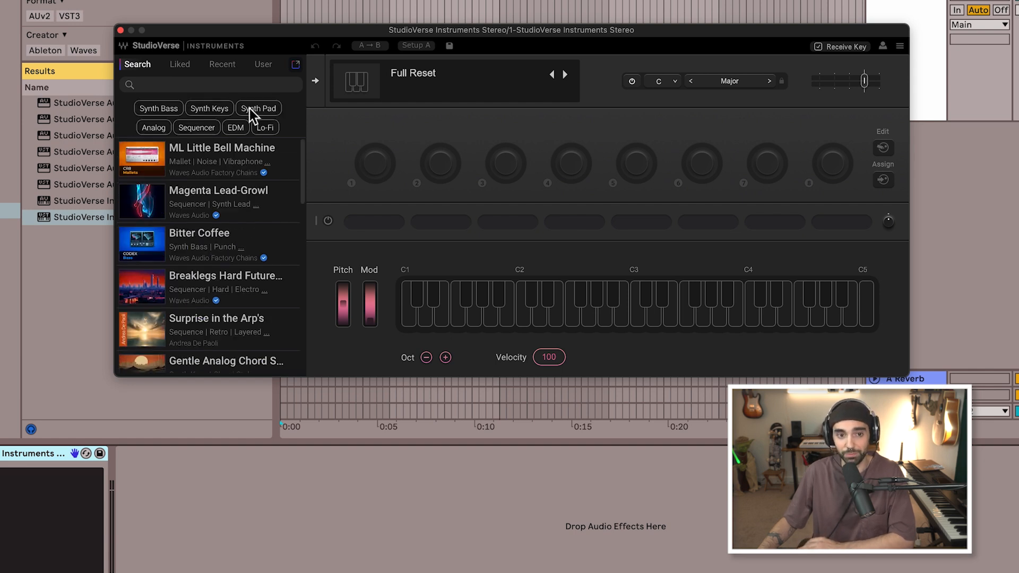
click(257, 107)
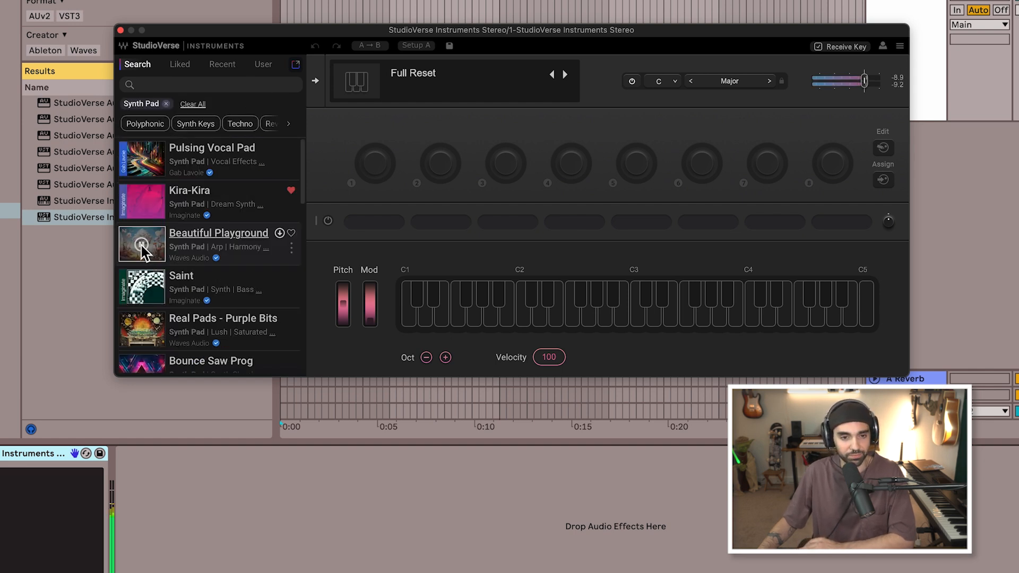
- Audition the Synth Pad presets and load Forlorn
scroll(down, 3)
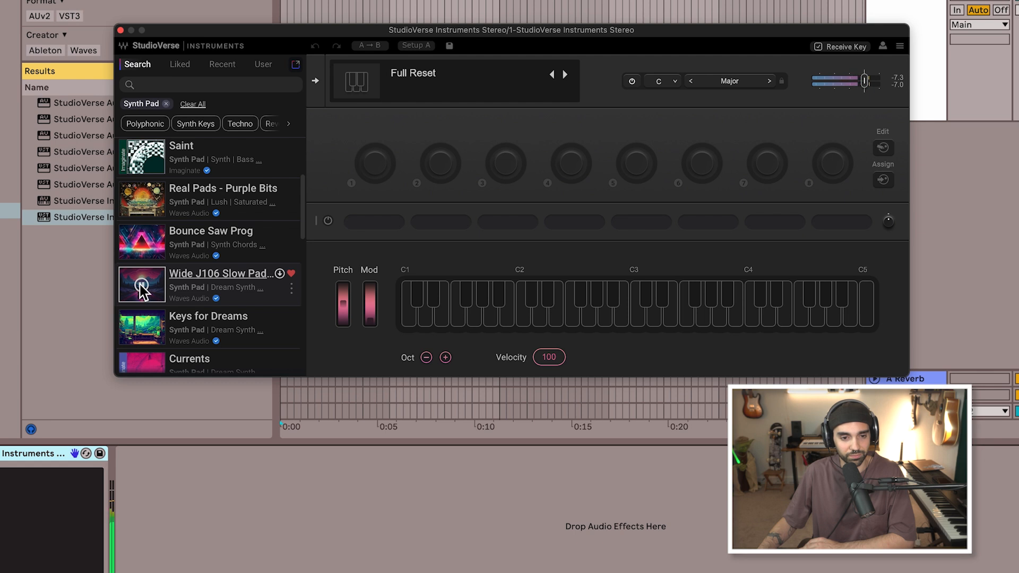
scroll(down, 3)
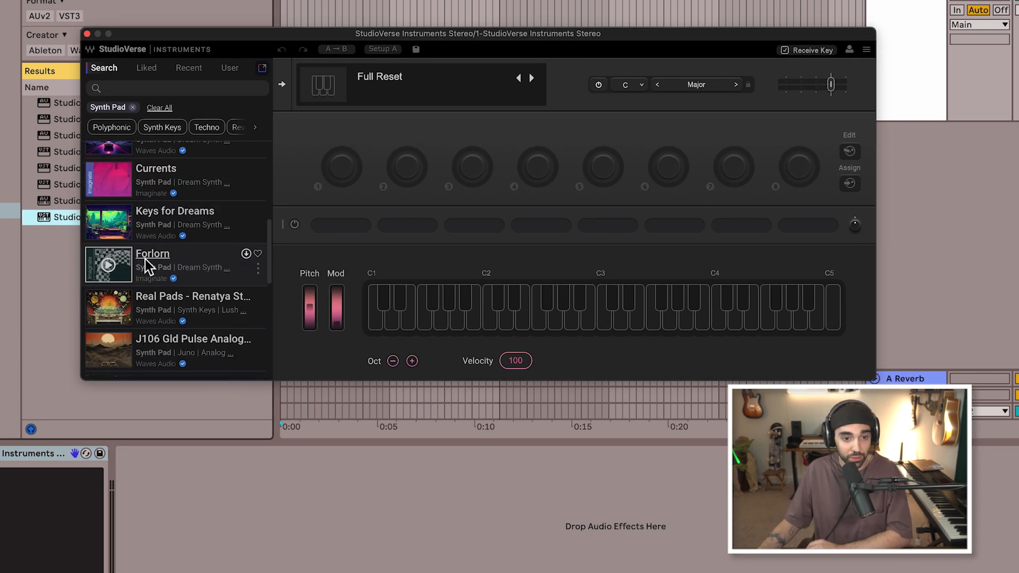
click(107, 265)
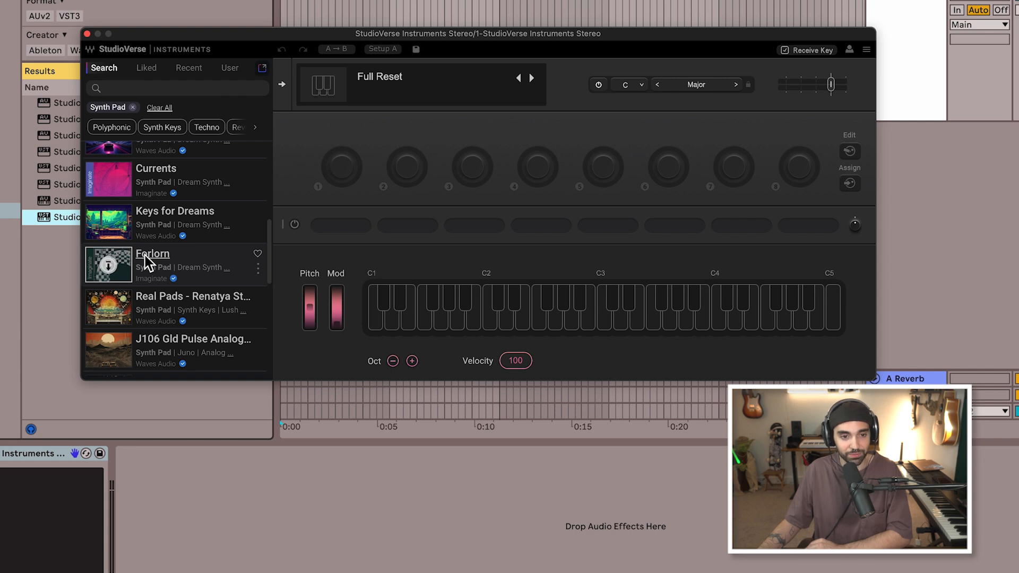
click(153, 253)
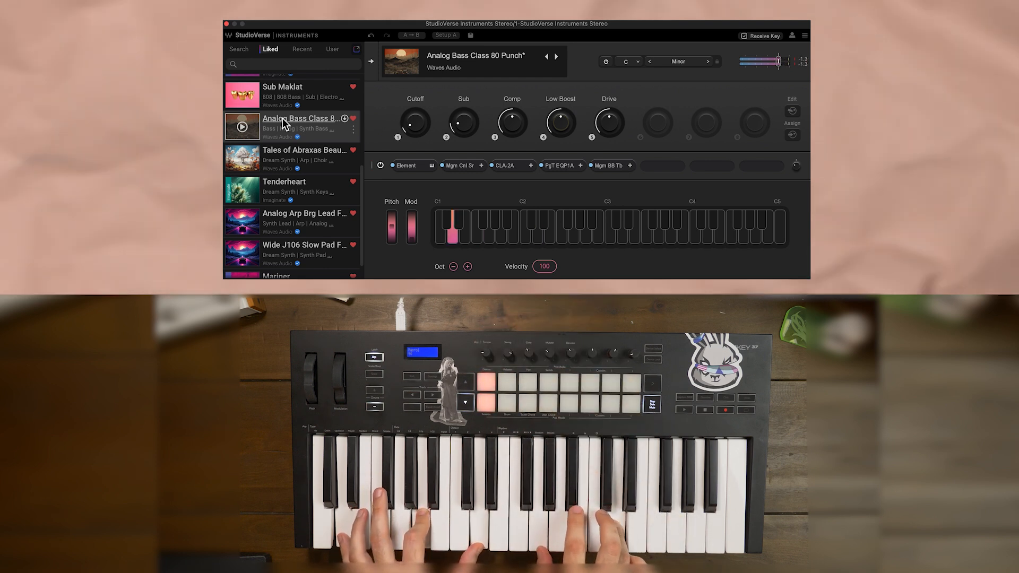
- Play liked presets Analog Bass Class 80 Punch, Bouncing EDM Chords and Cloudy Magic Chords, raising Arp Rvrb
click(283, 120)
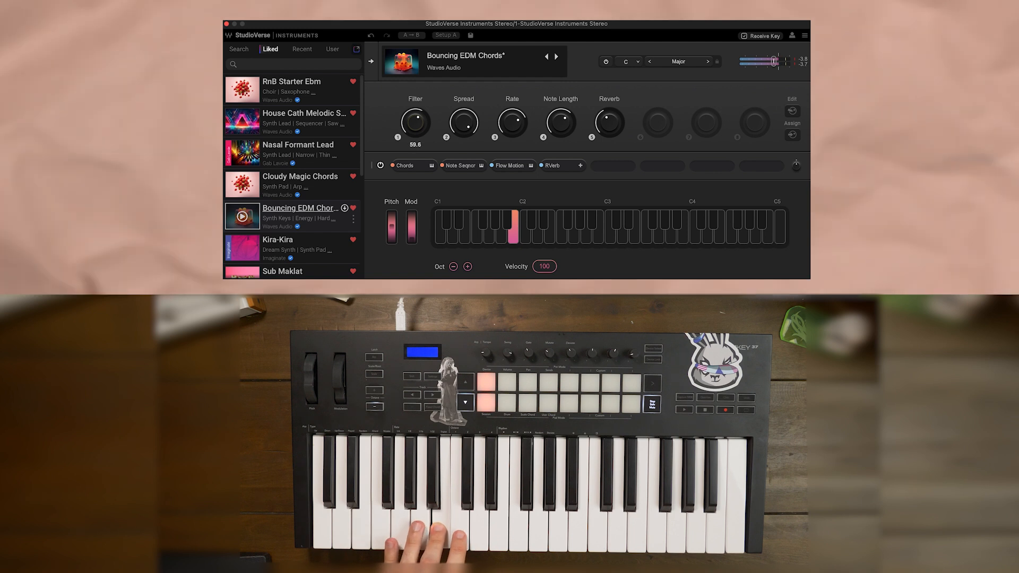
click(283, 168)
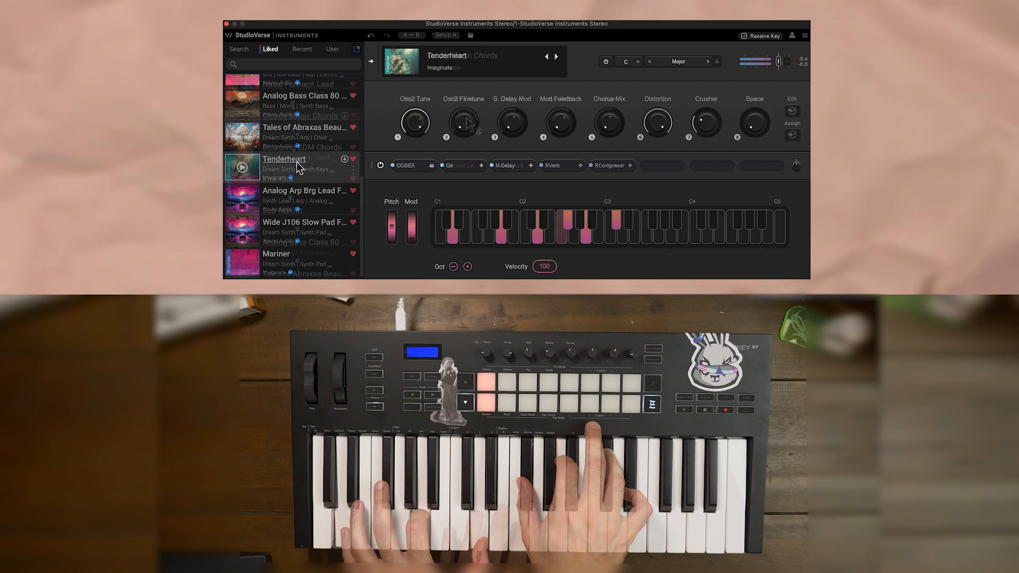
click(299, 120)
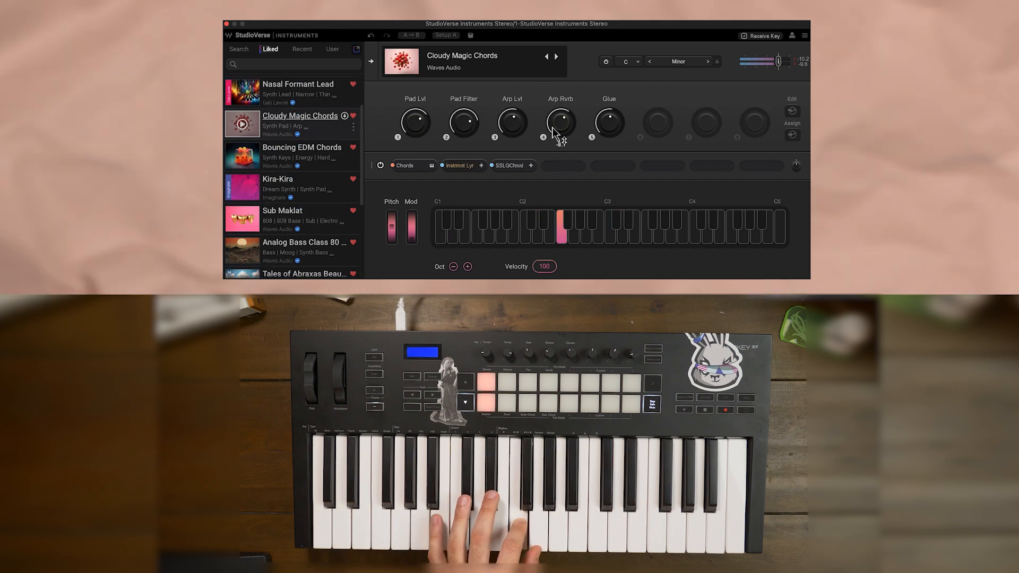
drag(560, 122, 560, 130)
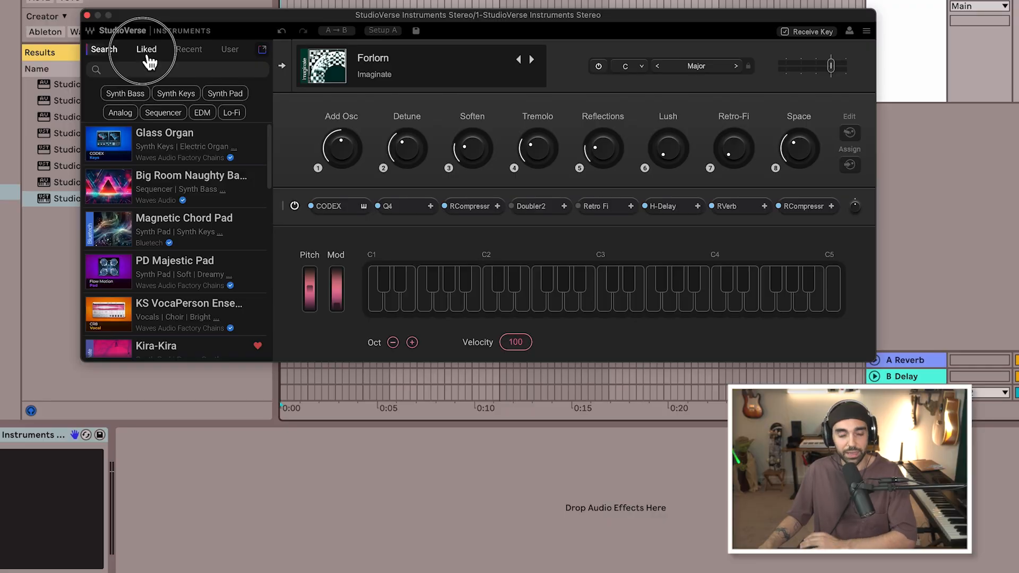
- Load Tenderheart from the Liked list and adjust its Chorus Mix macro
click(147, 49)
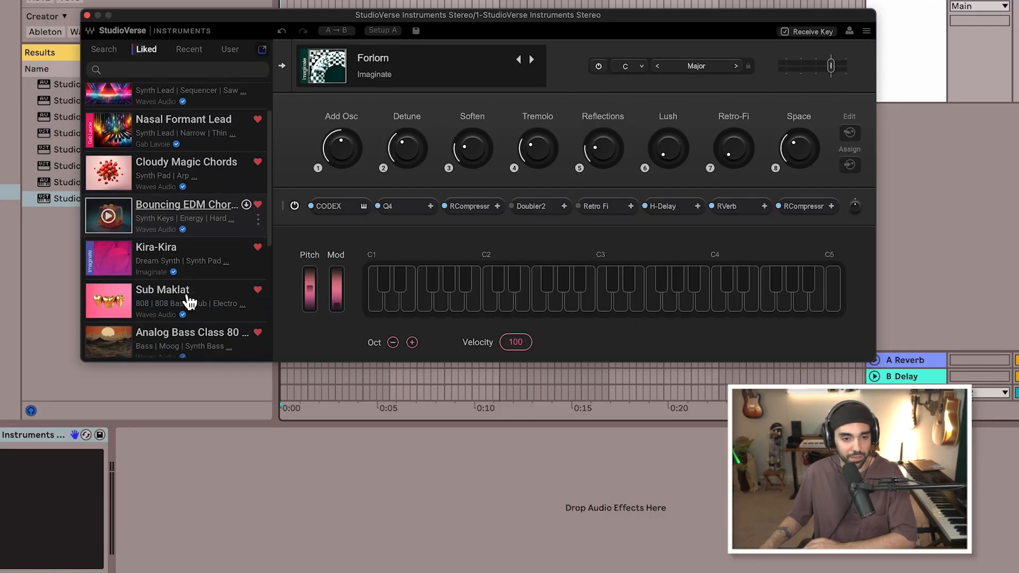
scroll(down, 3)
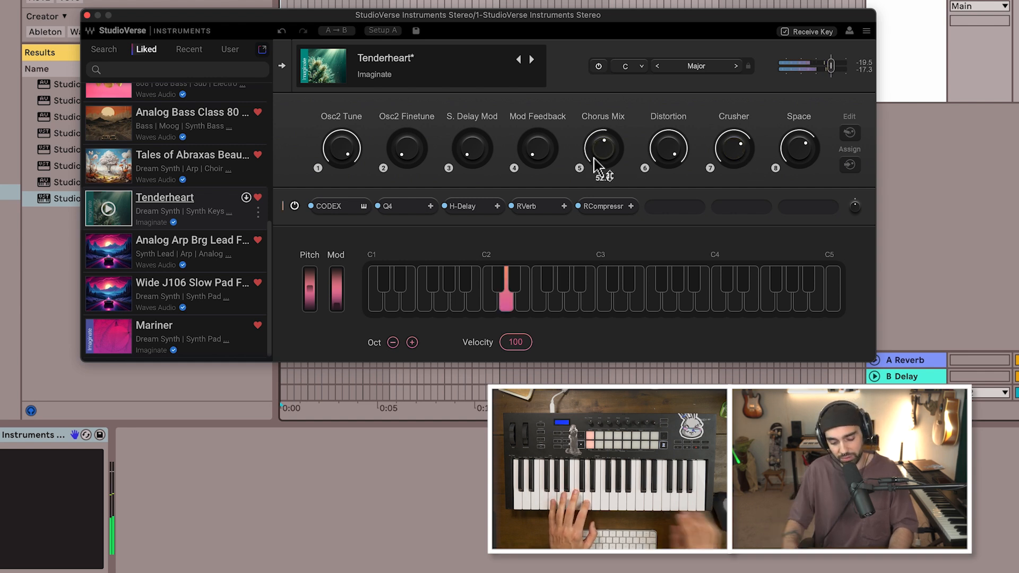
click(552, 289)
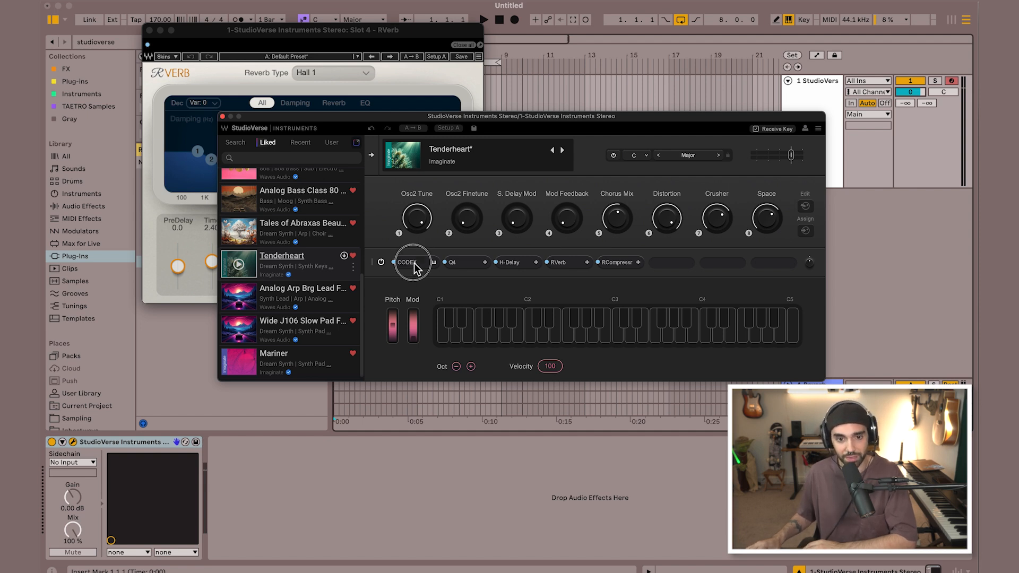
- Open the CODEX, Q4 and H-Delay editor windows from Tenderheart's chain strip
click(407, 262)
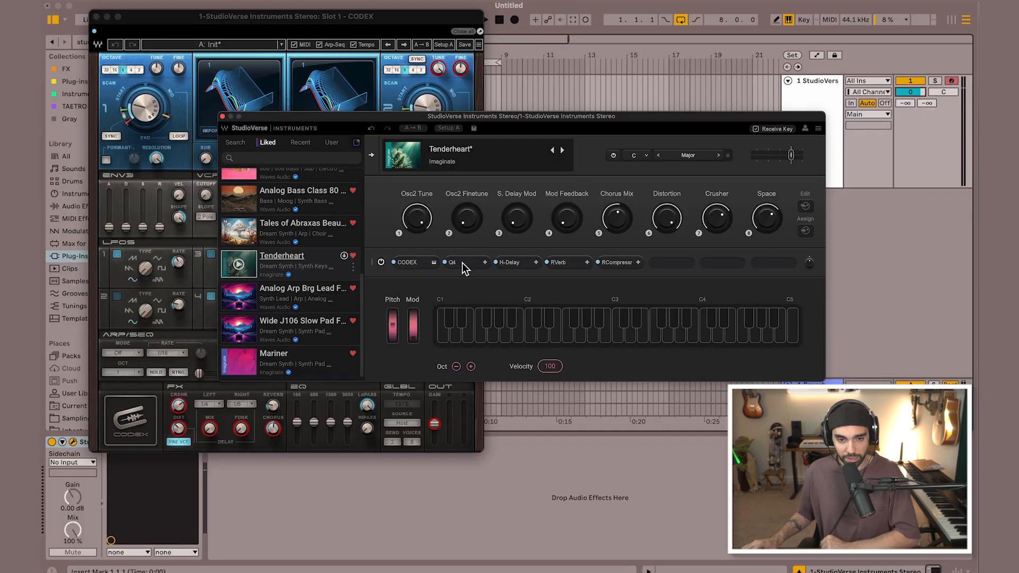
click(452, 262)
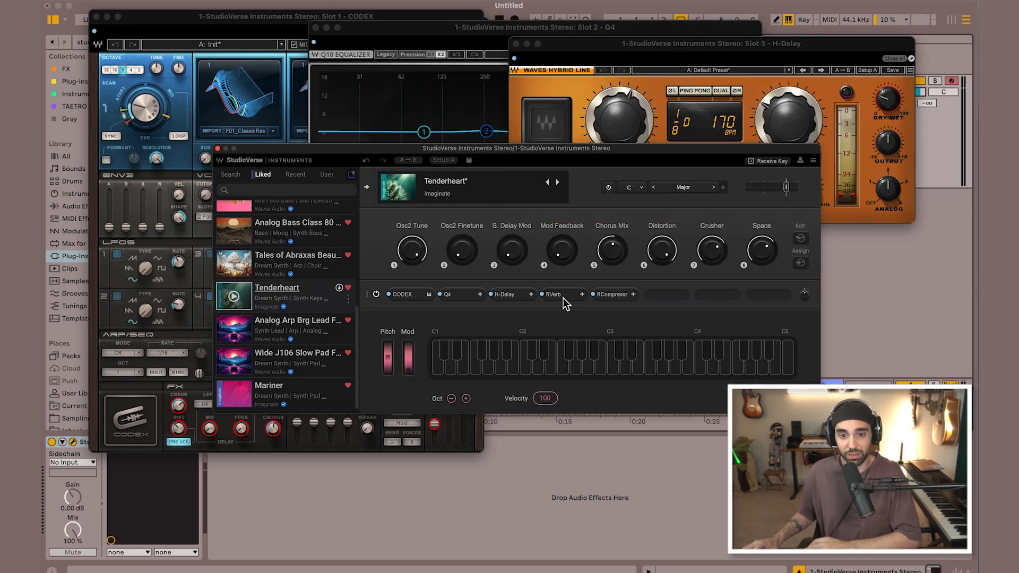
click(550, 293)
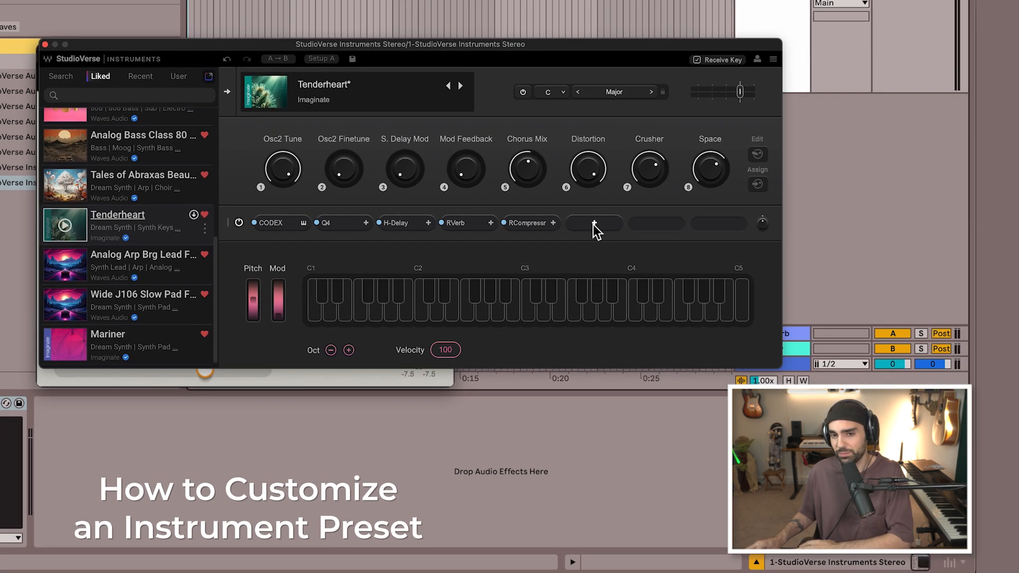
- Add Abbey Road J37 Tape to the empty last chain slot by searching 'j37'
click(593, 223)
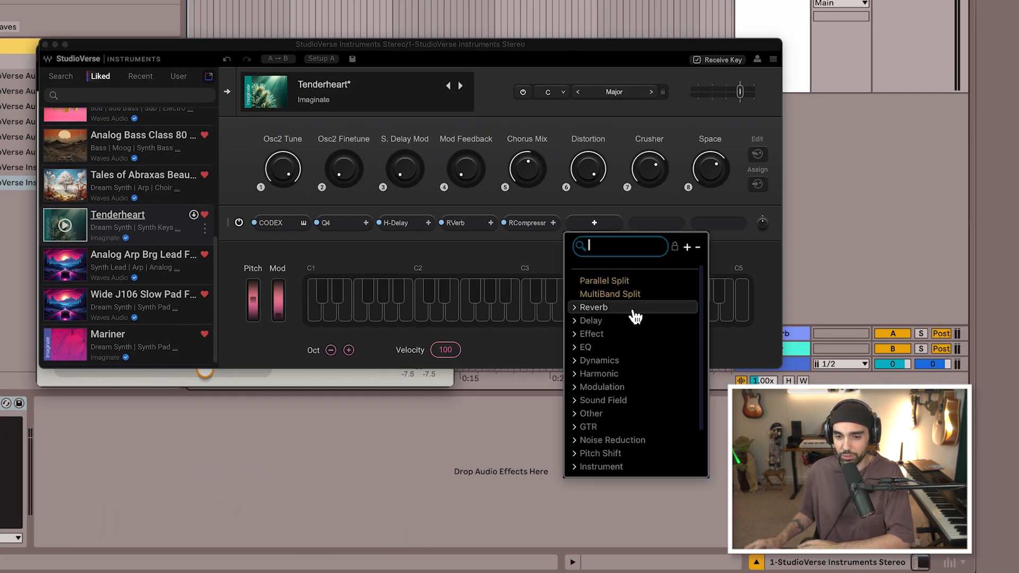
scroll(down, 3)
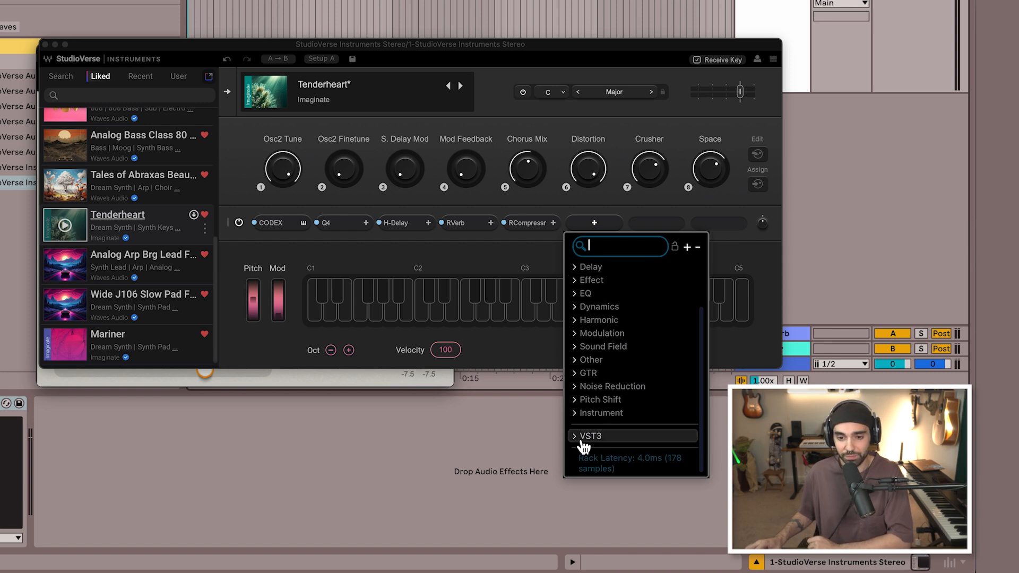
click(589, 435)
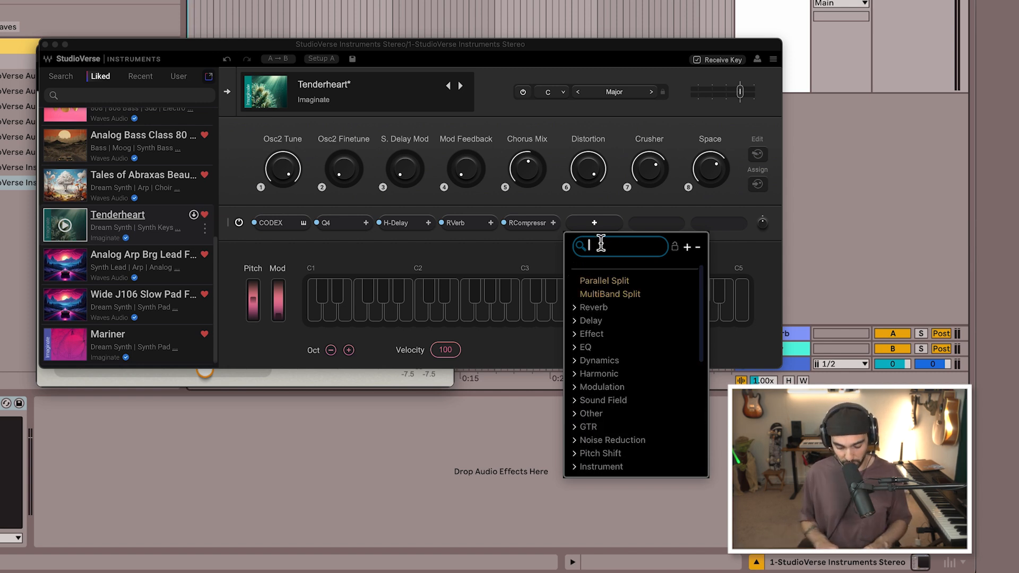
text(j37)
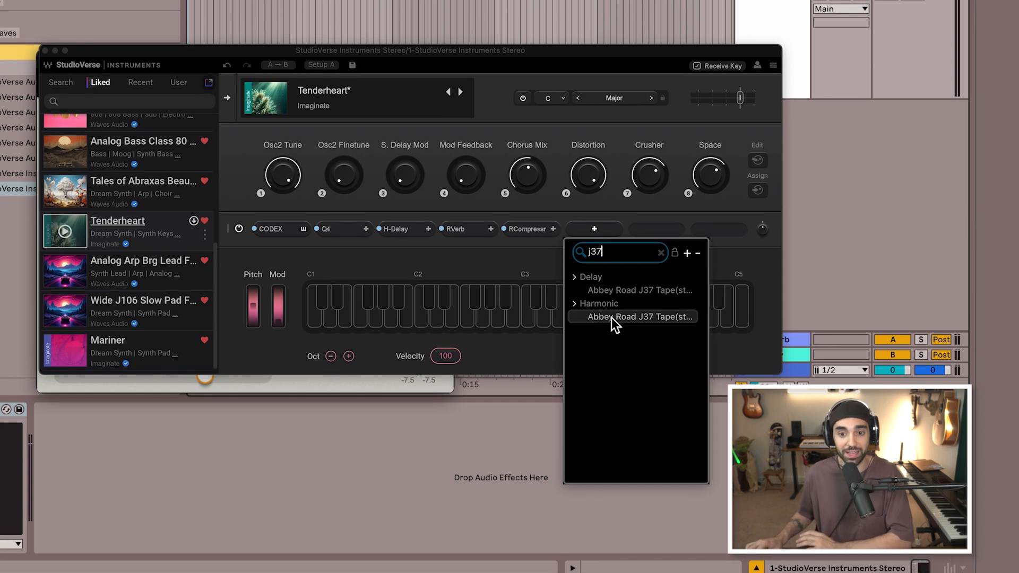
click(638, 316)
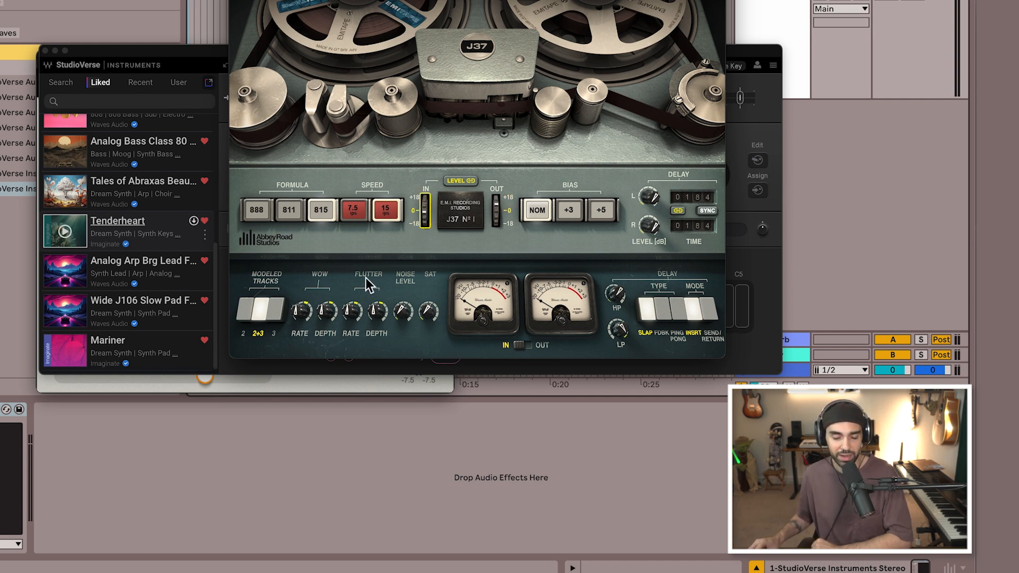
drag(325, 310, 325, 302)
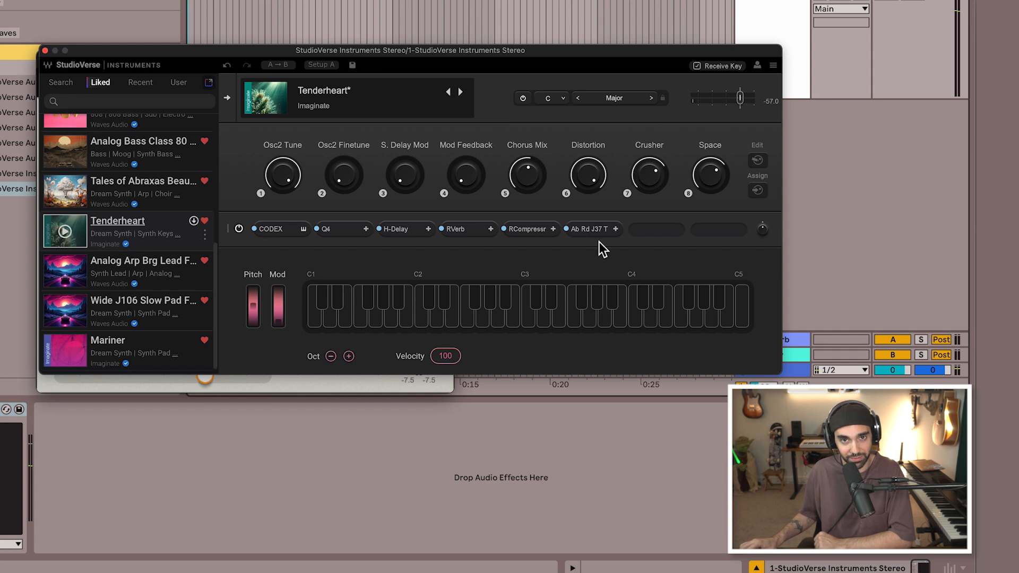
scroll(down, 3)
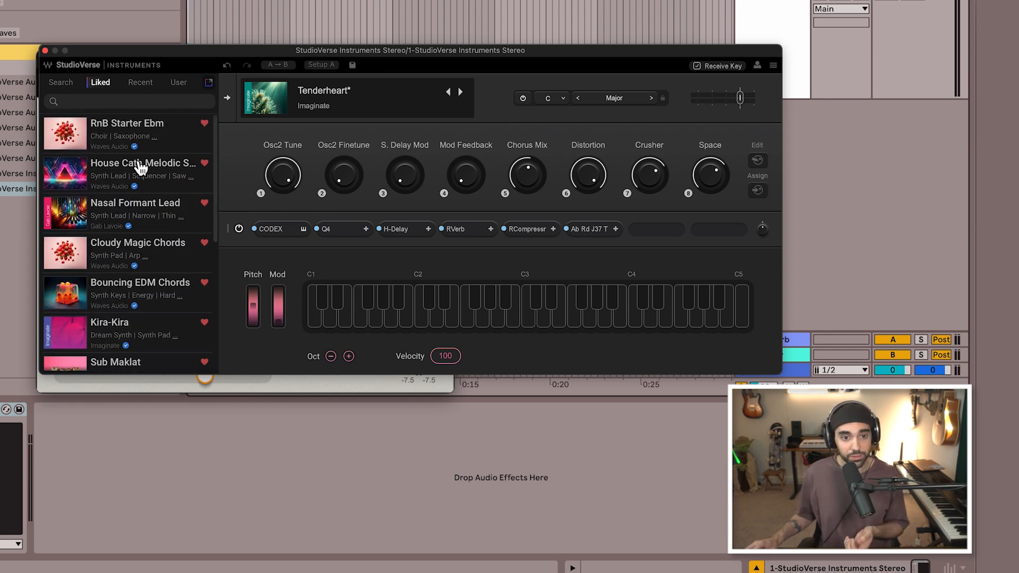
scroll(down, 3)
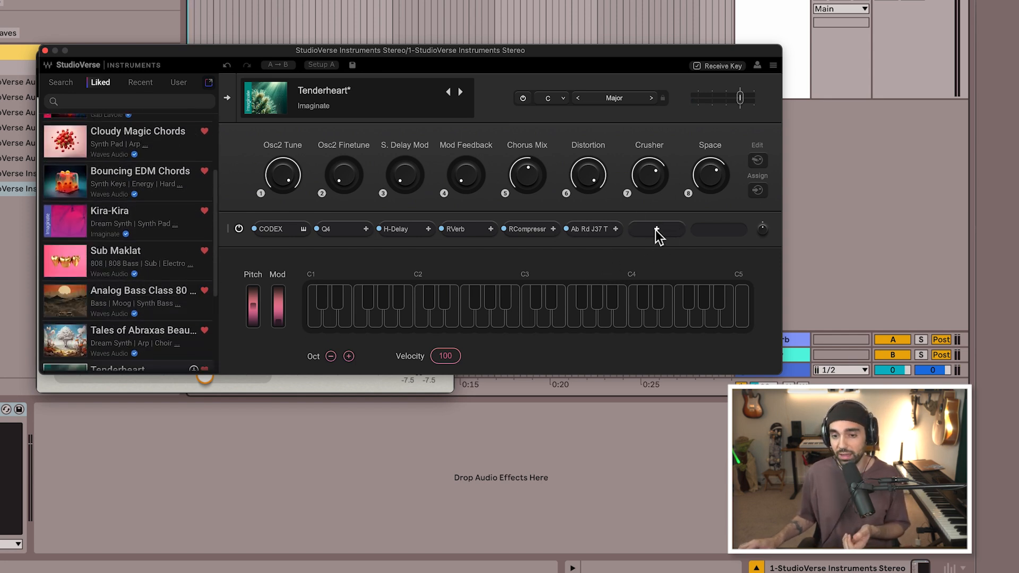
click(656, 228)
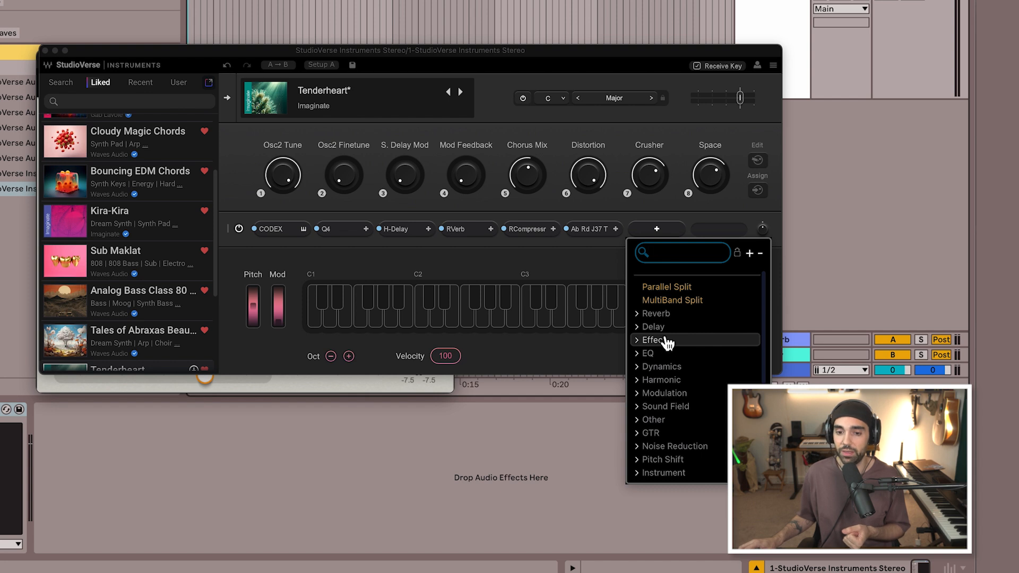
click(370, 188)
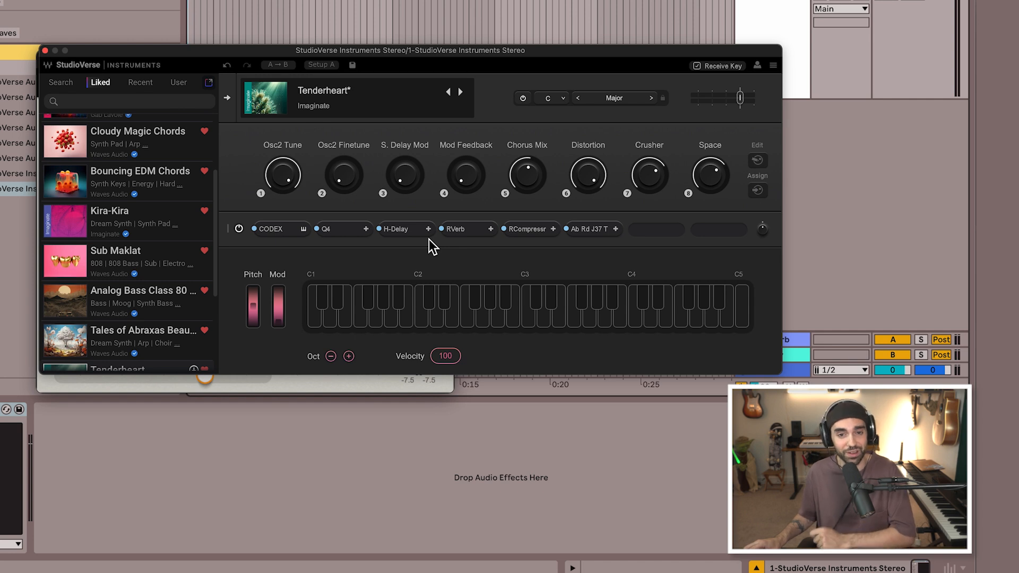
- Search 'tale', load Tales of Abraxas Beautiful Arp, and raise its Air macro to about 5.19
click(61, 82)
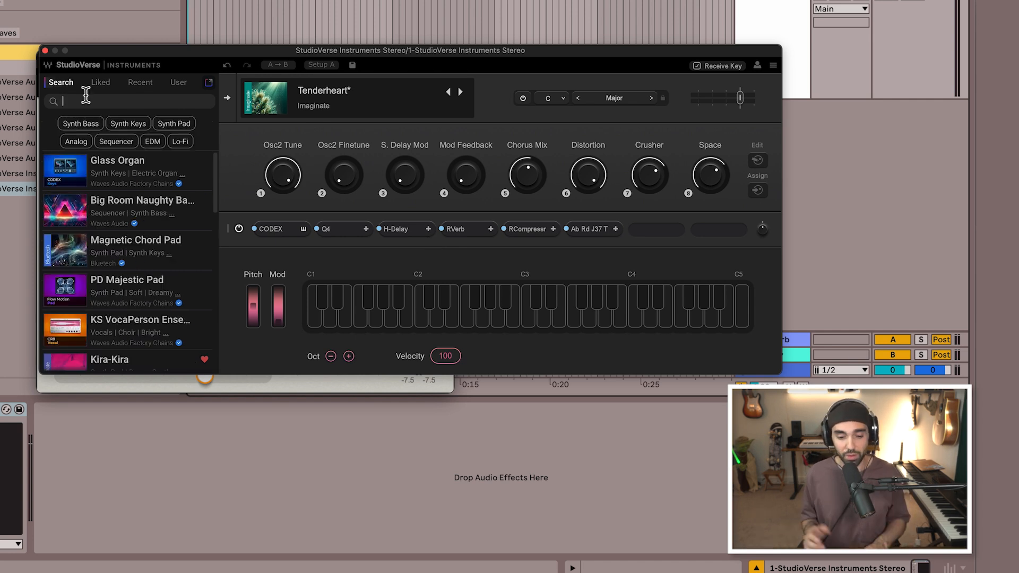
text(tales of abraxas)
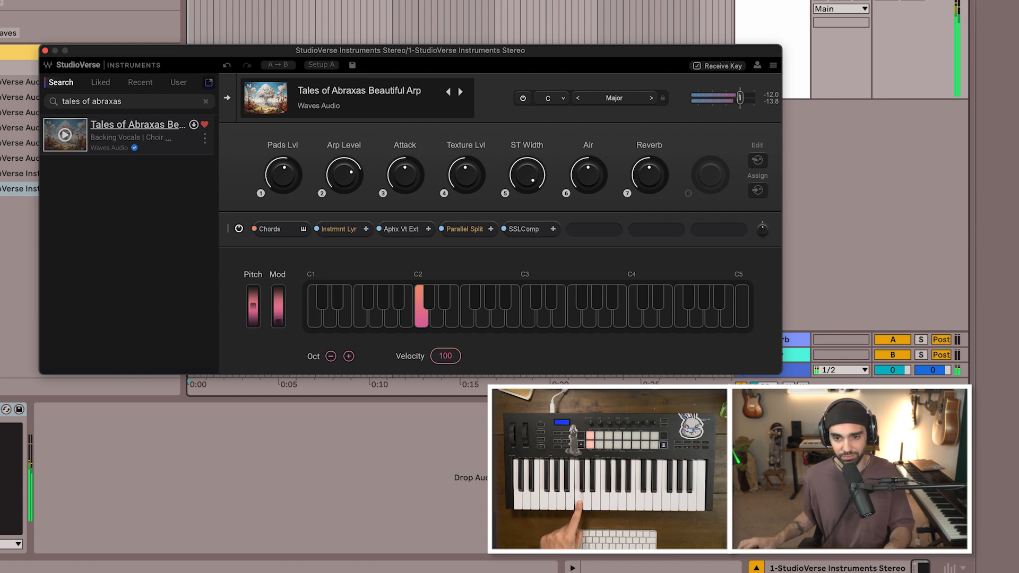
drag(649, 174, 649, 150)
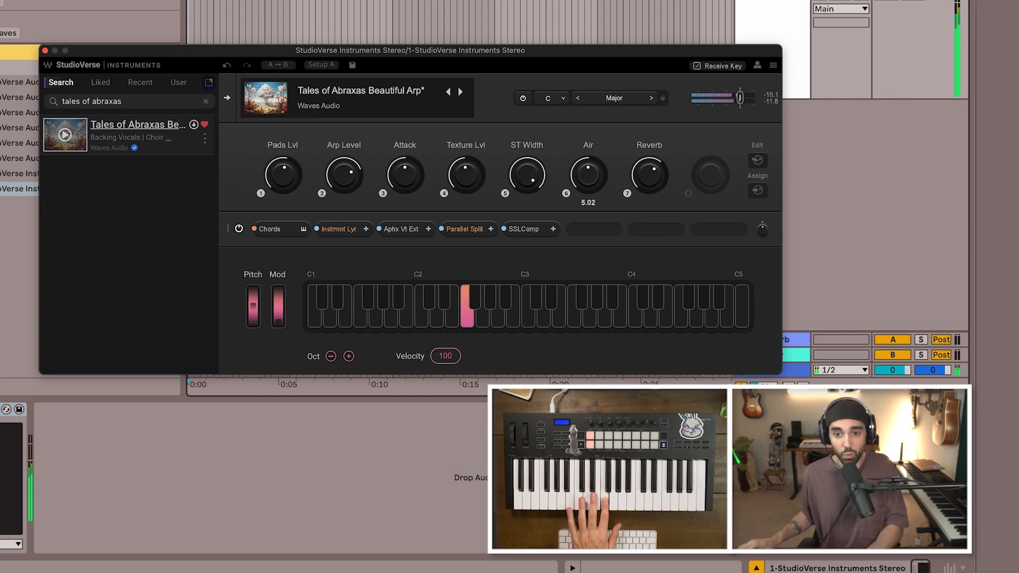
drag(587, 170, 587, 168)
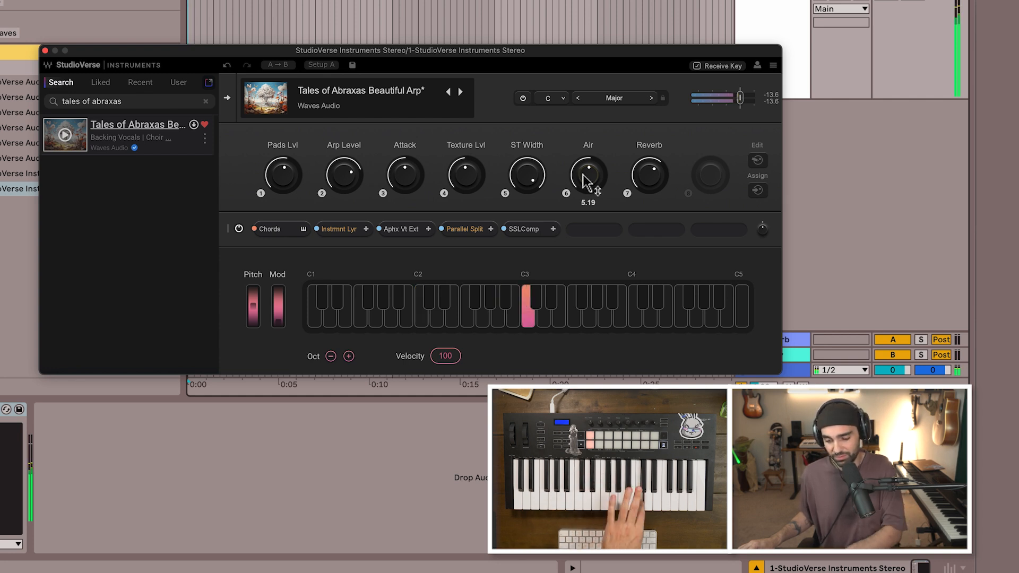
drag(587, 173, 588, 170)
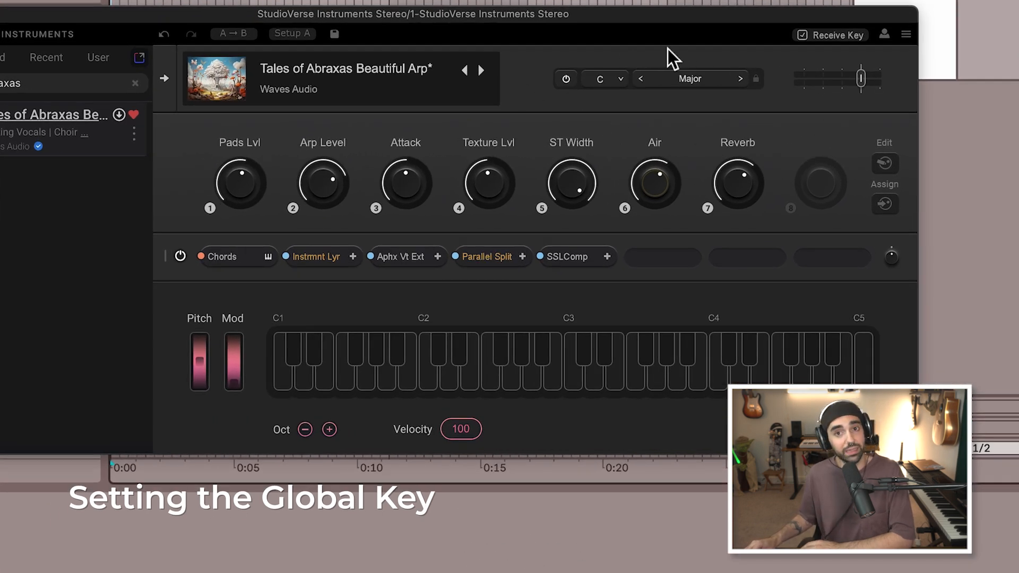
mouse_move(769, 87)
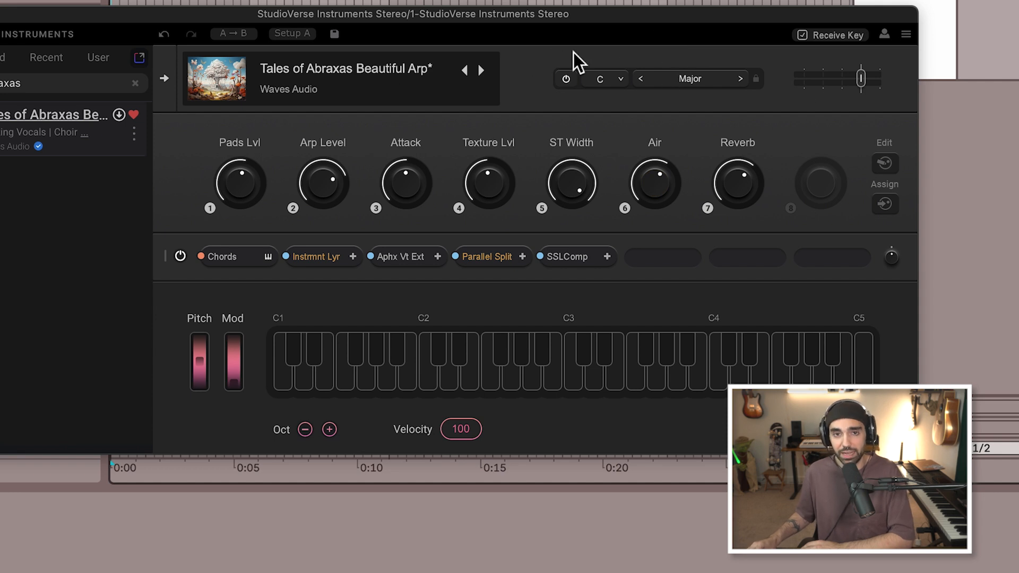
mouse_move(695, 227)
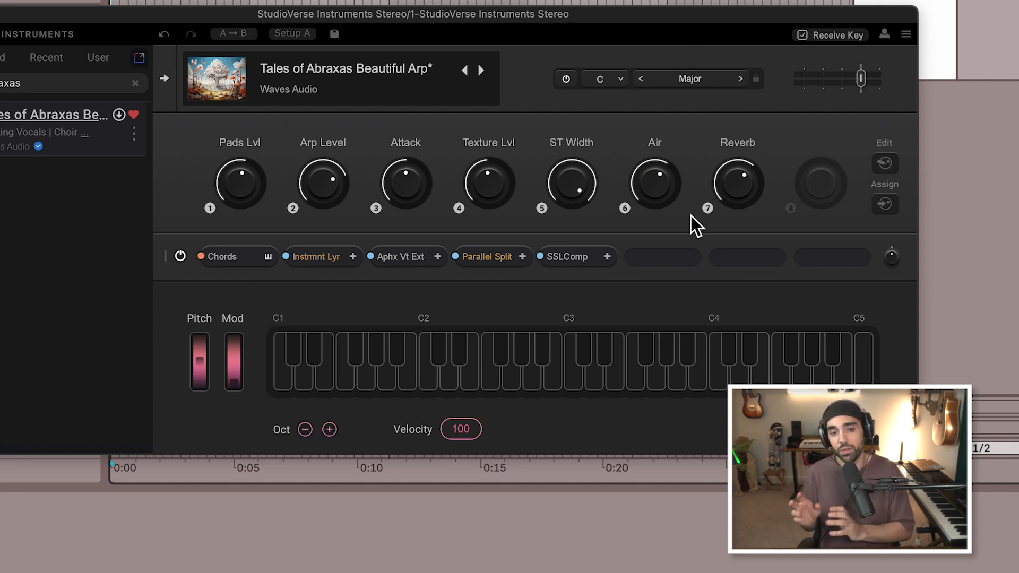
mouse_move(245, 263)
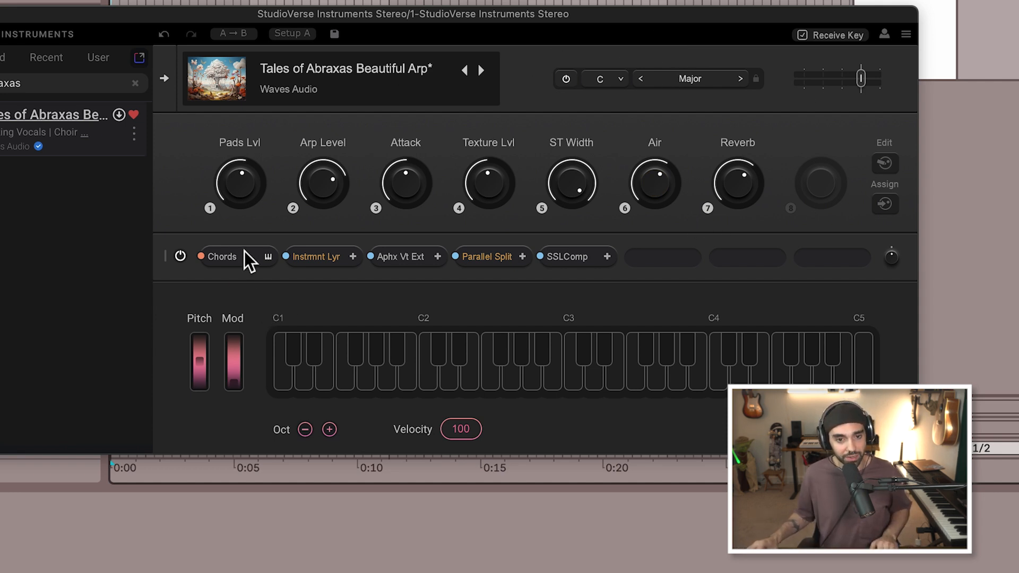
mouse_move(248, 278)
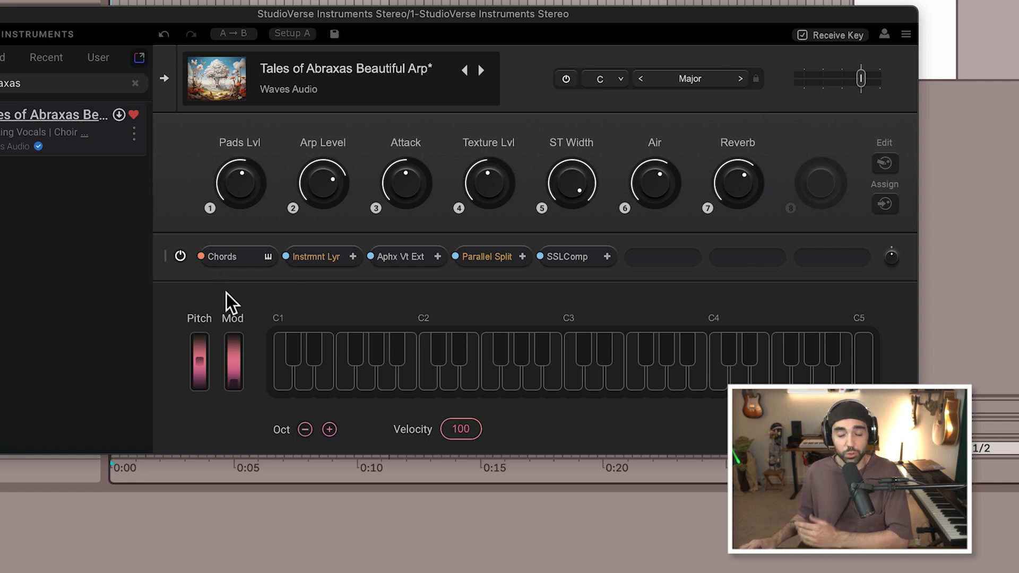
- In the Chords editor, return the global scale to C Major and pick the Spring Water chord set
click(223, 256)
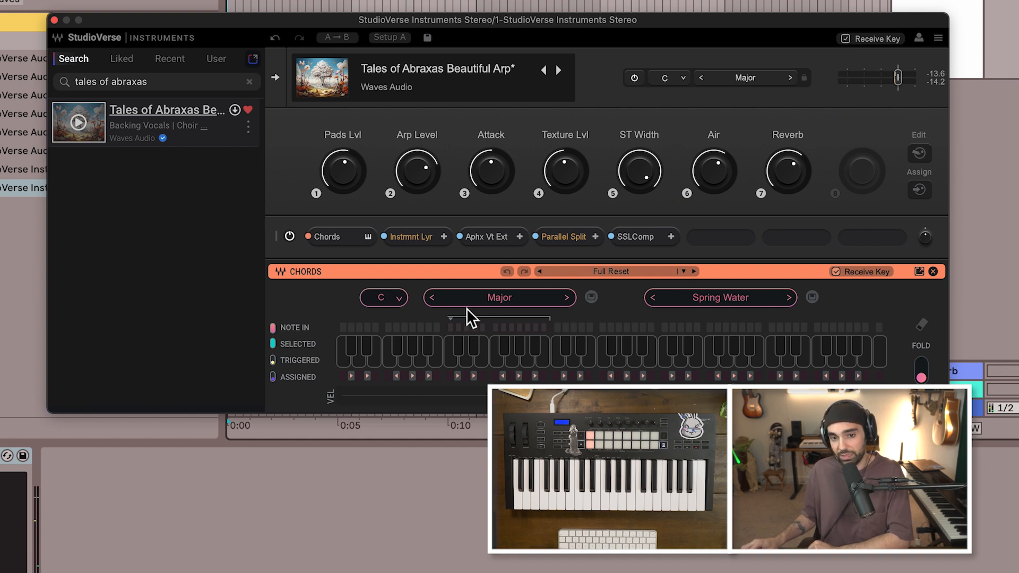
mouse_move(796, 89)
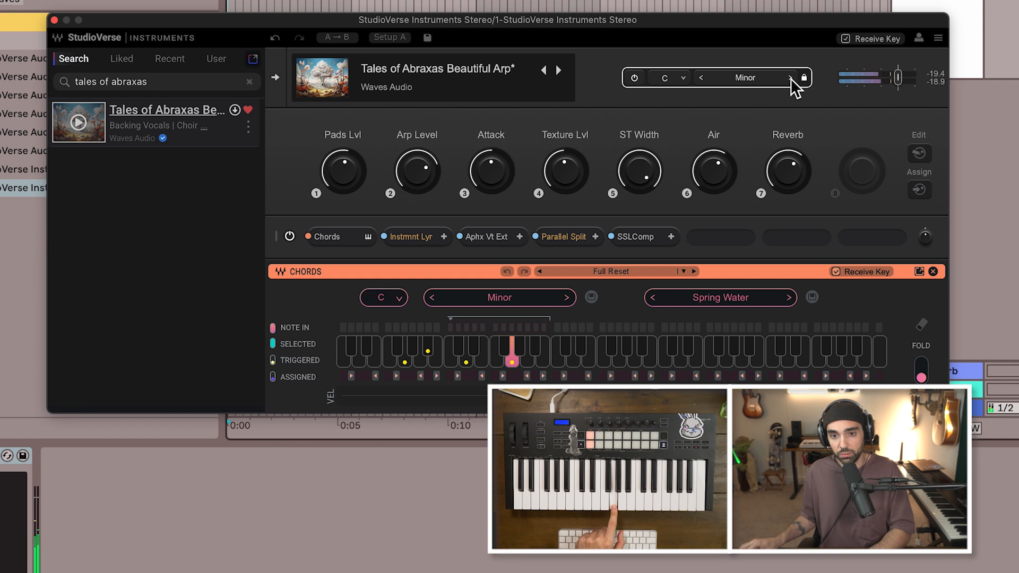
mouse_move(666, 124)
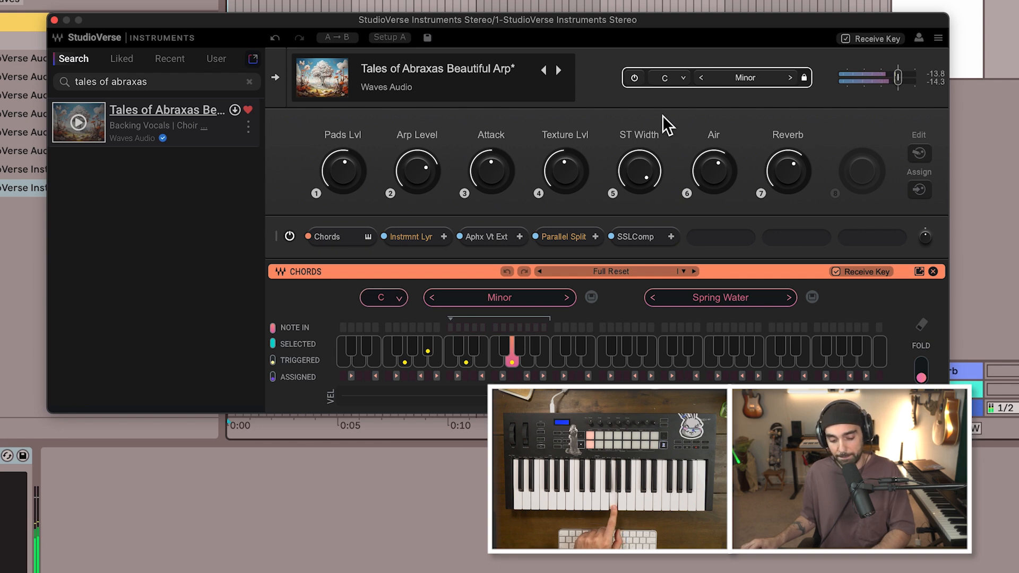
click(790, 78)
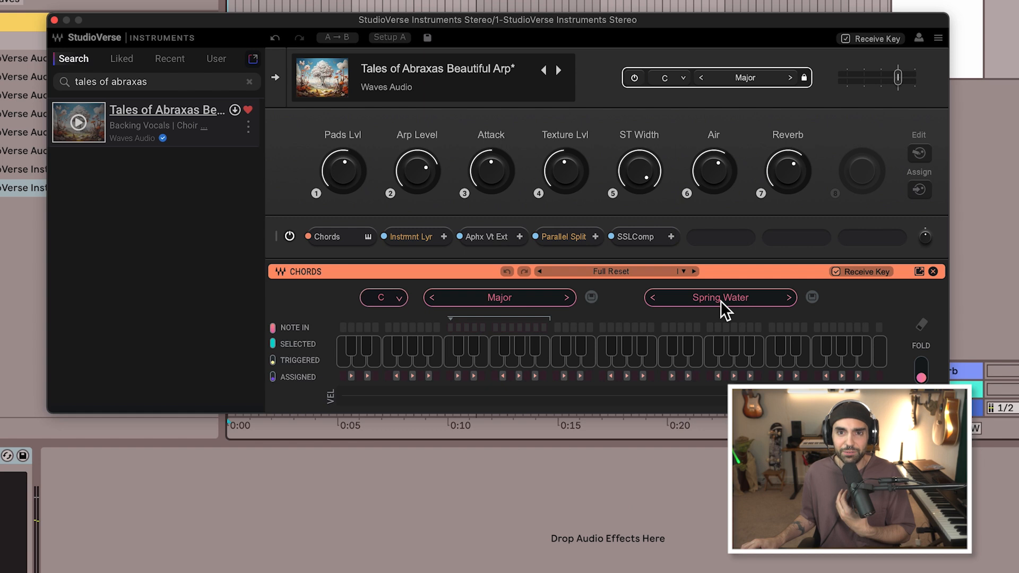
click(719, 297)
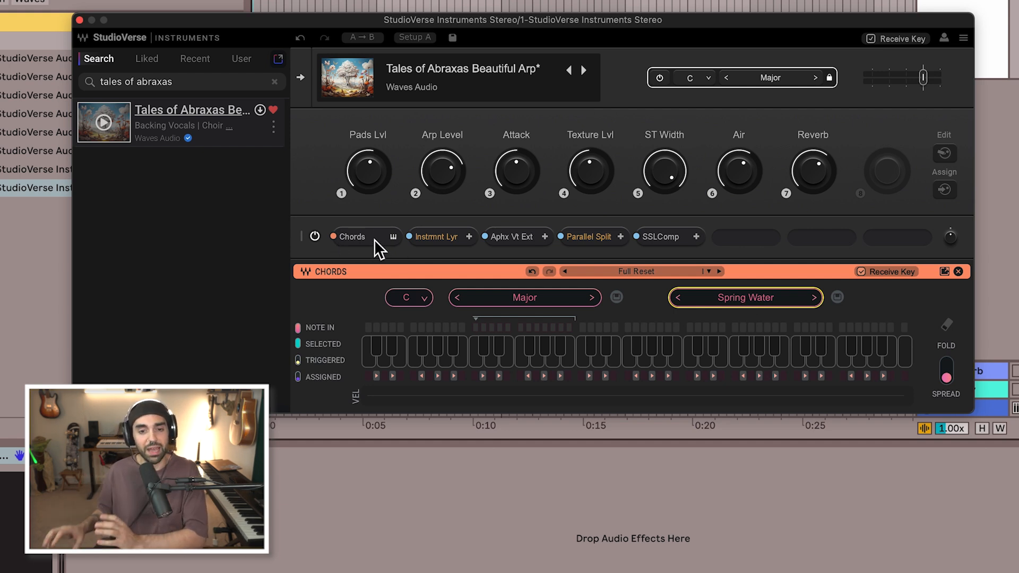
mouse_move(439, 254)
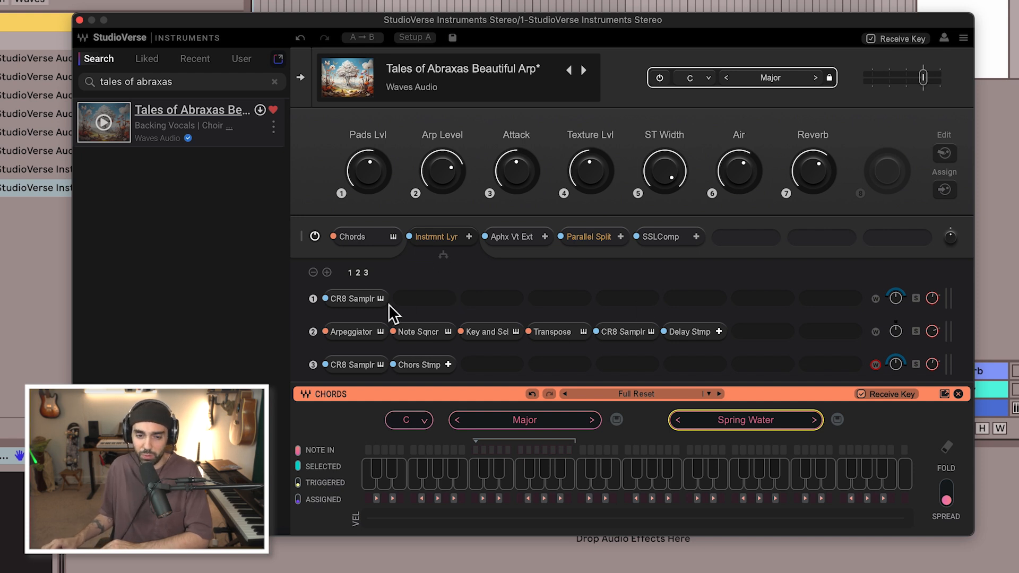
mouse_move(323, 298)
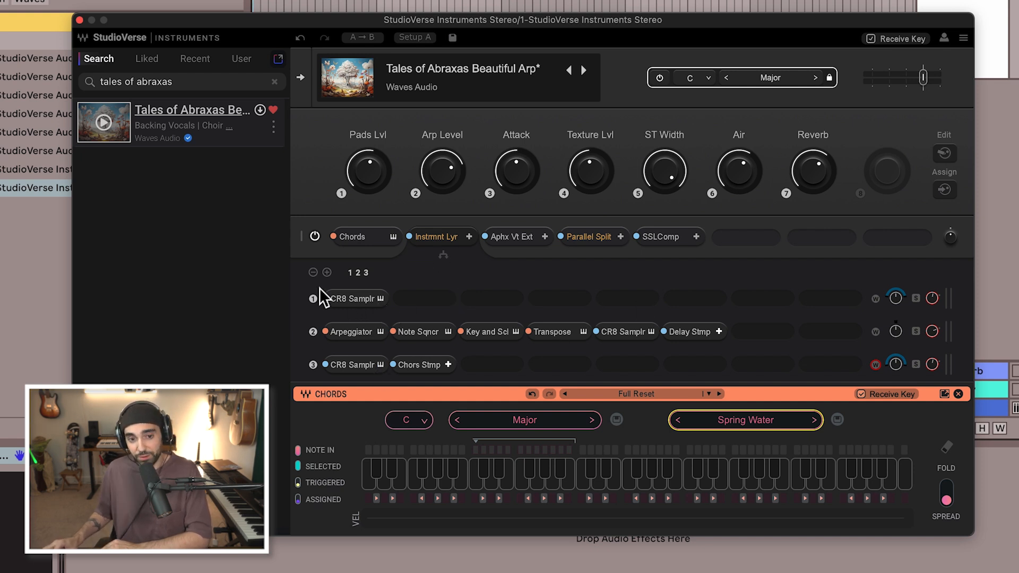
mouse_move(353, 315)
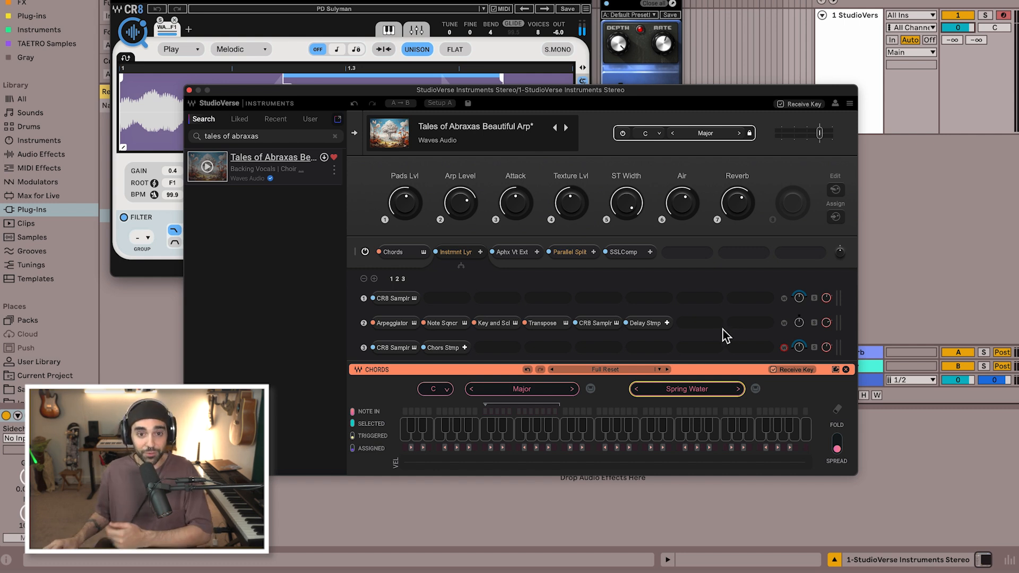
mouse_move(598, 311)
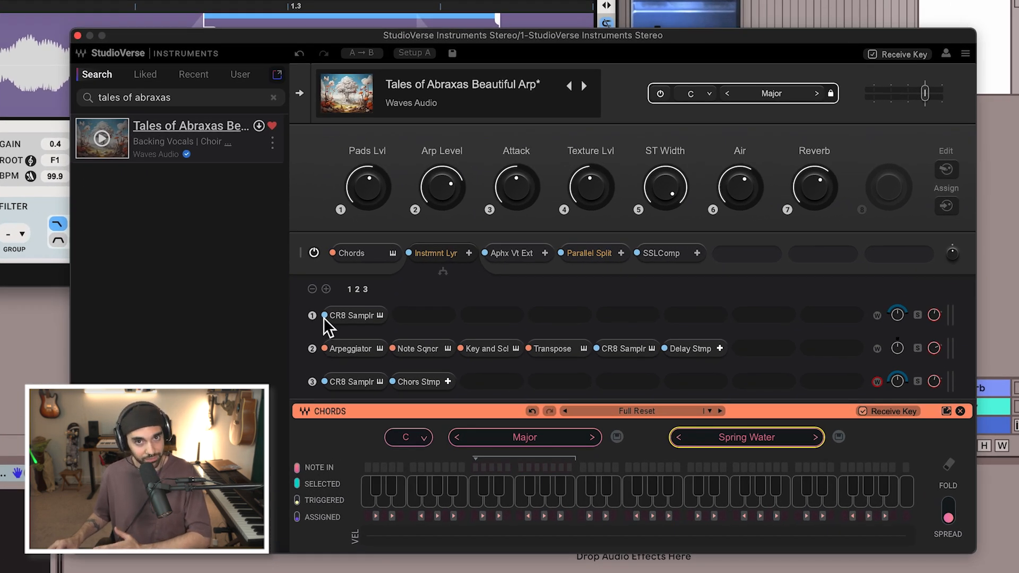
mouse_move(418, 357)
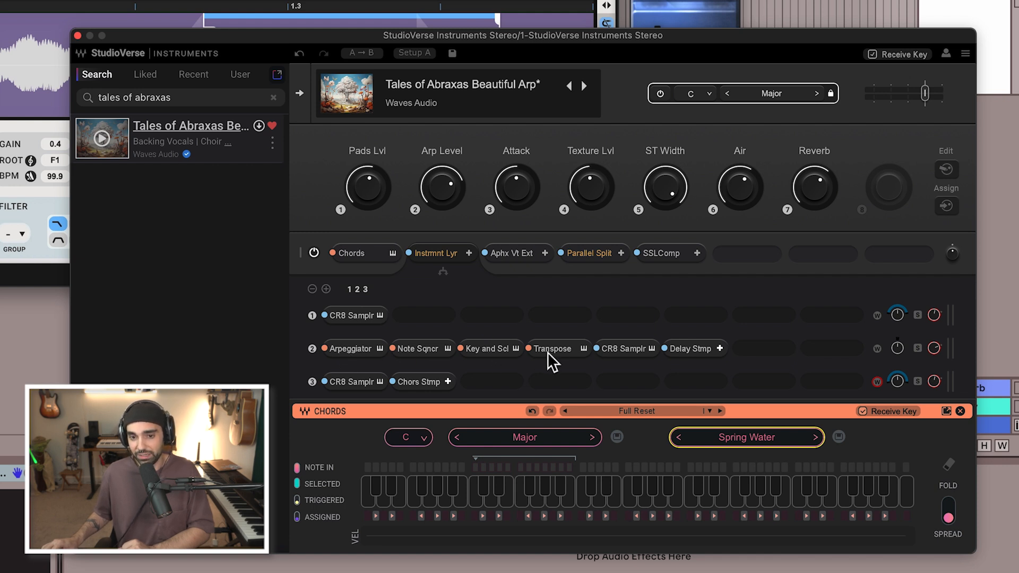
mouse_move(625, 361)
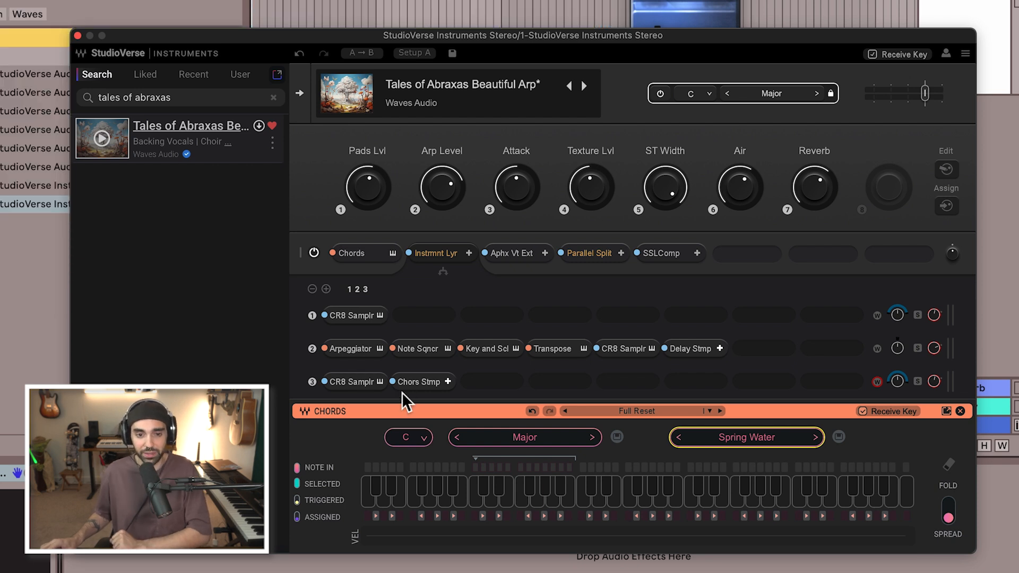
- Open layer 2's Arpeggiator editor window
click(350, 348)
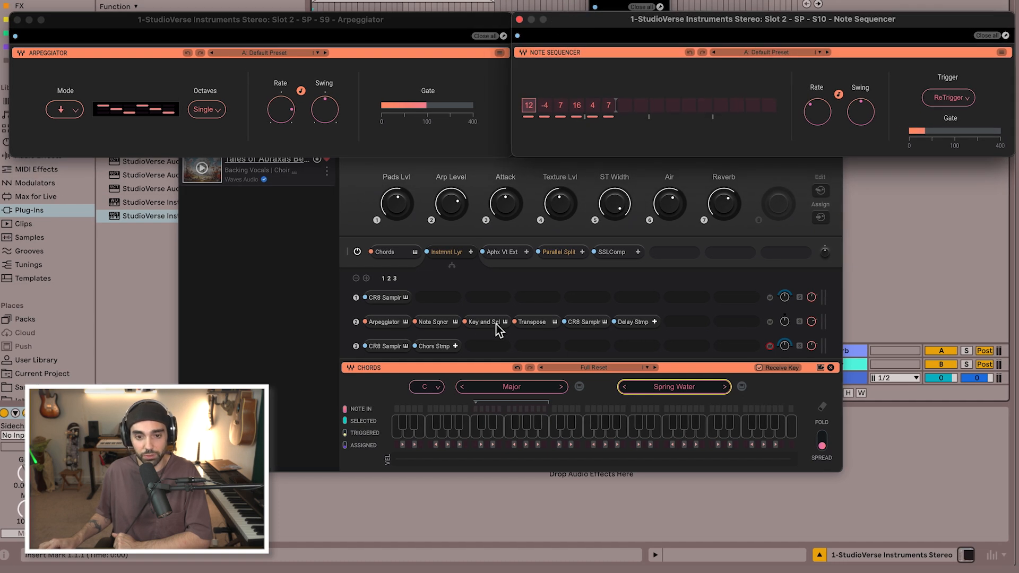
- Open layer 2's Key and Scale and Transpose editors, switching the scale from Minor to Major
click(483, 322)
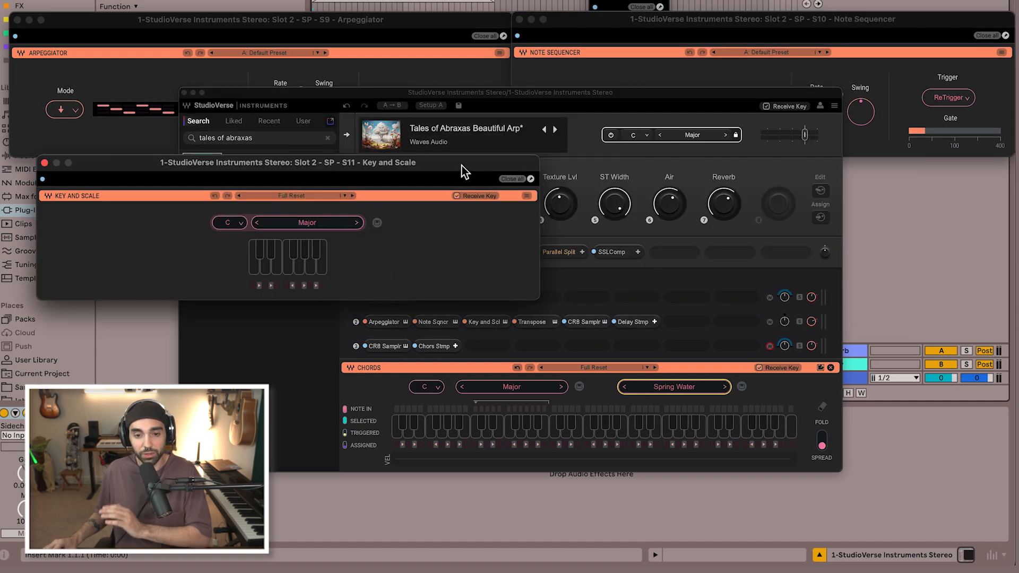
click(530, 322)
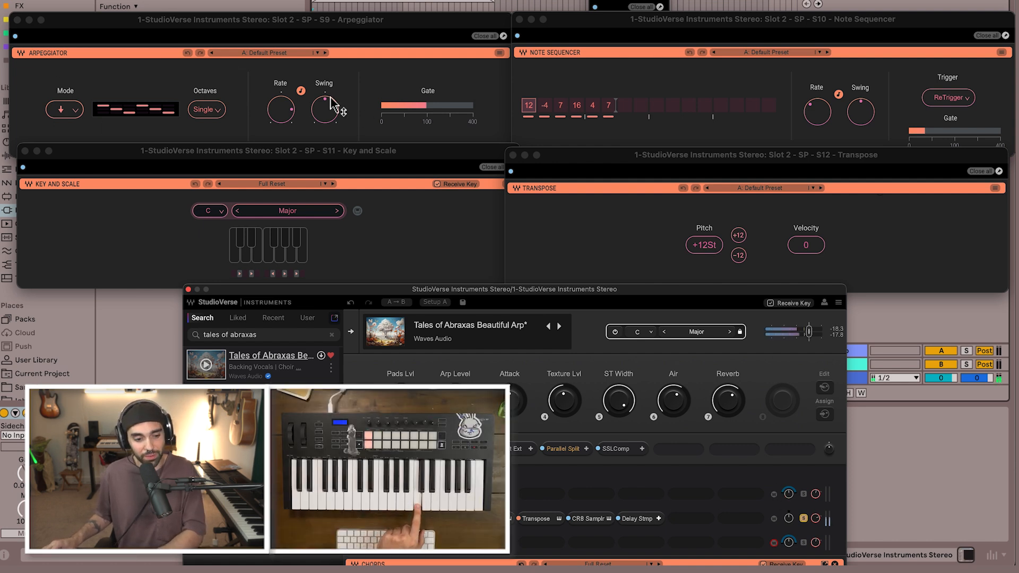
mouse_move(397, 165)
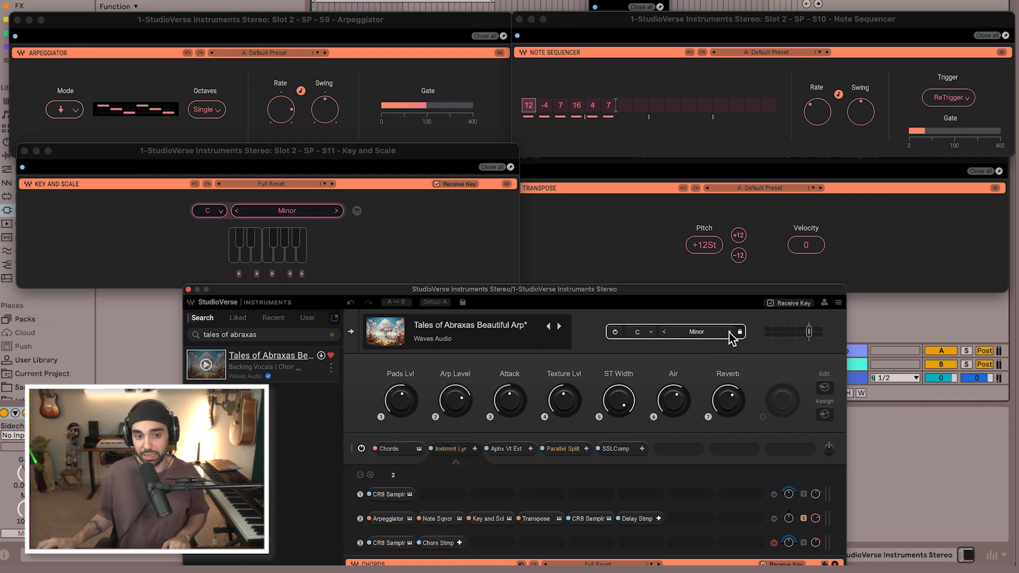
click(729, 332)
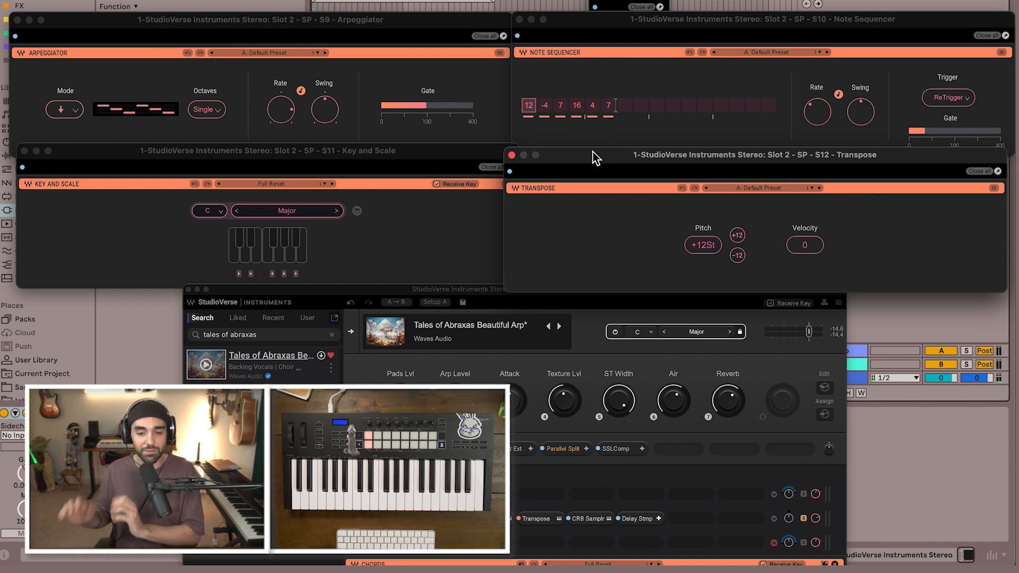
- Open chain 2's CR8 Sampler, then close all device windows
click(588, 518)
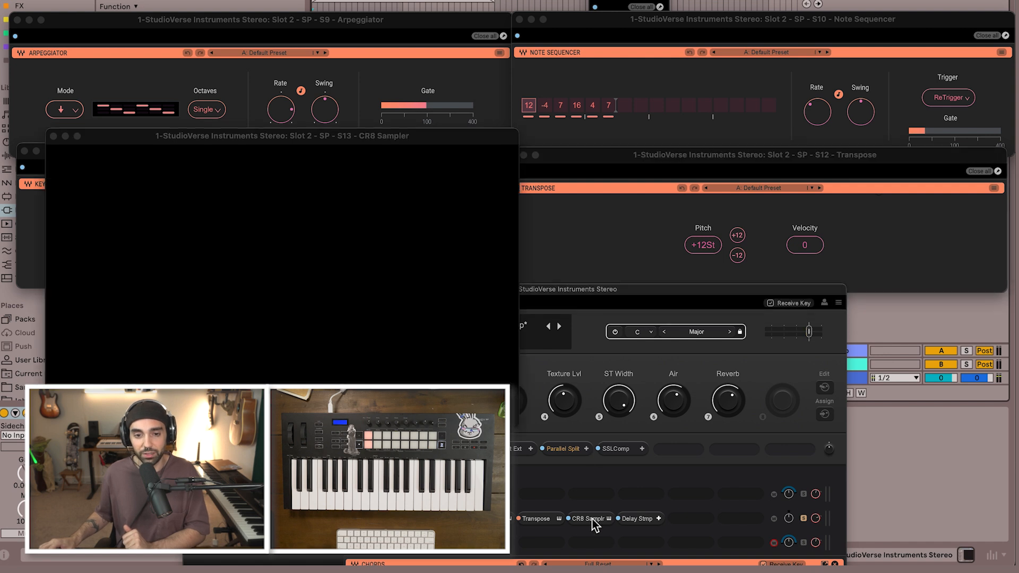
click(588, 518)
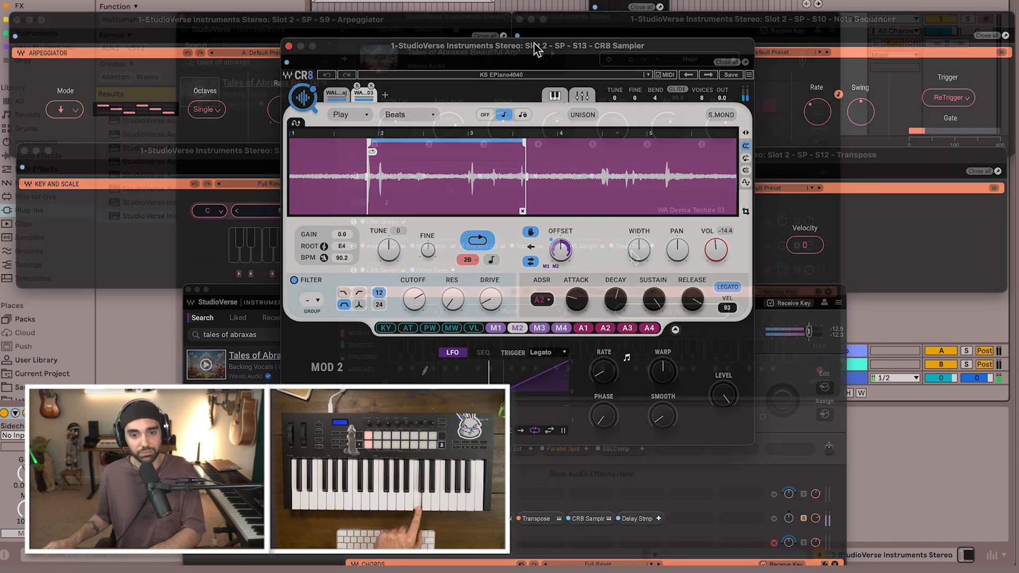
click(289, 46)
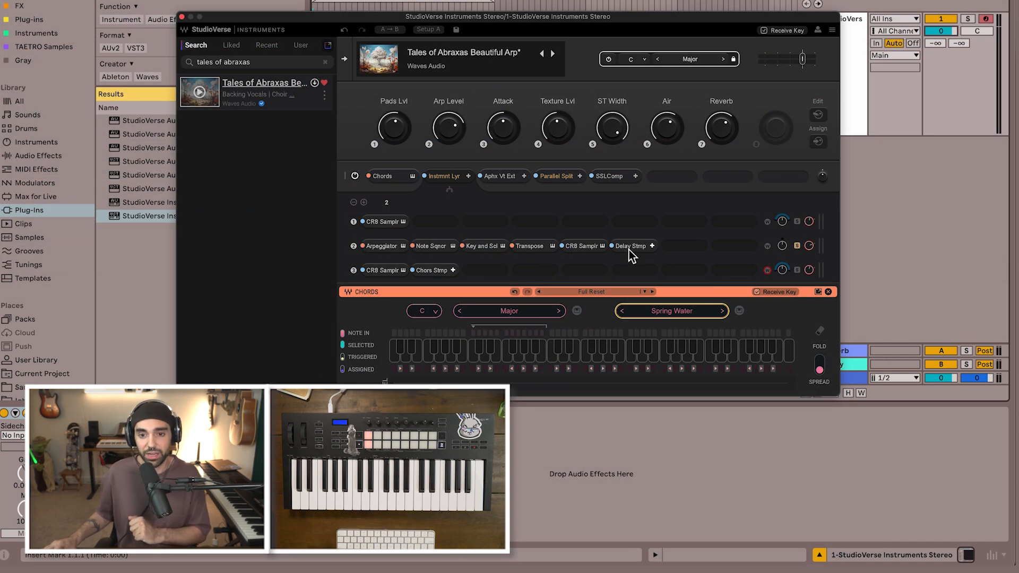
click(628, 245)
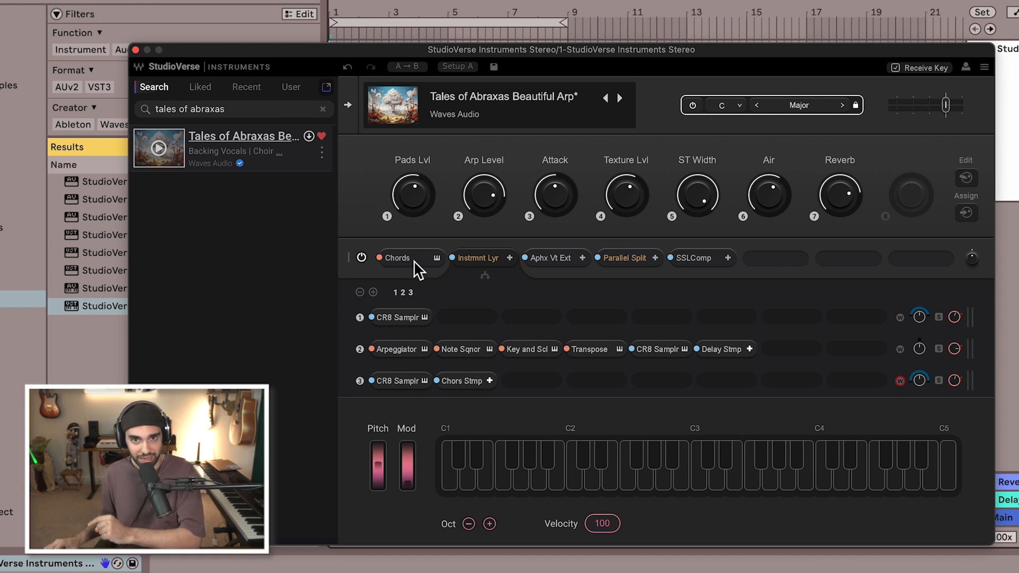
mouse_move(423, 399)
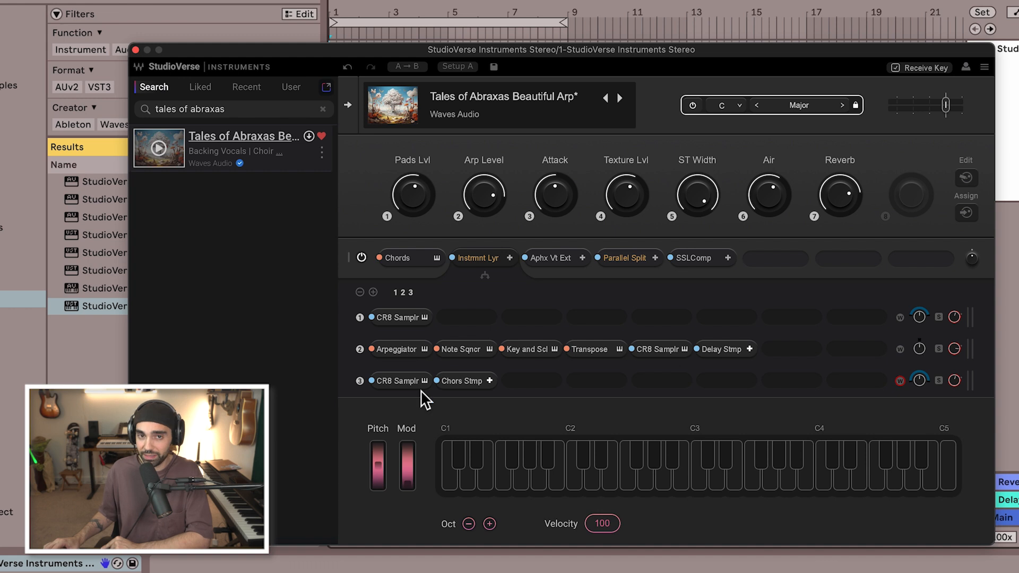
mouse_move(406, 267)
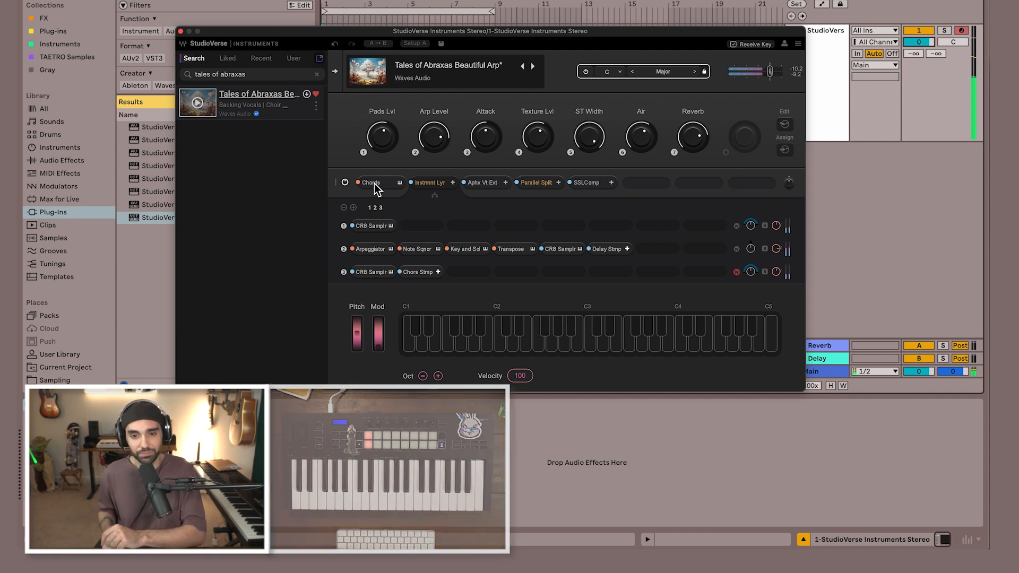
click(388, 180)
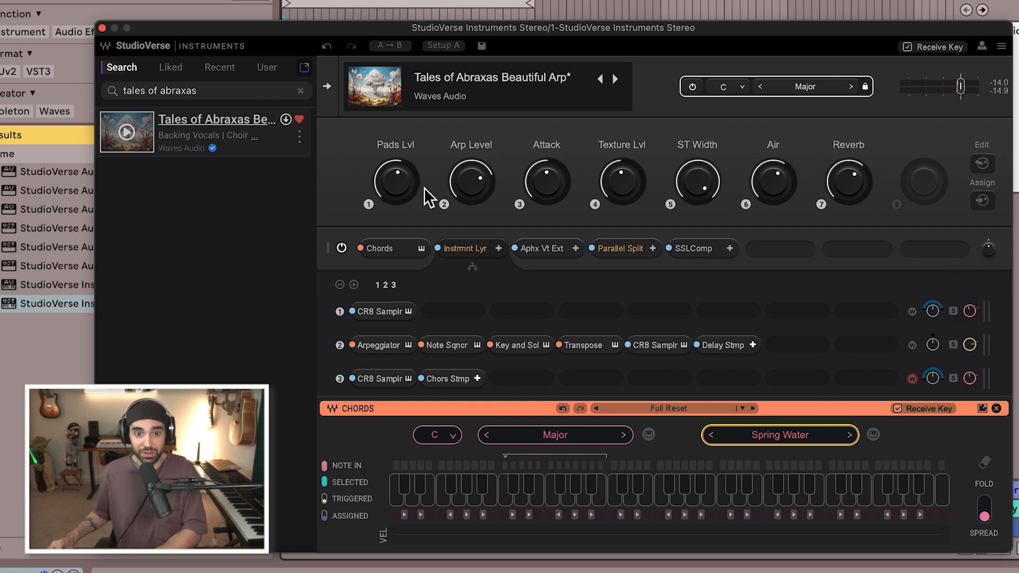
drag(471, 180, 471, 191)
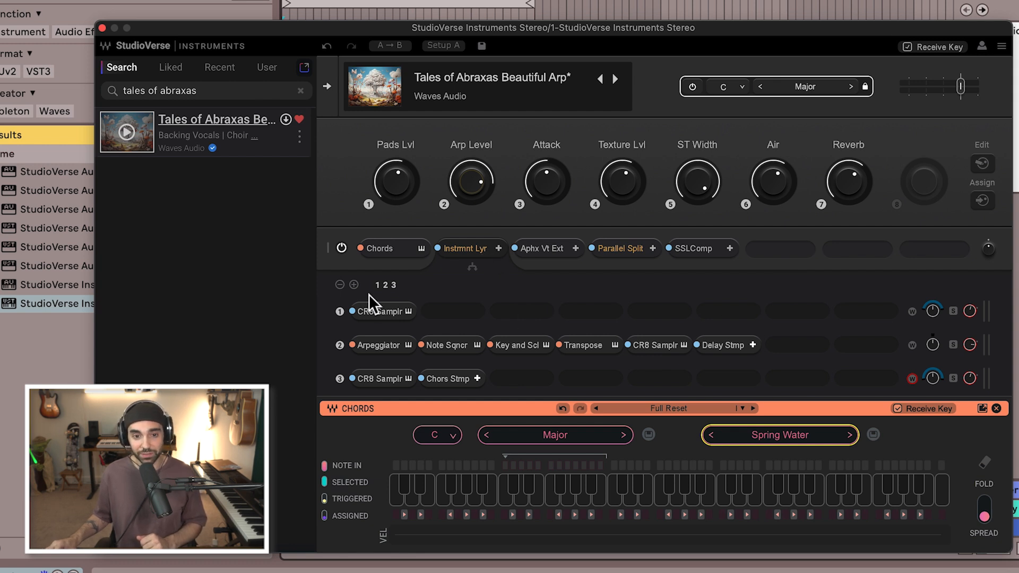
click(354, 283)
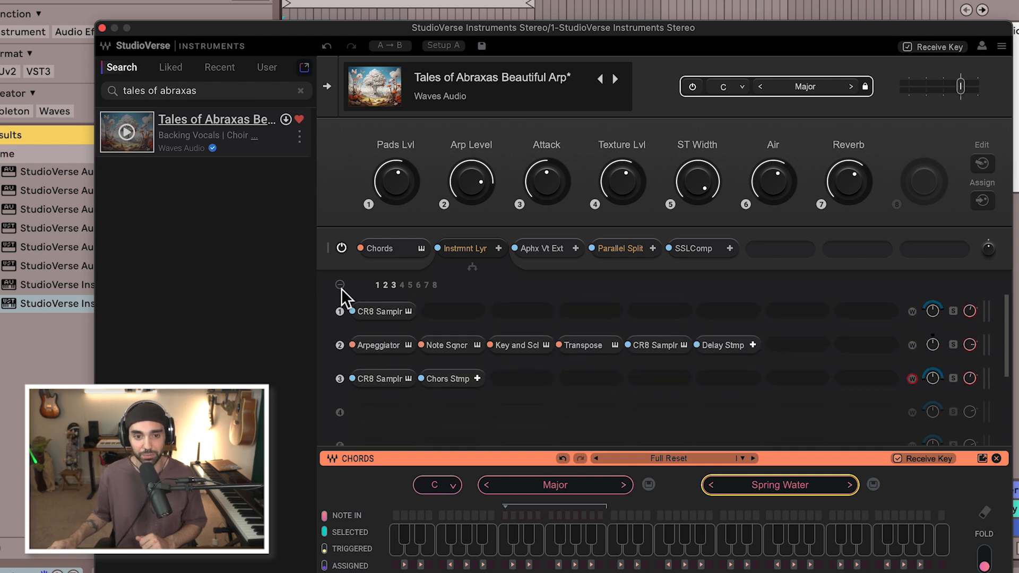
click(339, 284)
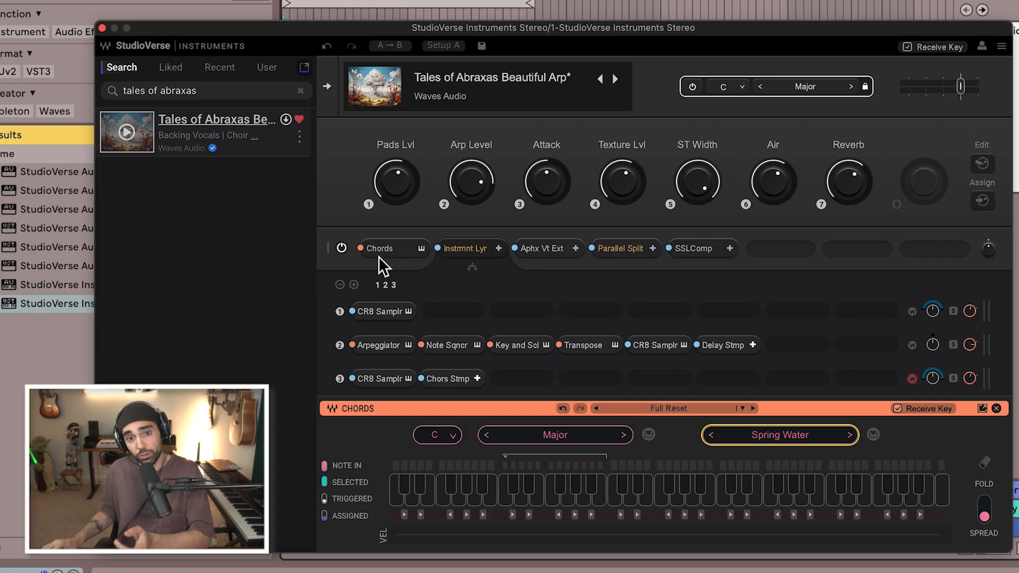
mouse_move(473, 260)
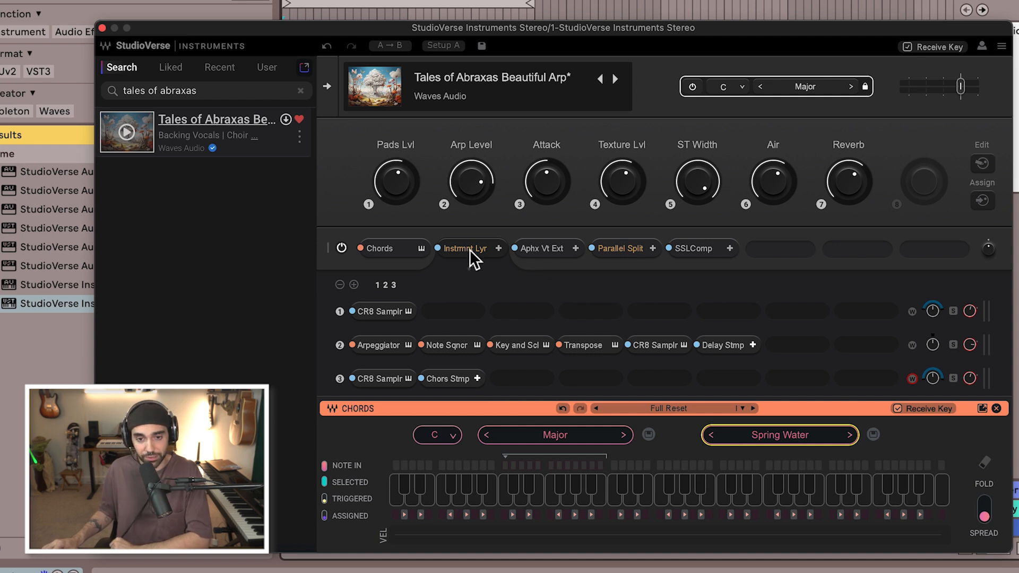
click(540, 249)
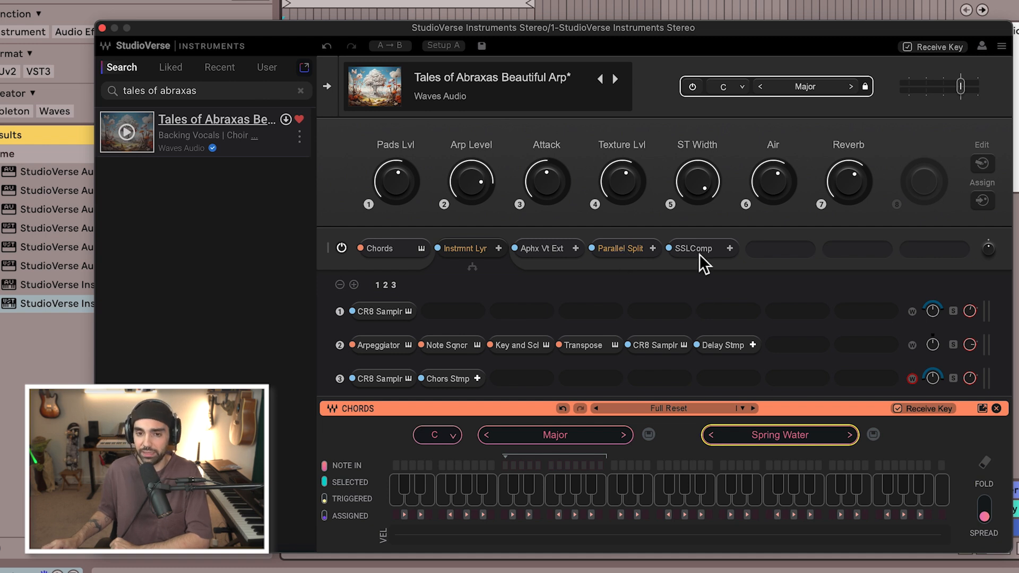
click(693, 249)
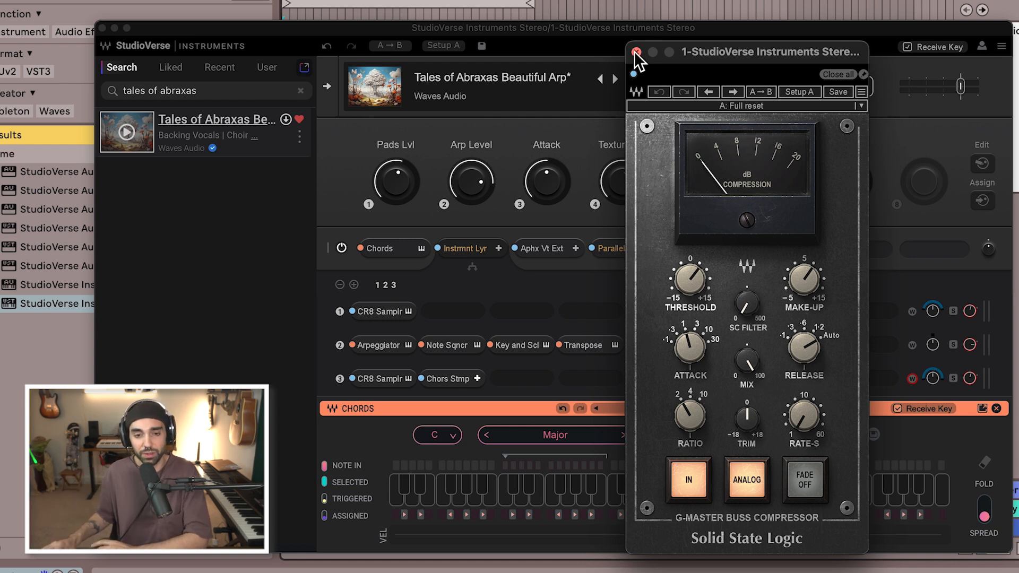
click(636, 52)
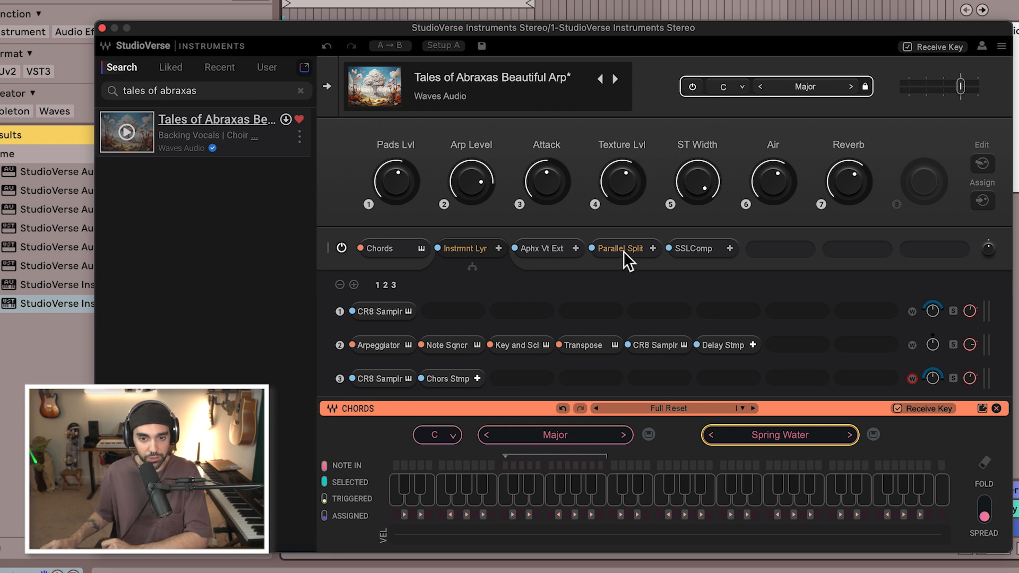
mouse_move(636, 263)
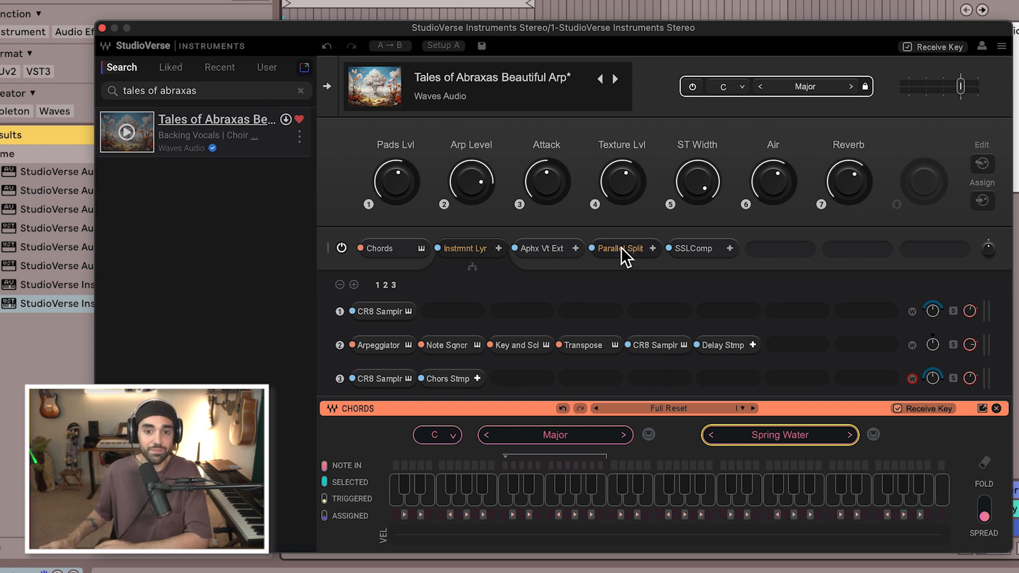
click(620, 249)
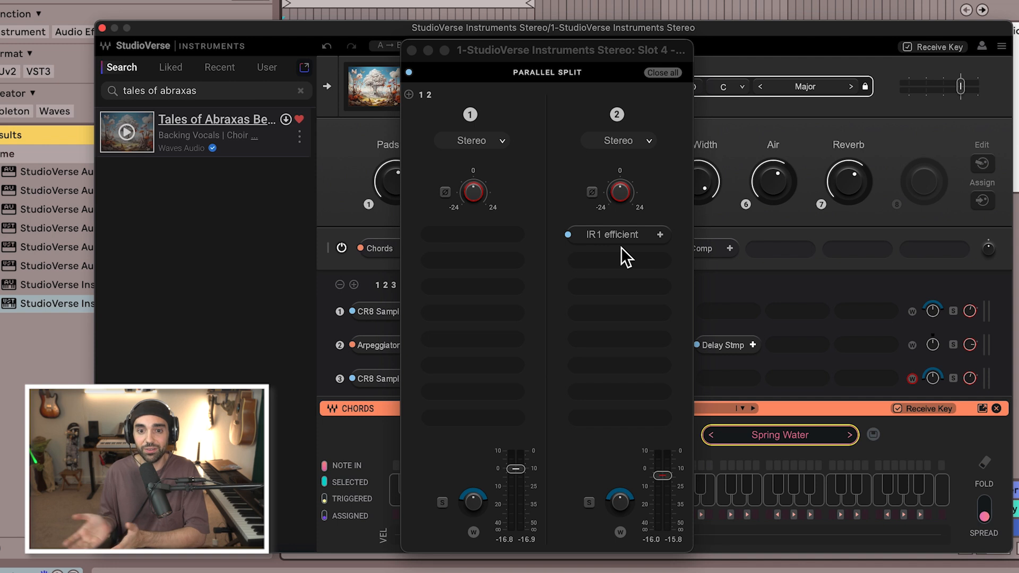
mouse_move(633, 215)
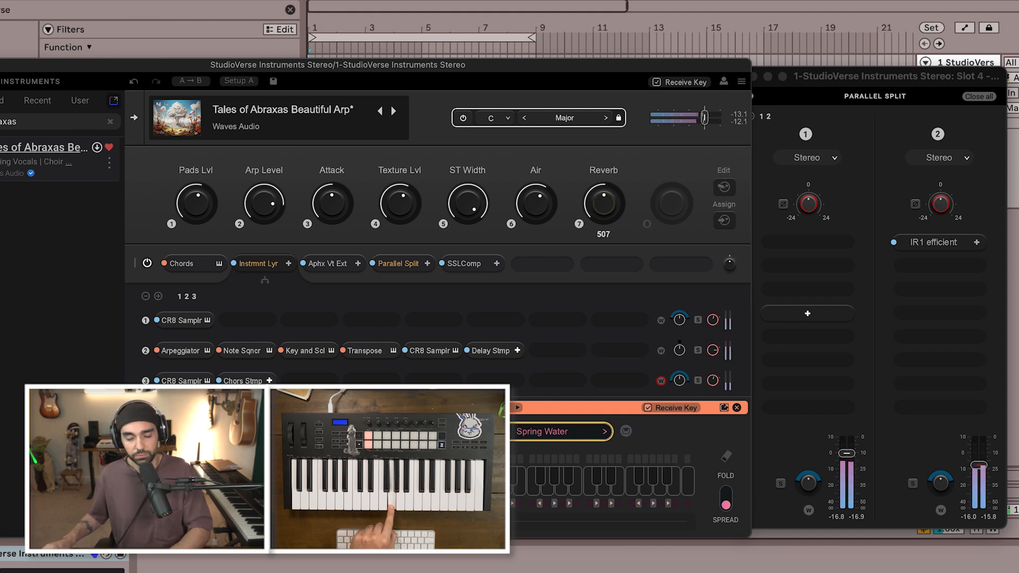
- Raise the Reverb macro on Tales of Abraxas Beautiful Arp, then view it in the Liked list
drag(602, 205, 603, 195)
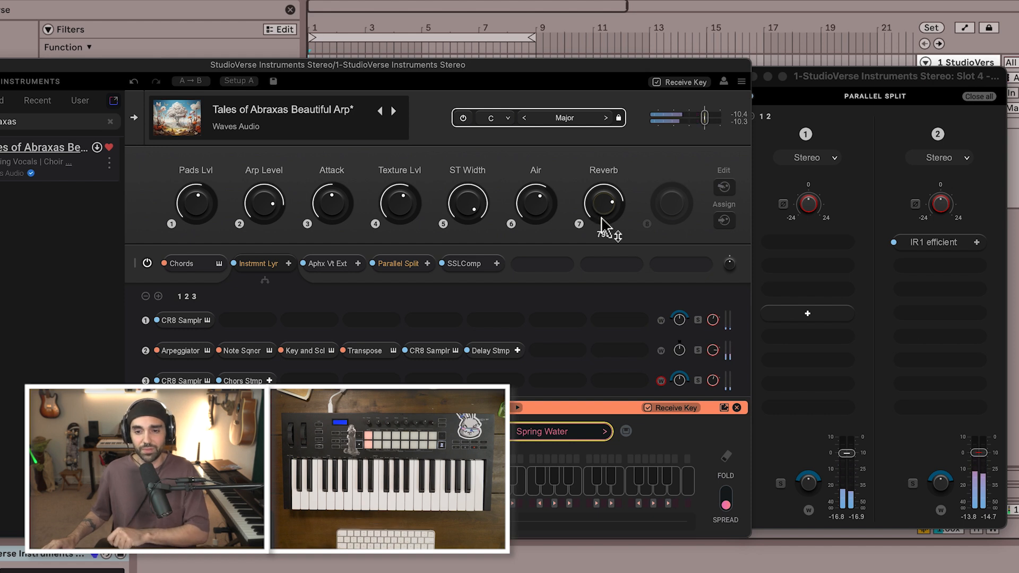
click(936, 242)
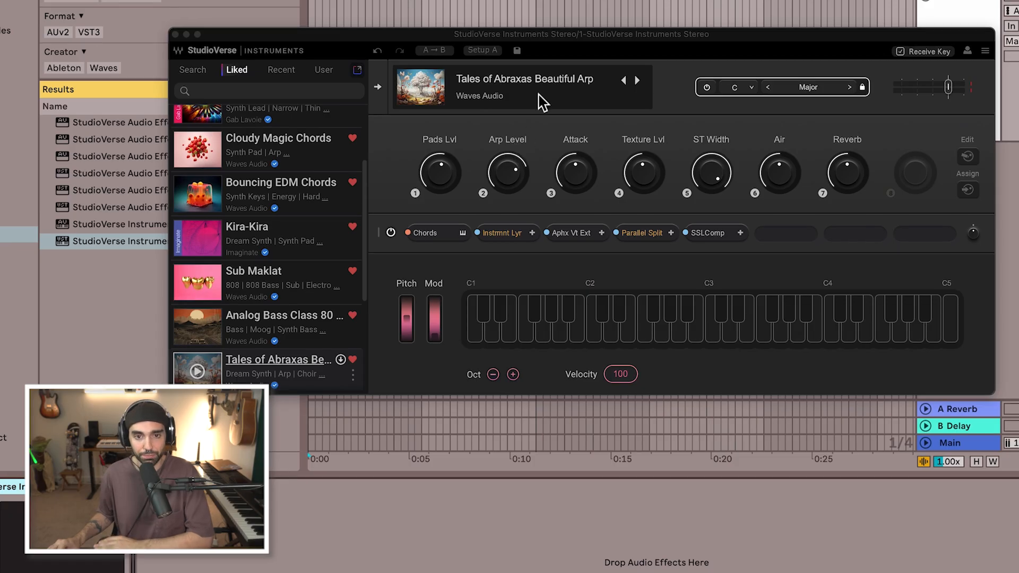
- Reset the instrument to the Full Reset factory preset, clearing modules and macros
click(524, 79)
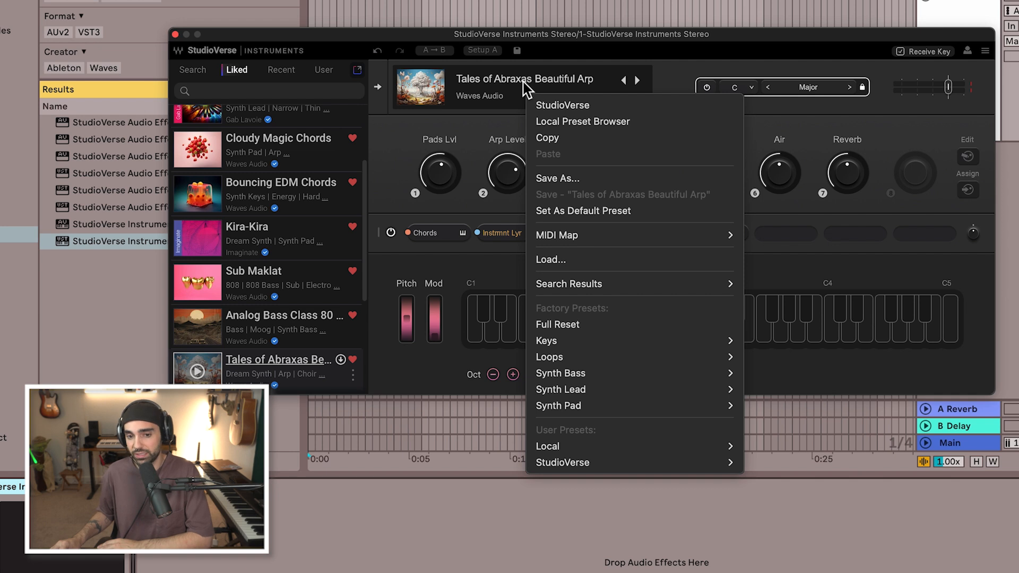
mouse_move(578, 324)
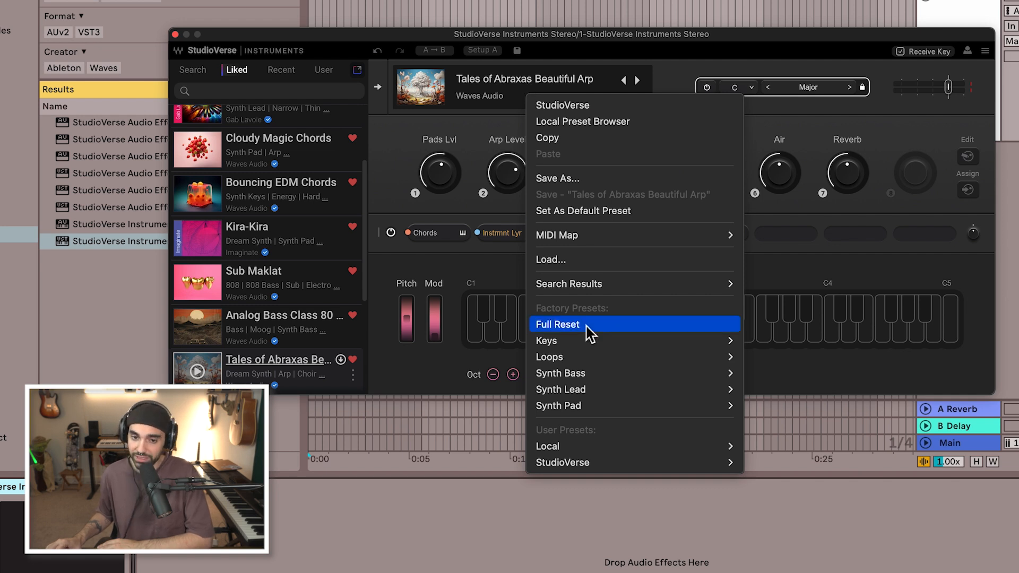
click(557, 324)
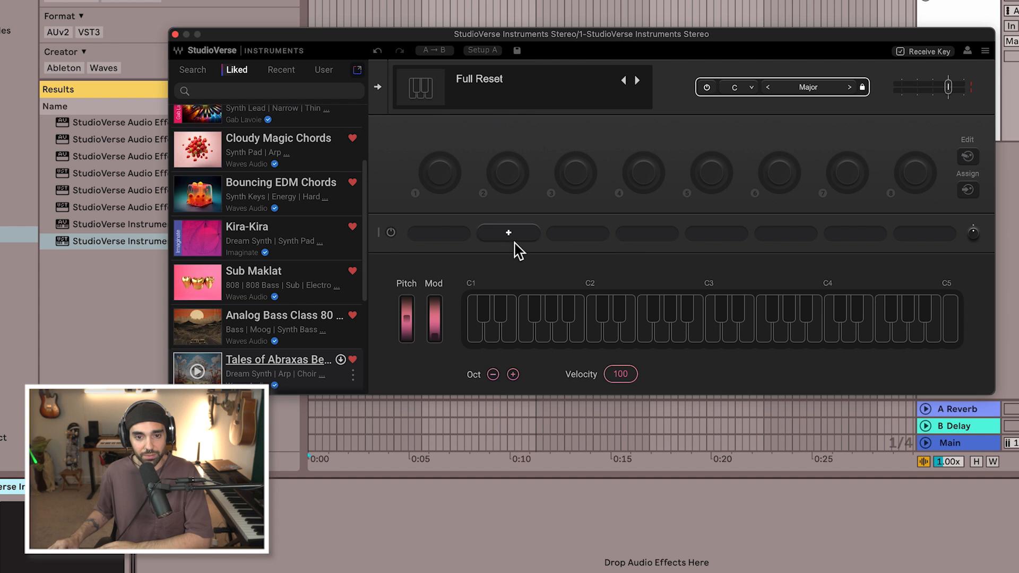
mouse_move(438, 234)
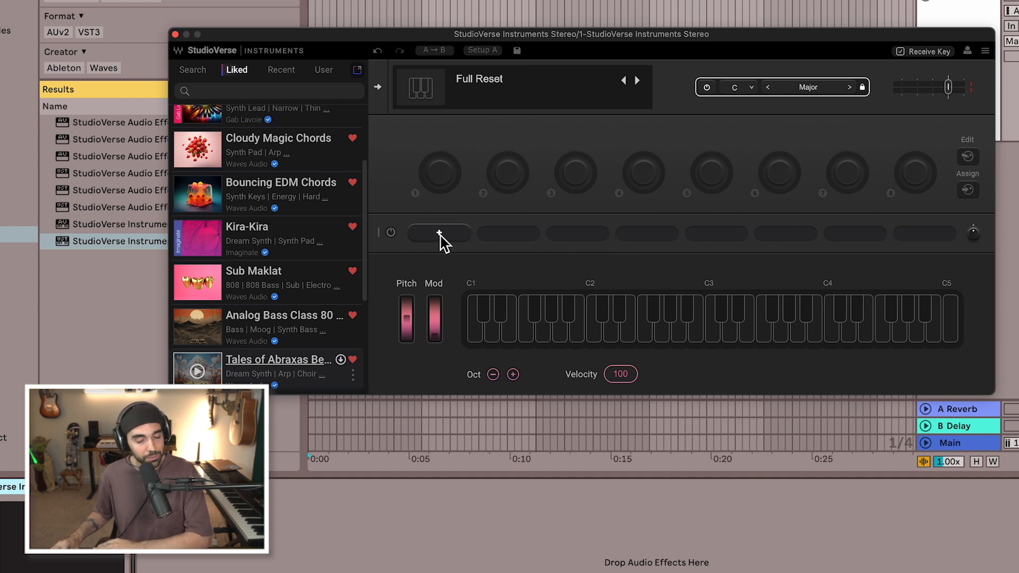
- Add an Arpeggiator to slot 1, set to up/down mode across 2 octaves
click(439, 234)
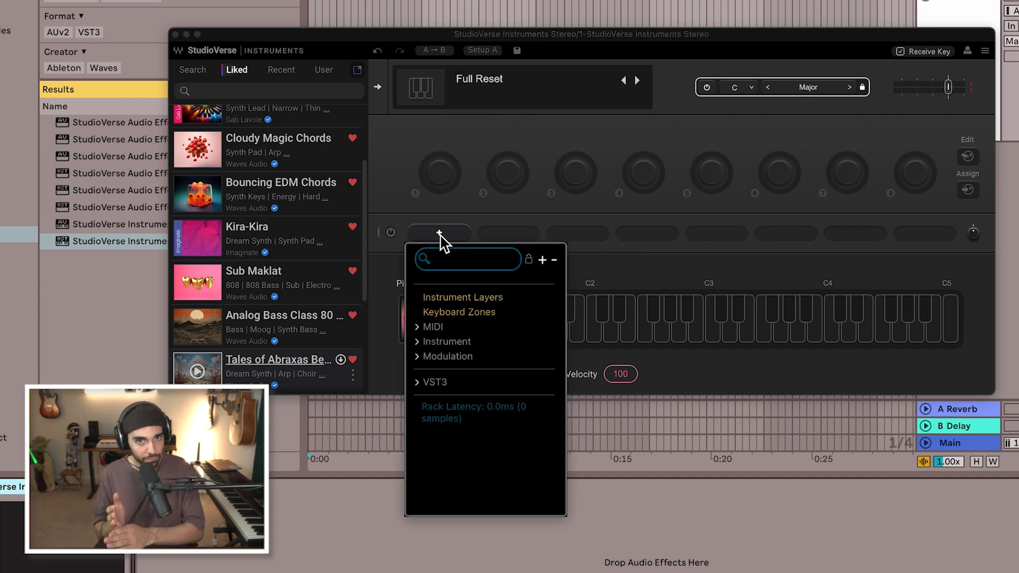
text(a)
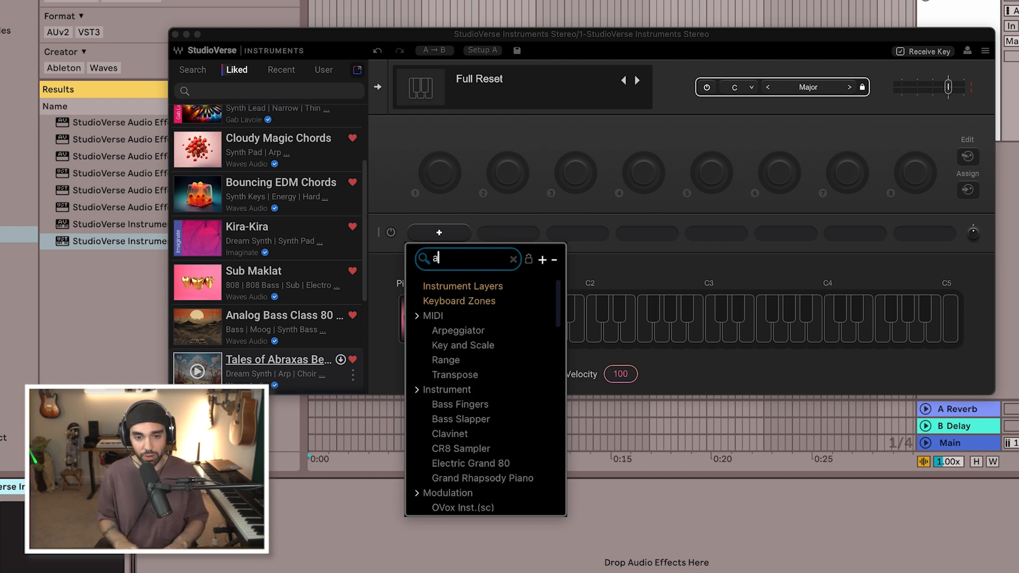
text(rp)
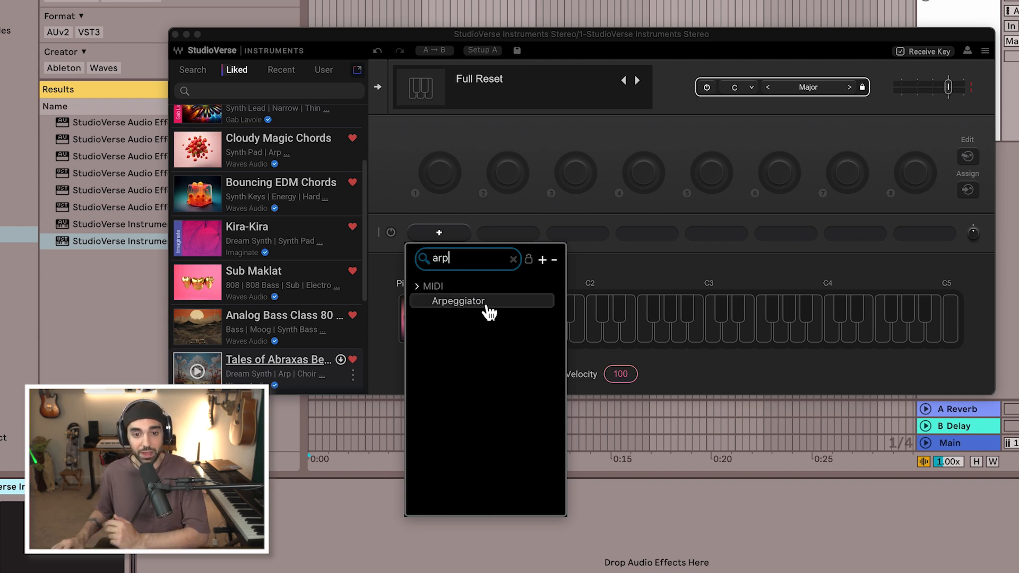
click(459, 301)
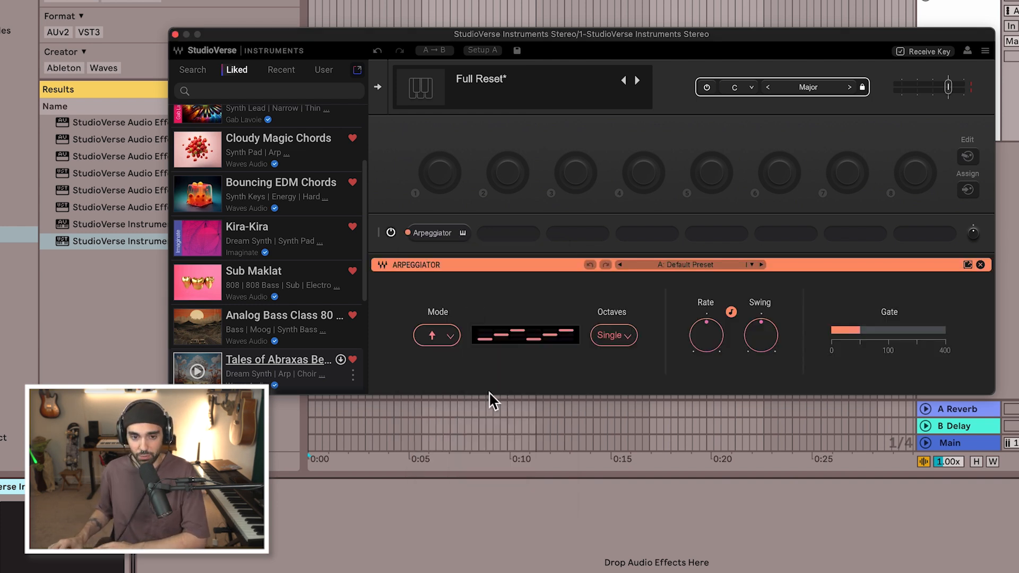
click(437, 335)
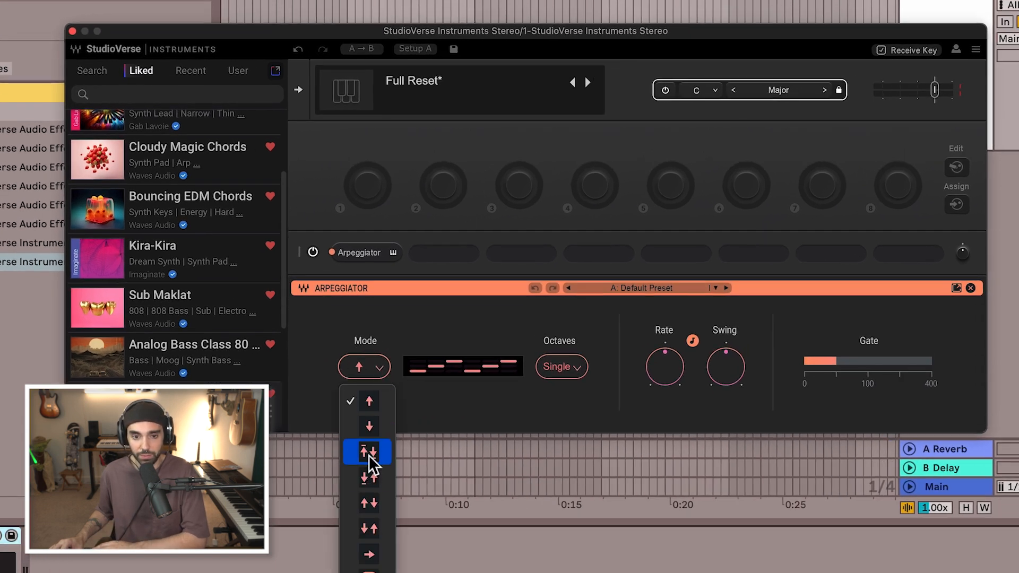
click(367, 451)
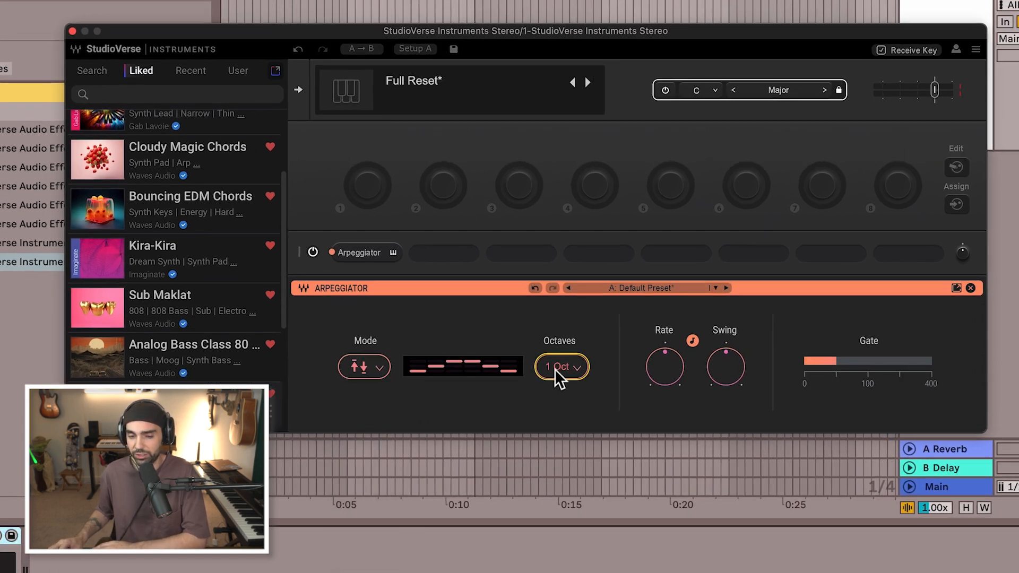
click(561, 367)
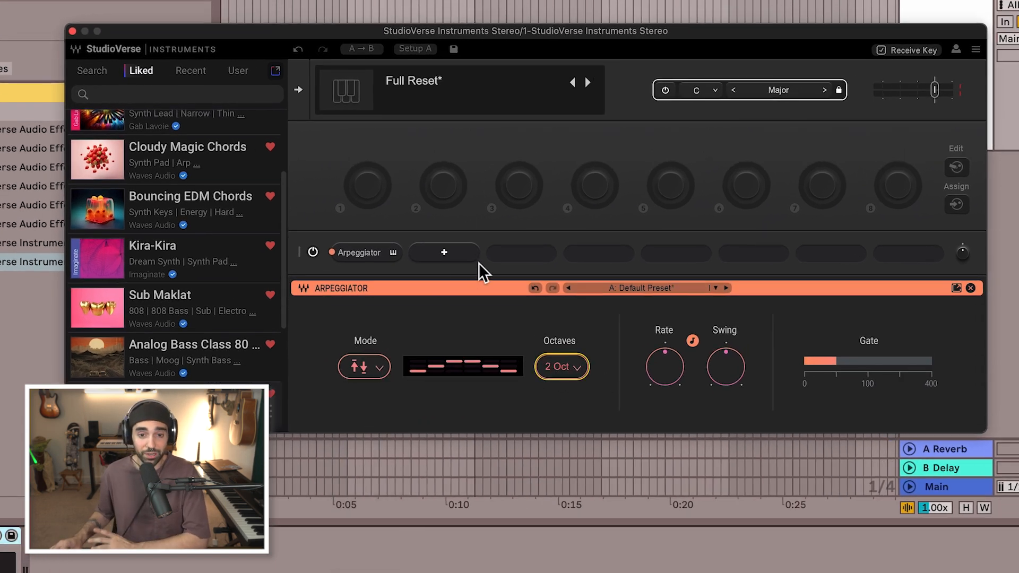
- Load CODEX from the Instrument category into slot 2 and browse Plucks & Stabs presets
click(443, 252)
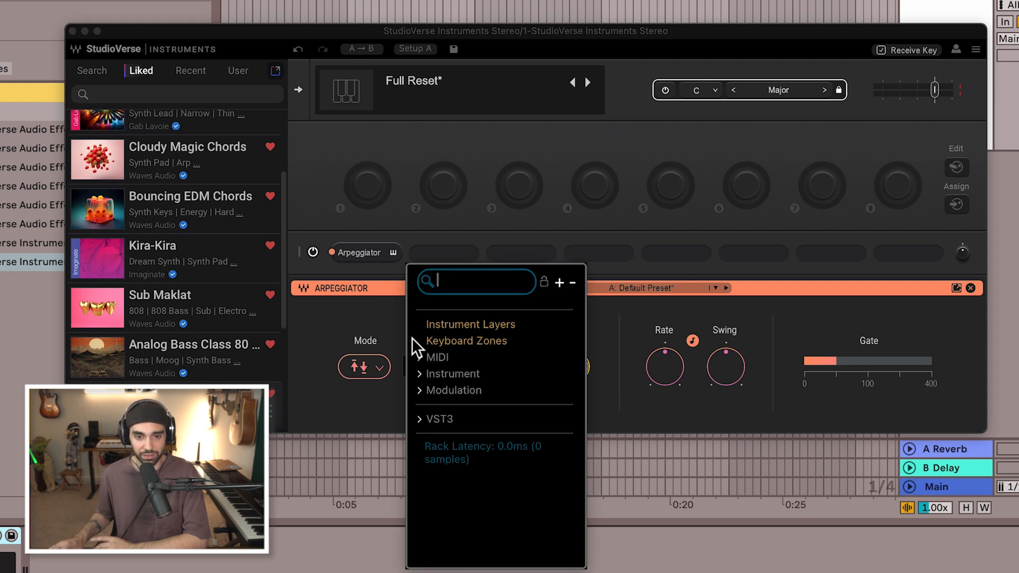
click(452, 373)
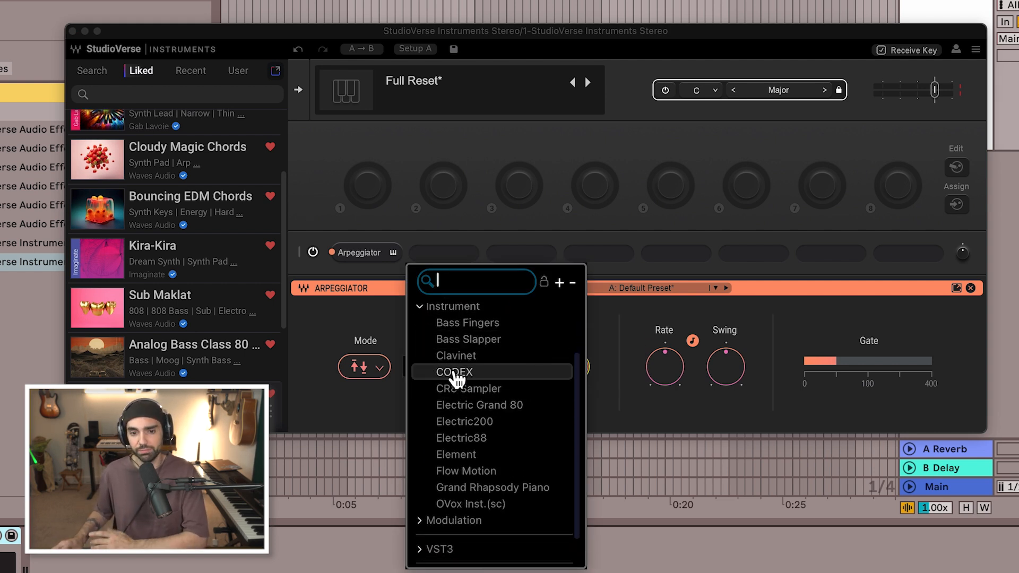
mouse_move(457, 382)
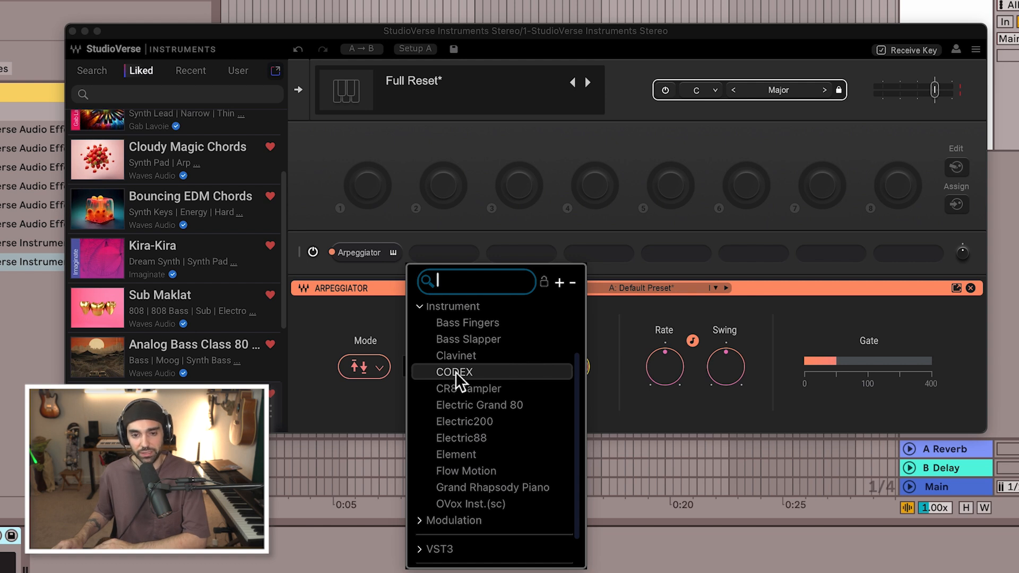
click(454, 371)
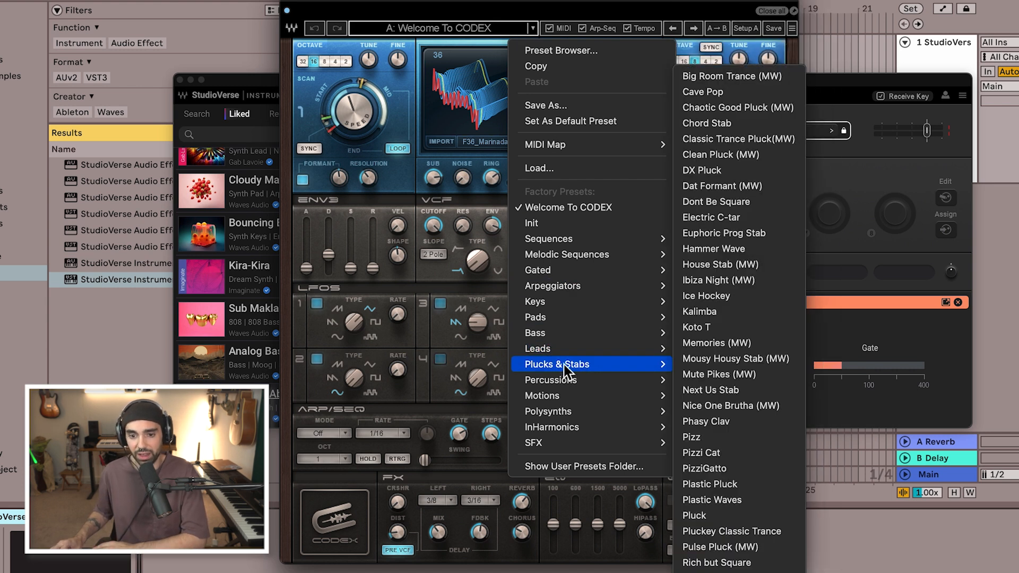
click(710, 484)
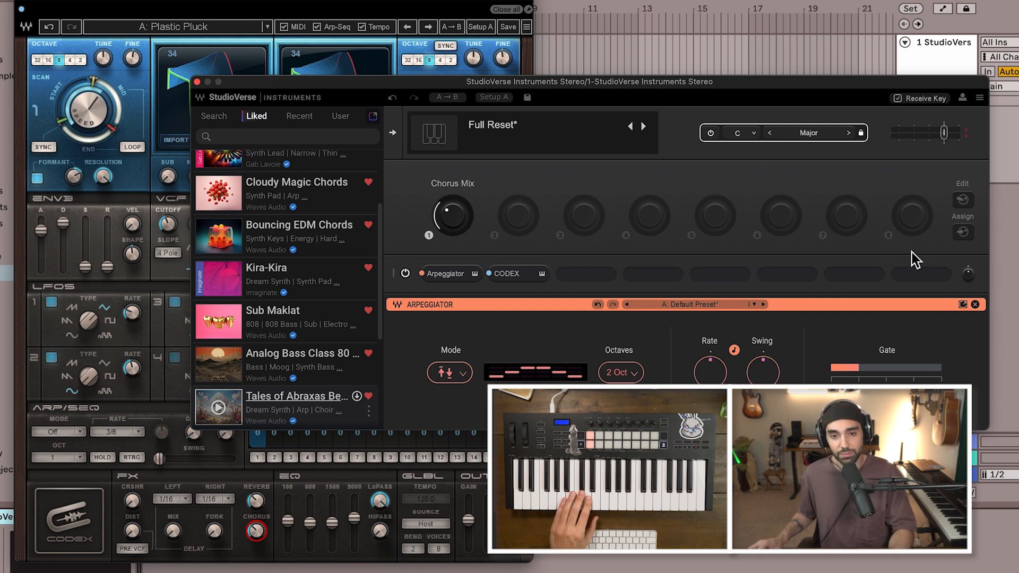
- Sweep the Chorus Mix macro up and back down to minimum while Plastic Pluck plays
drag(452, 216, 452, 194)
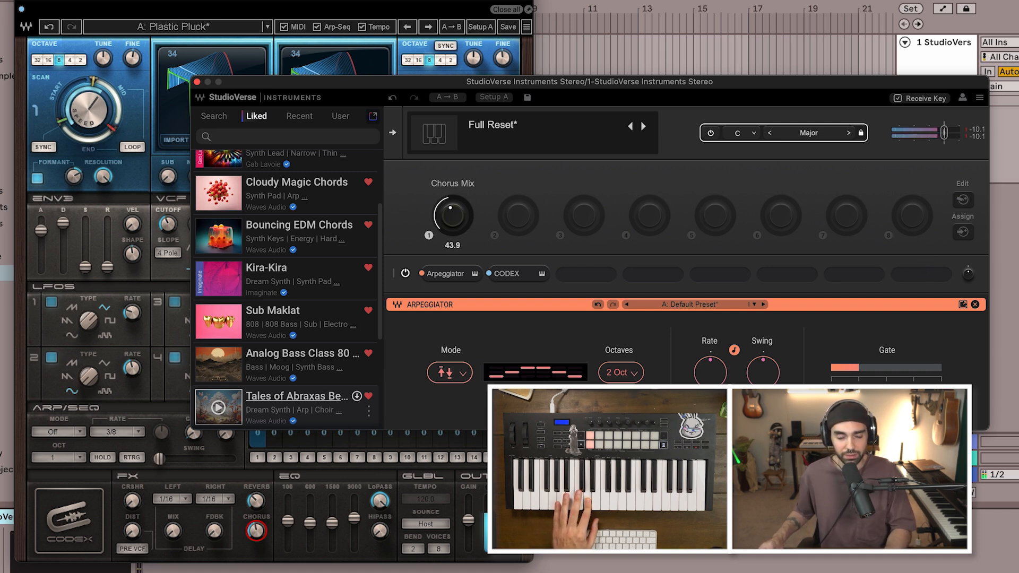
drag(451, 214, 461, 194)
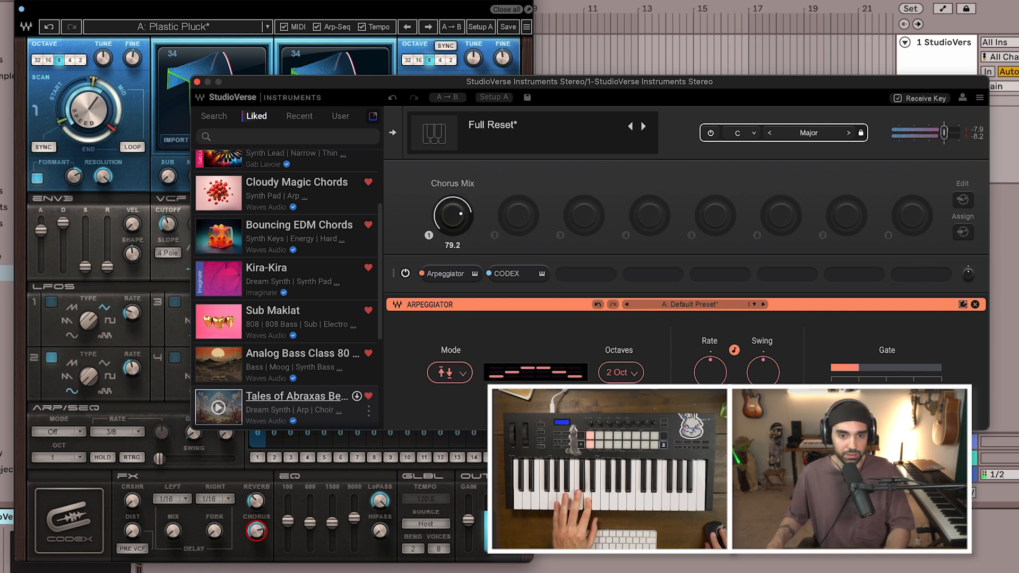
drag(452, 215, 452, 234)
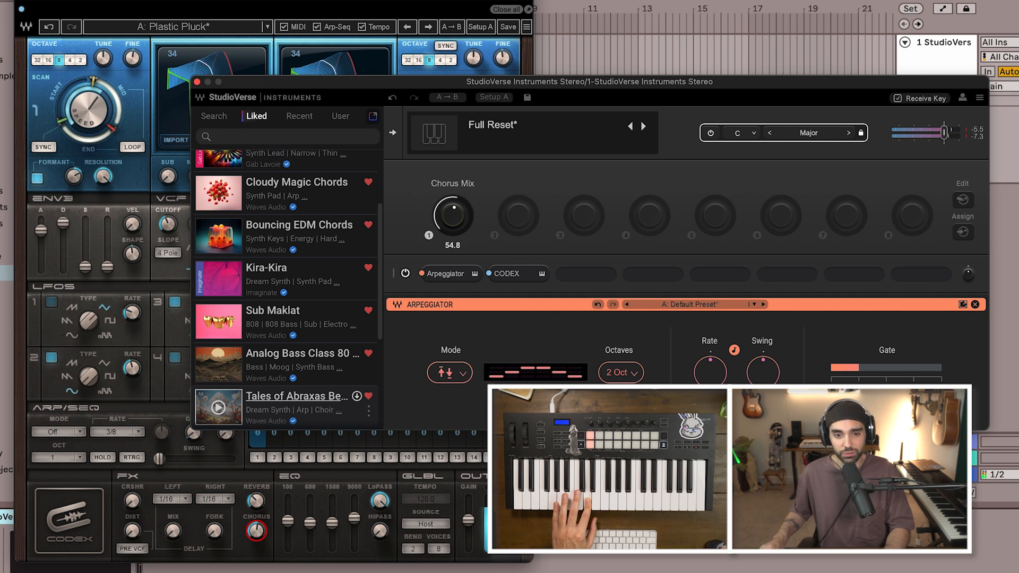
drag(451, 214, 445, 223)
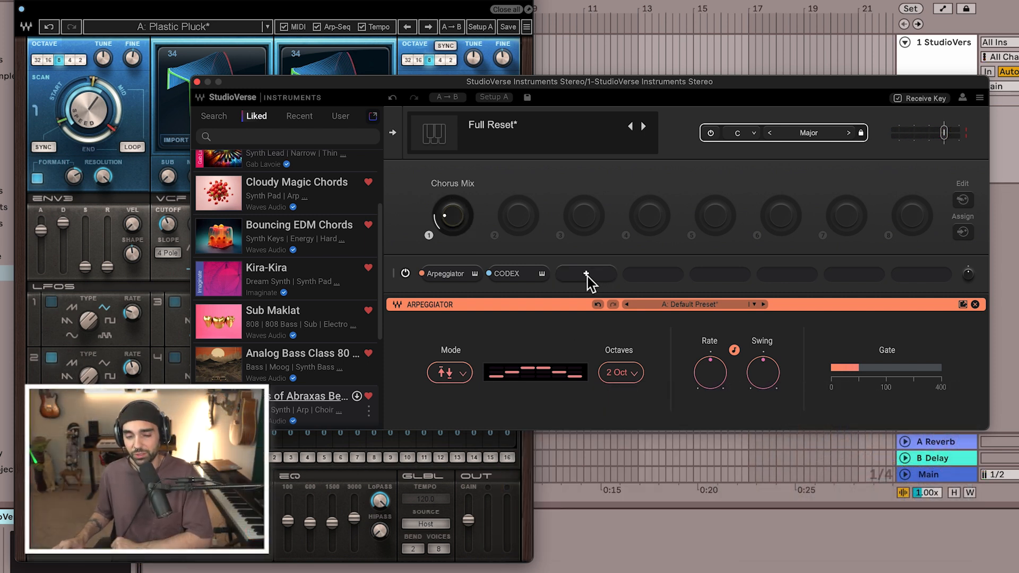
- Search 'dela', load H-Delay into slot 3 and adjust one of its controls
click(585, 273)
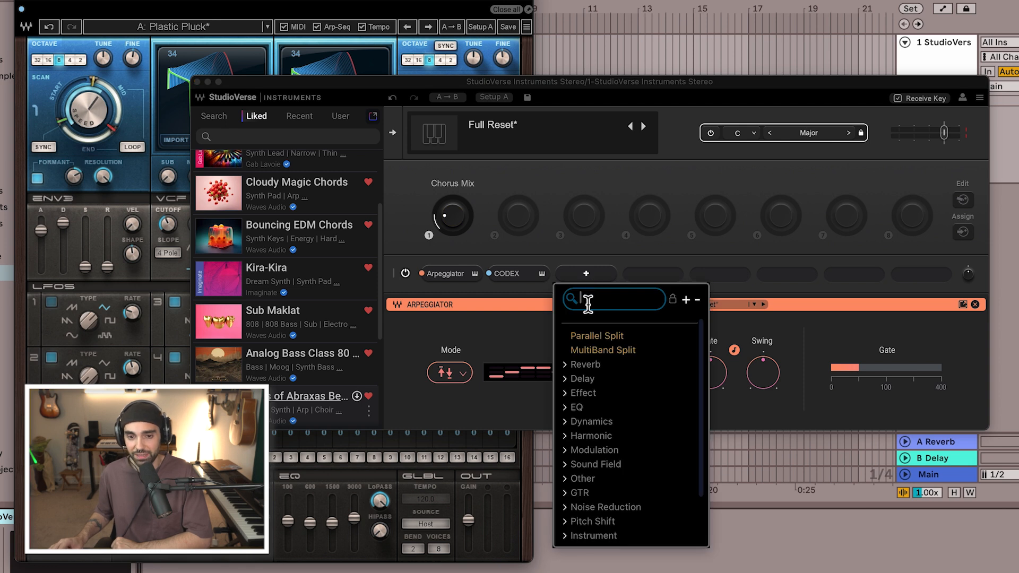
text(dela)
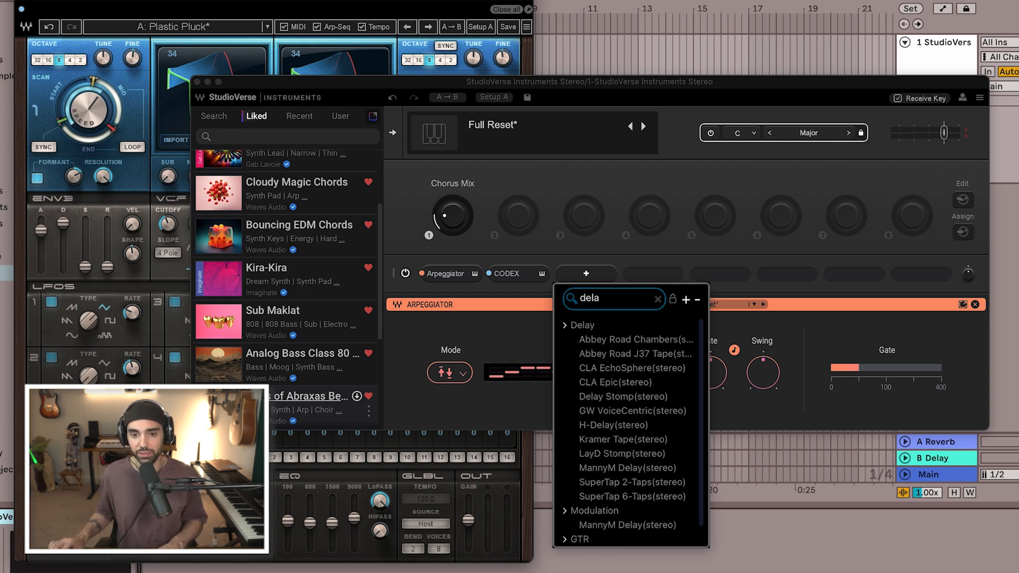
click(612, 425)
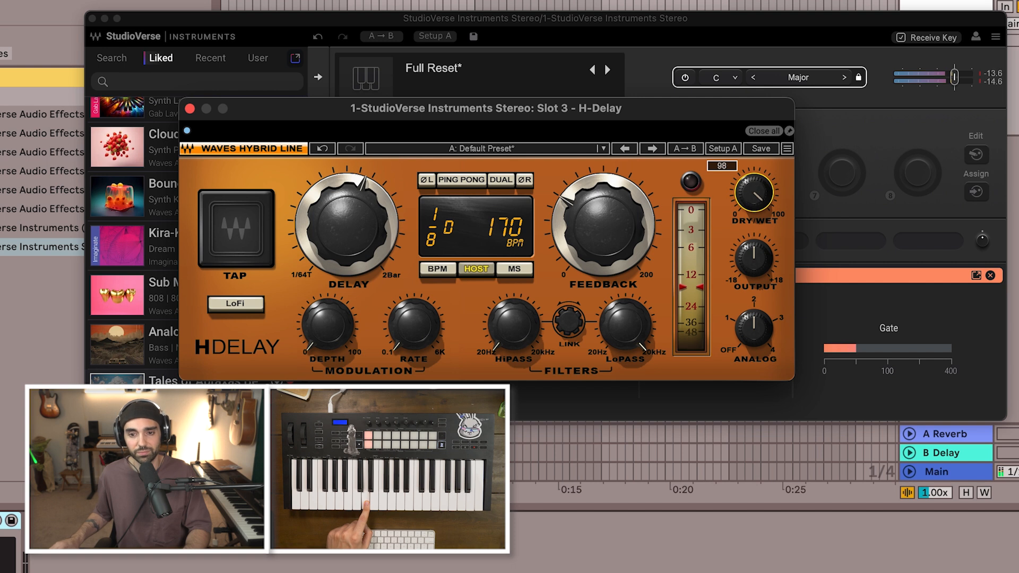
drag(752, 188, 752, 215)
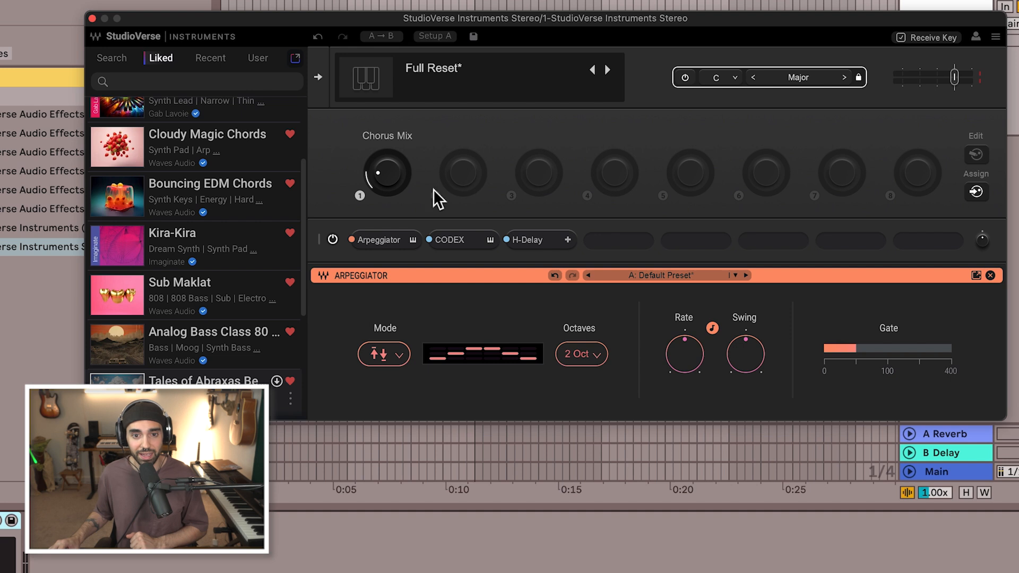
mouse_move(537, 252)
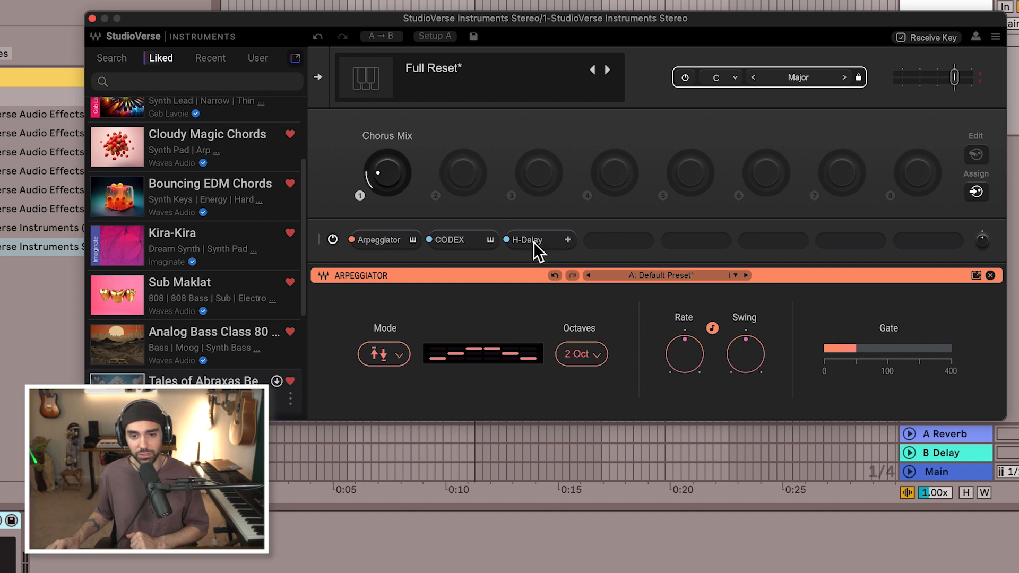
- Reopen and close the H-Delay editor, then rename Macro 2 to Delay
click(527, 240)
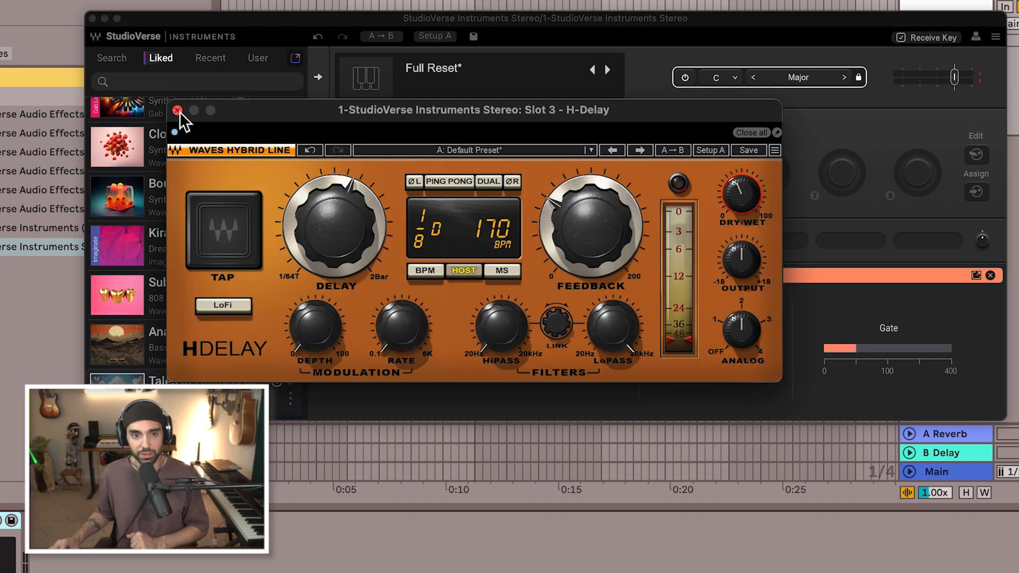
click(177, 110)
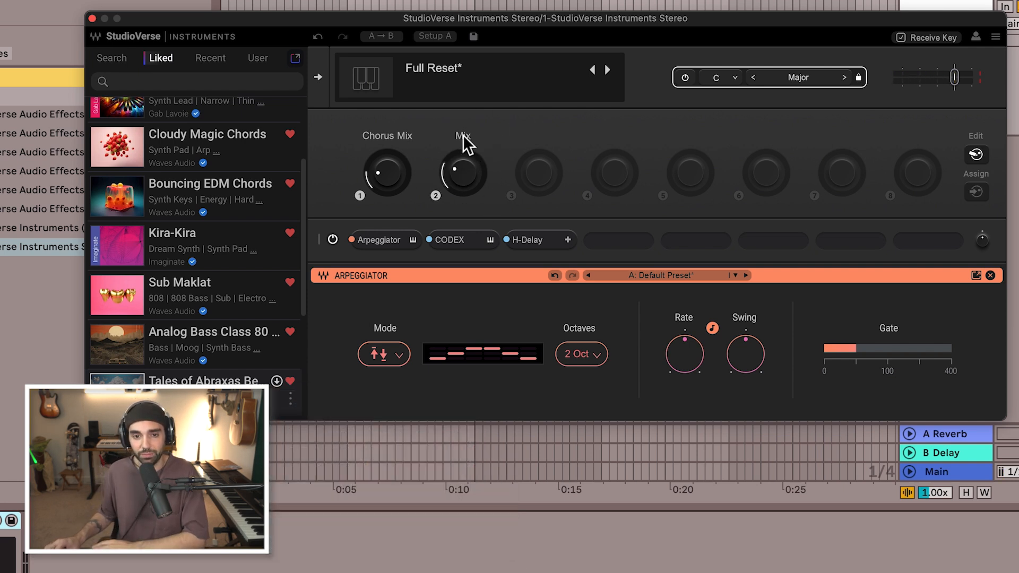
double_click(462, 135)
text(Delay)
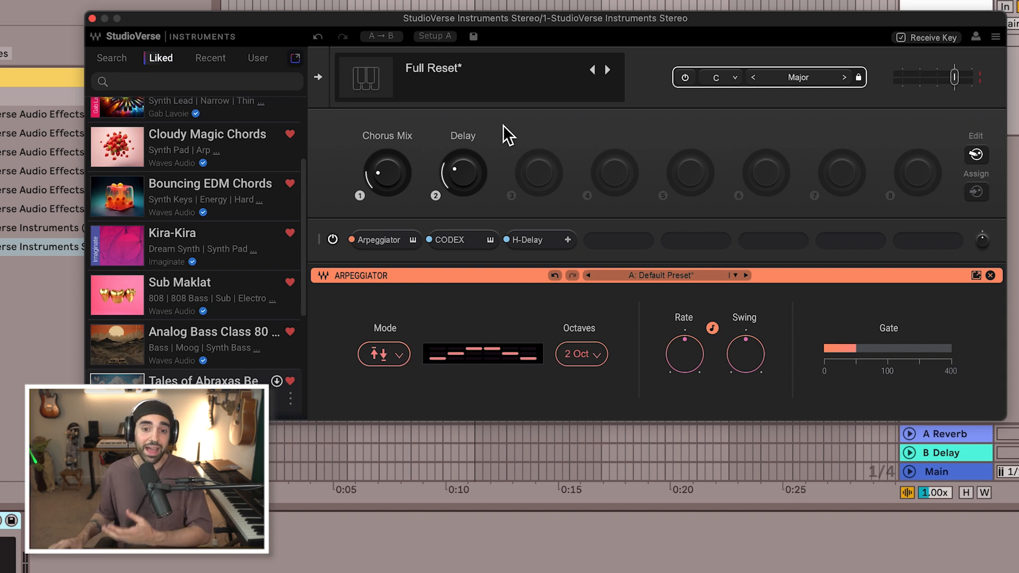
mouse_move(541, 162)
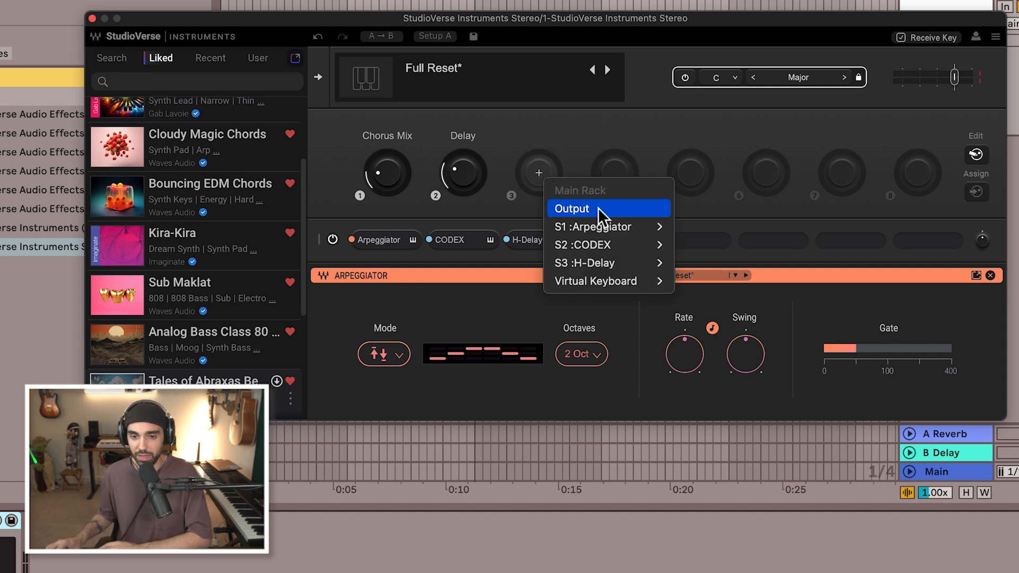
mouse_move(610, 245)
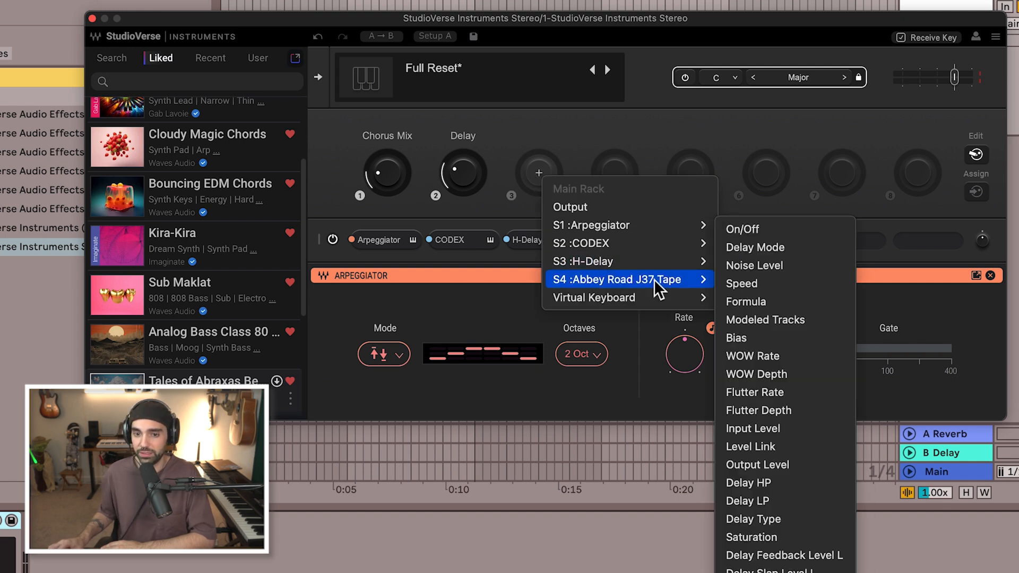
mouse_move(784, 374)
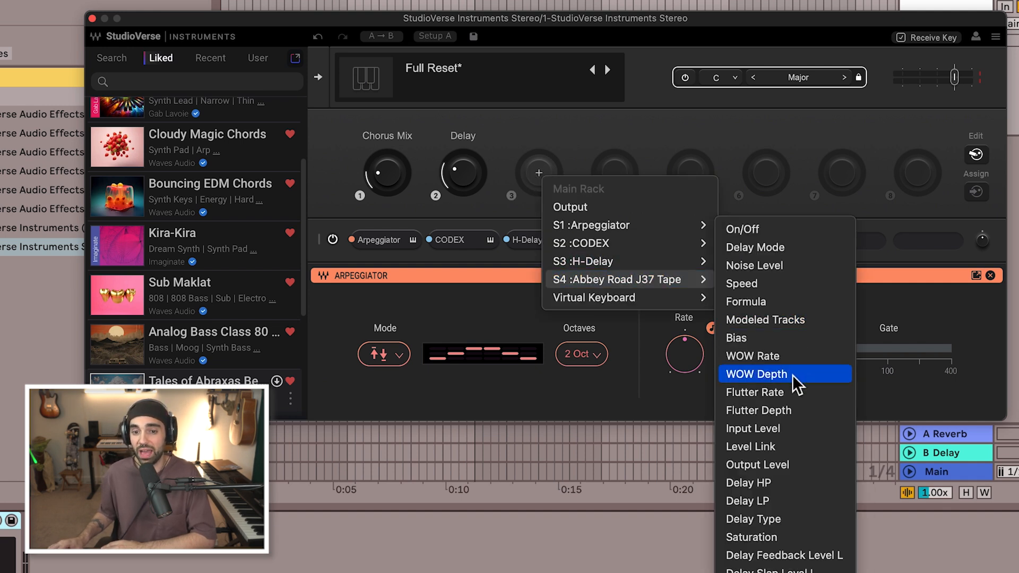
click(755, 373)
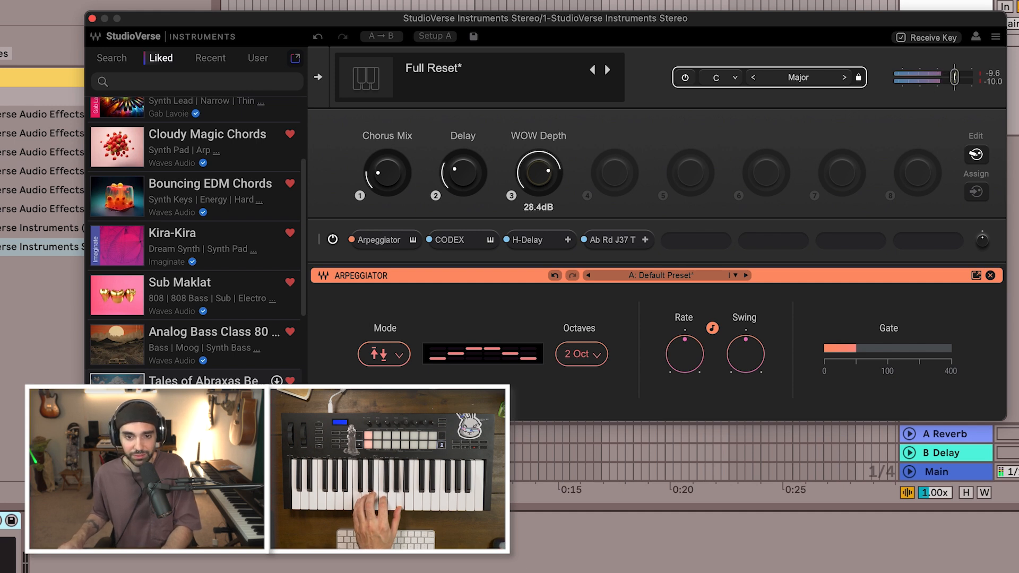
drag(461, 172, 461, 156)
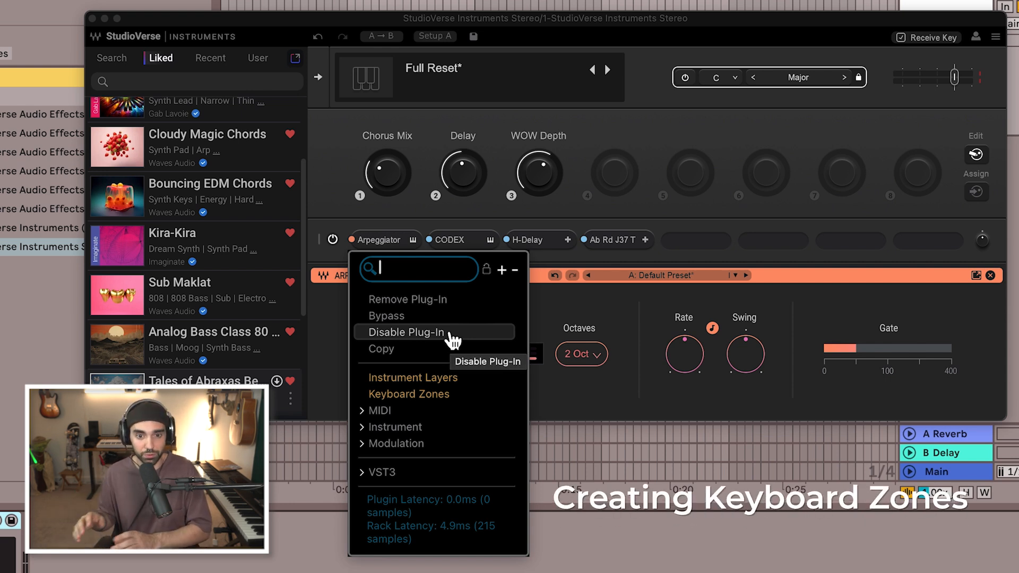
mouse_move(422, 403)
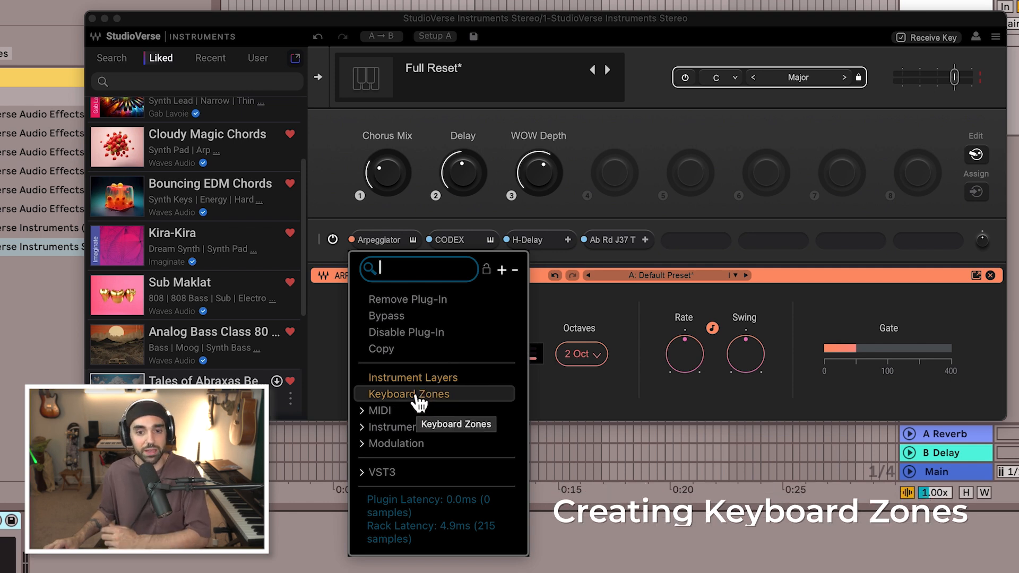
- Convert the slot into Keyboard Zones with CODEX in zone 1, split at E3
click(409, 393)
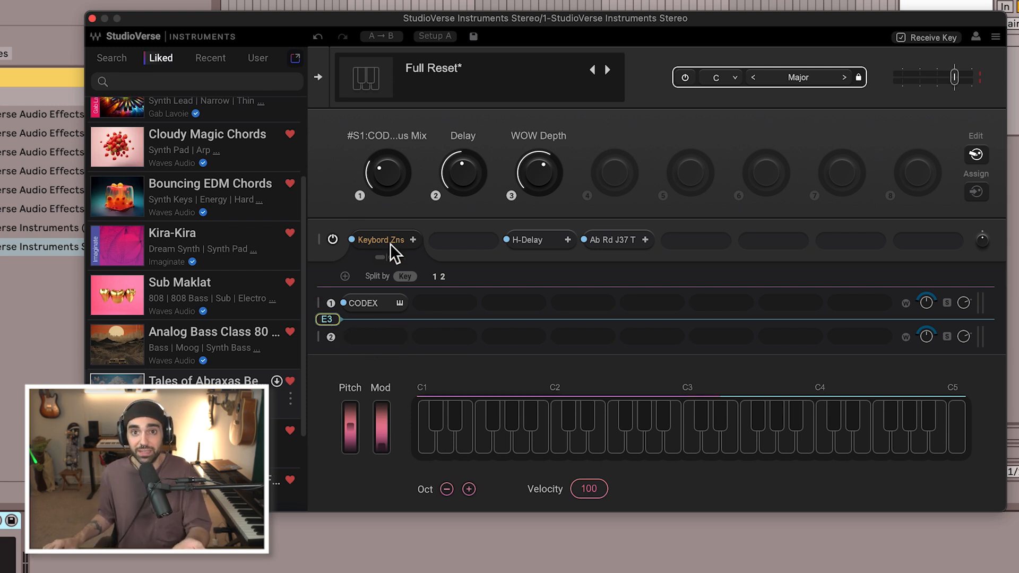
mouse_move(370, 318)
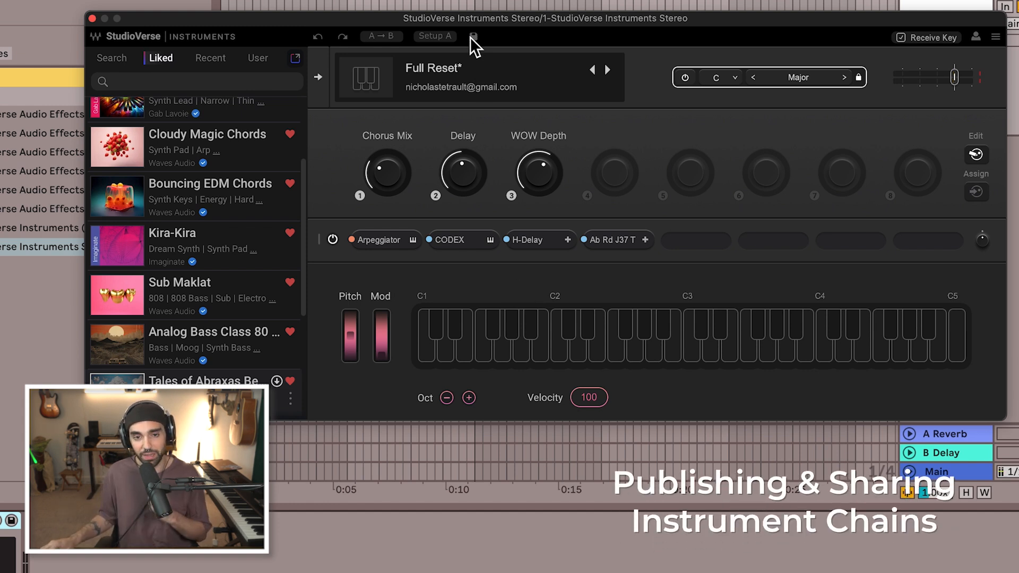
- Name the chain 'Plucky Arp' and add the Plucked Instruments and EDM tags
click(474, 37)
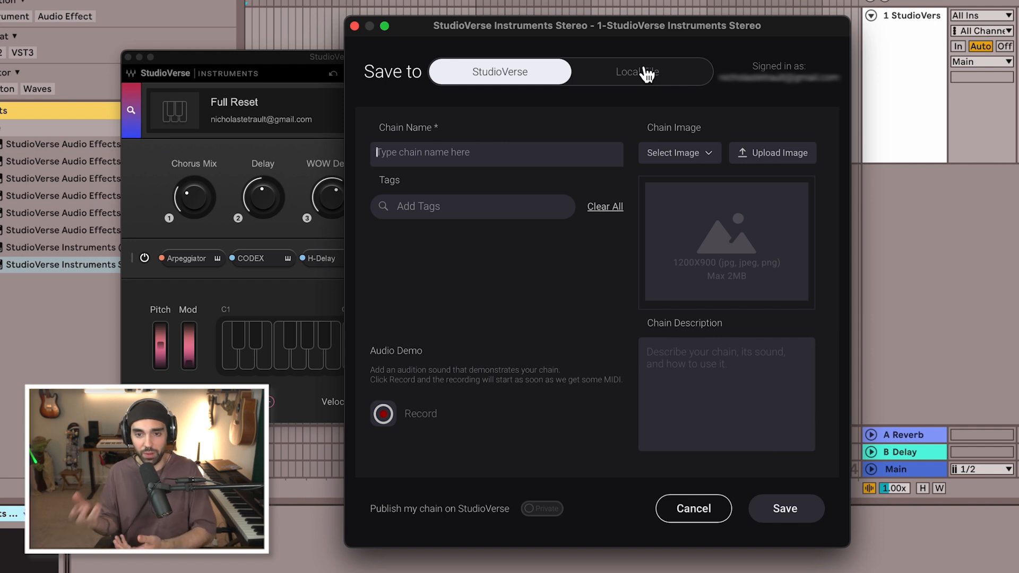
click(499, 71)
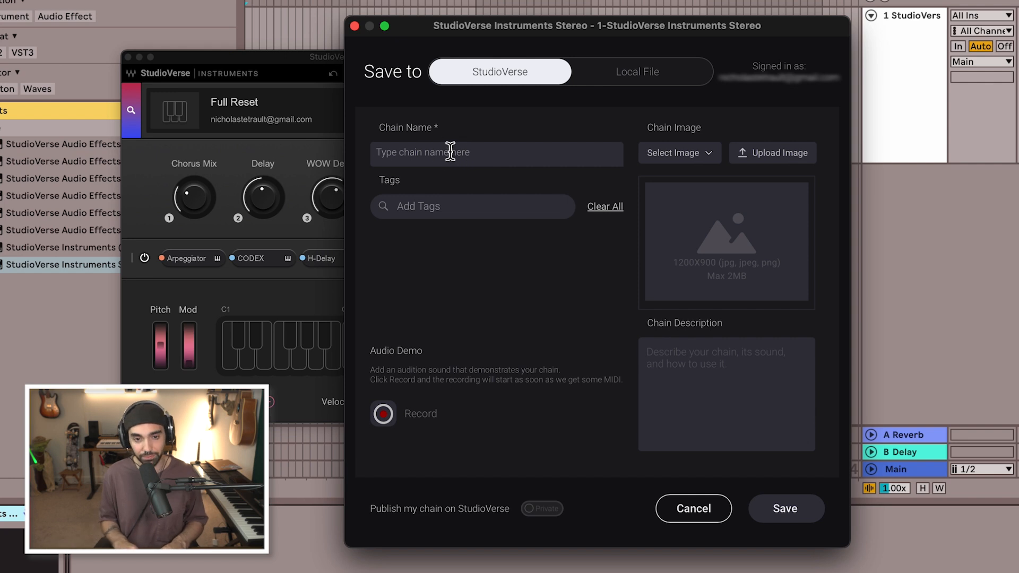
text(Plucky Arp)
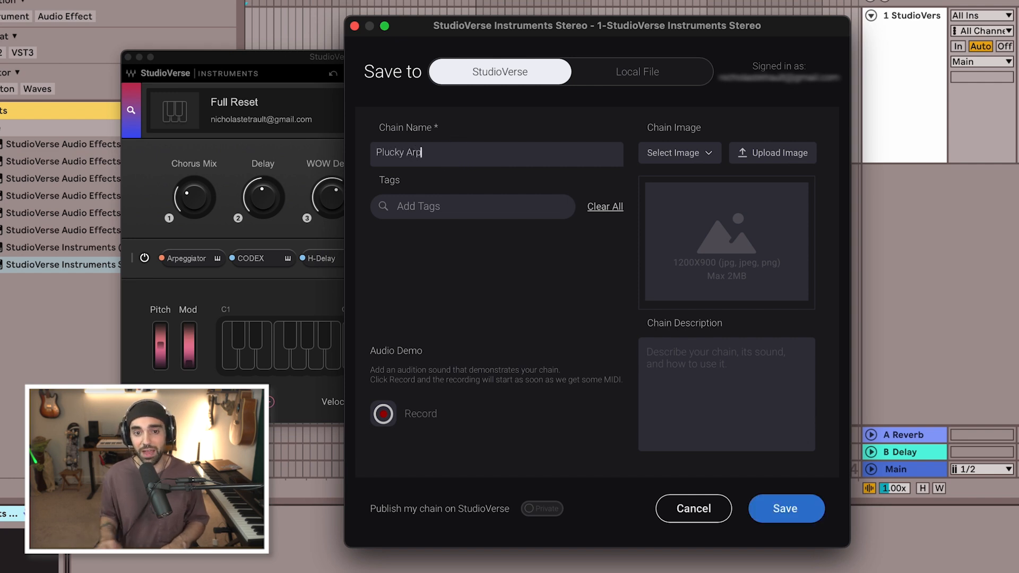
click(442, 205)
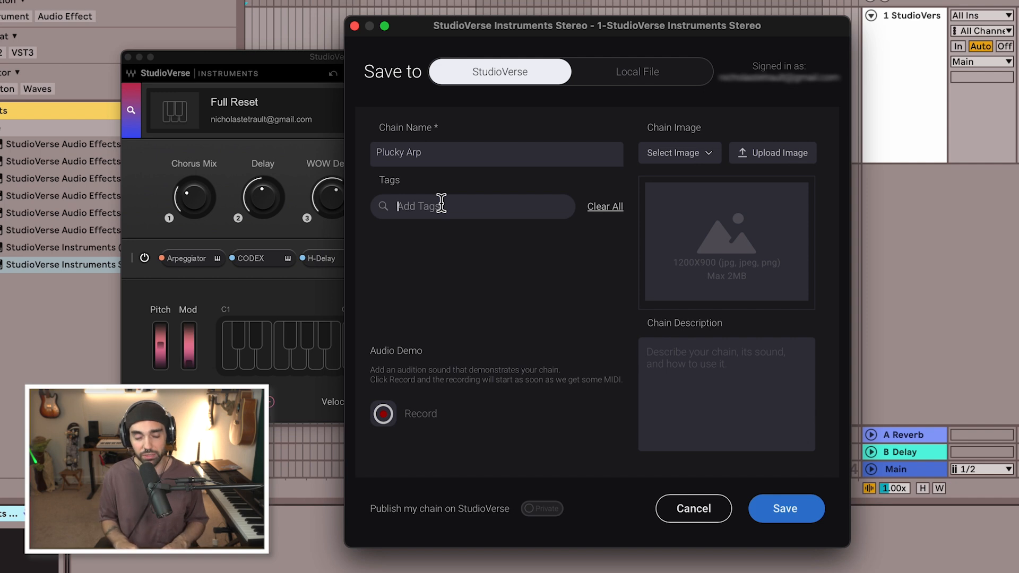
text(pluck)
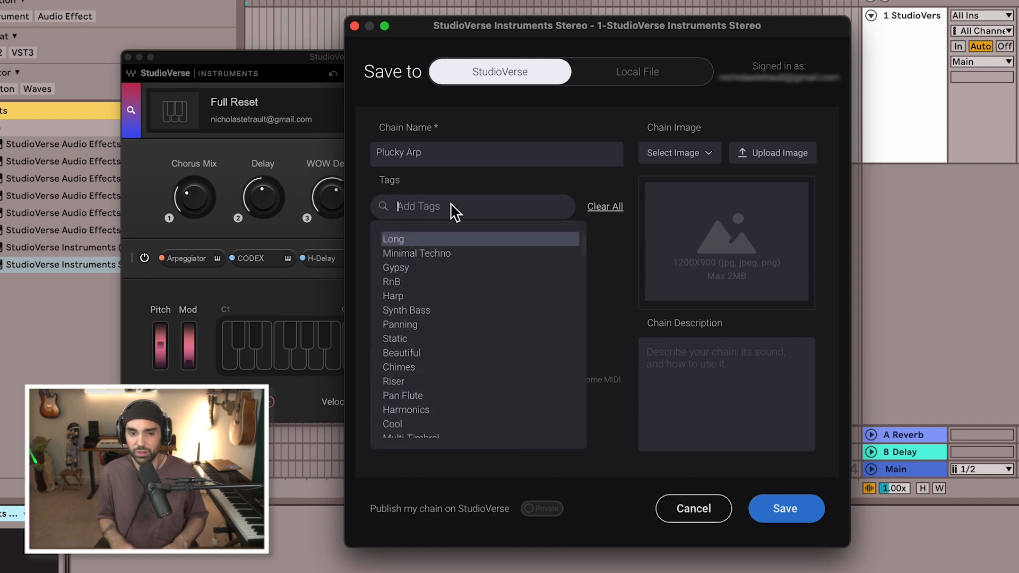
text(edm)
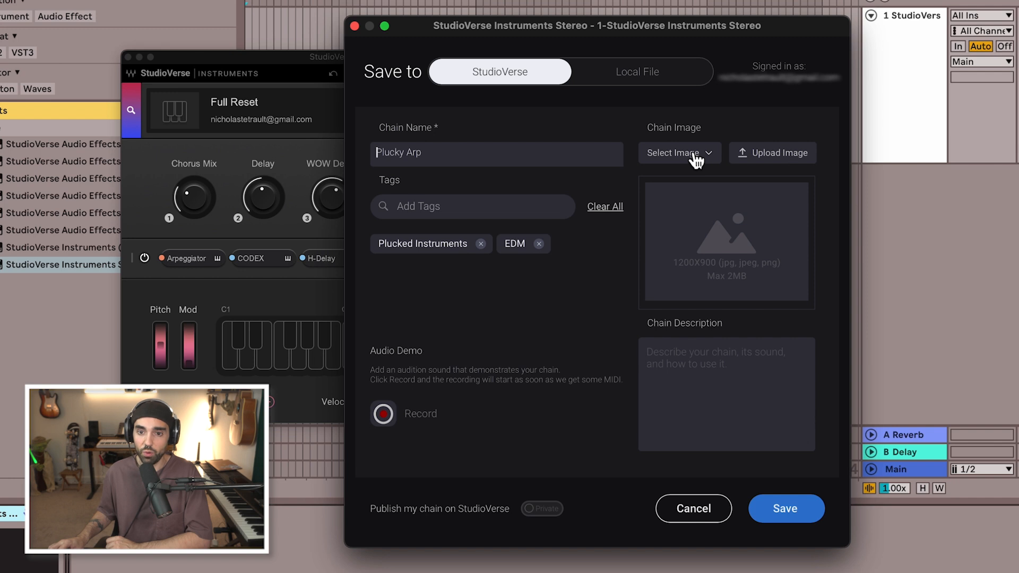
- Choose the Synth image and enter the description 'a simple plucky synth'
click(674, 152)
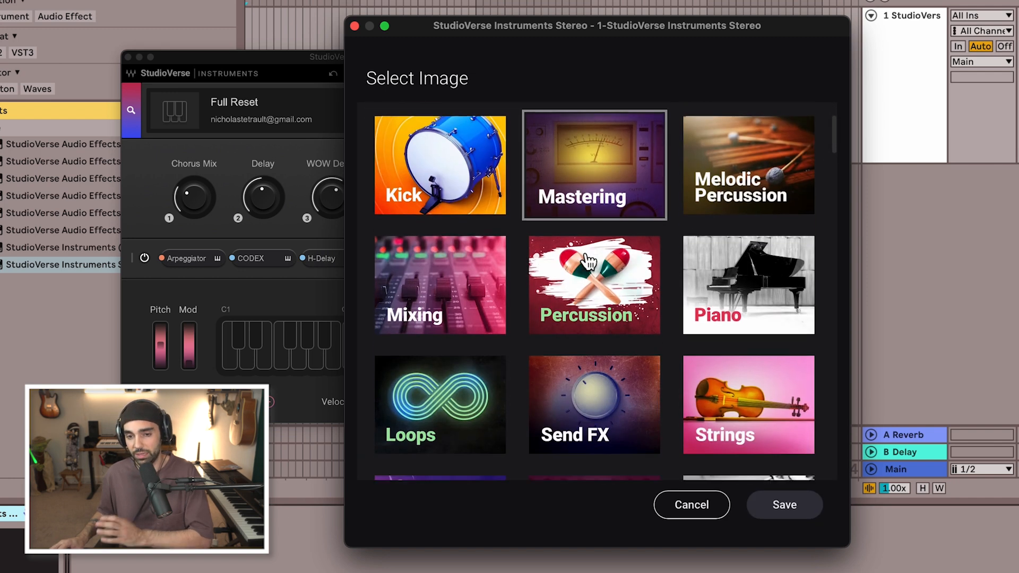
scroll(down, 3)
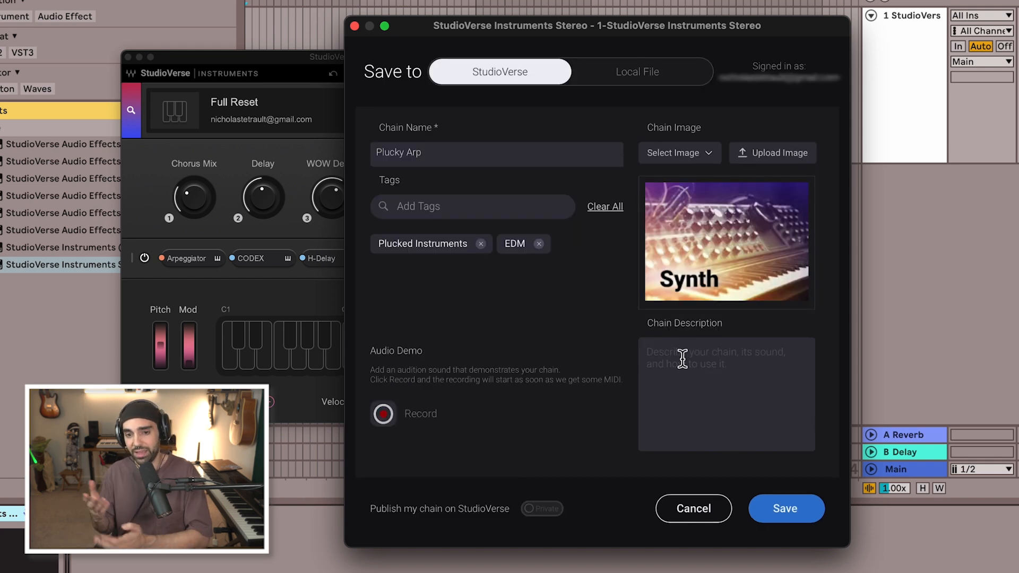
text(a simple plucky synth)
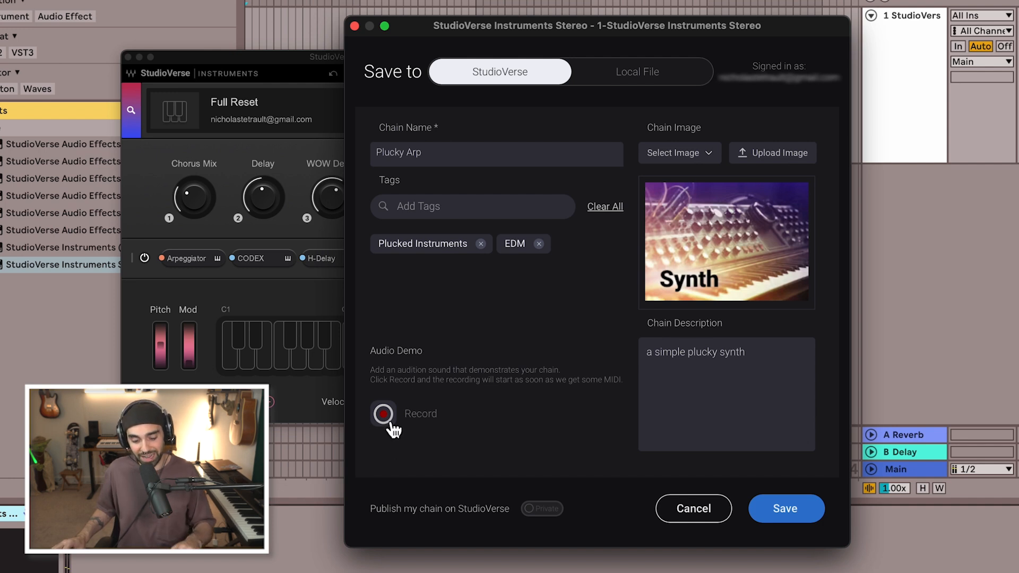
- Record an audio demo and make the chain public on StudioVerse
click(382, 414)
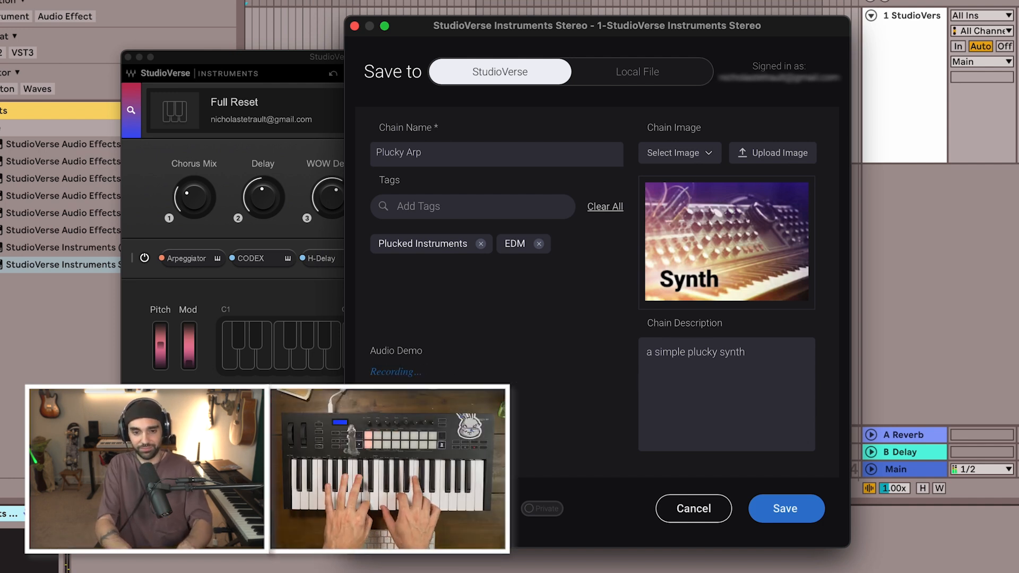
click(394, 372)
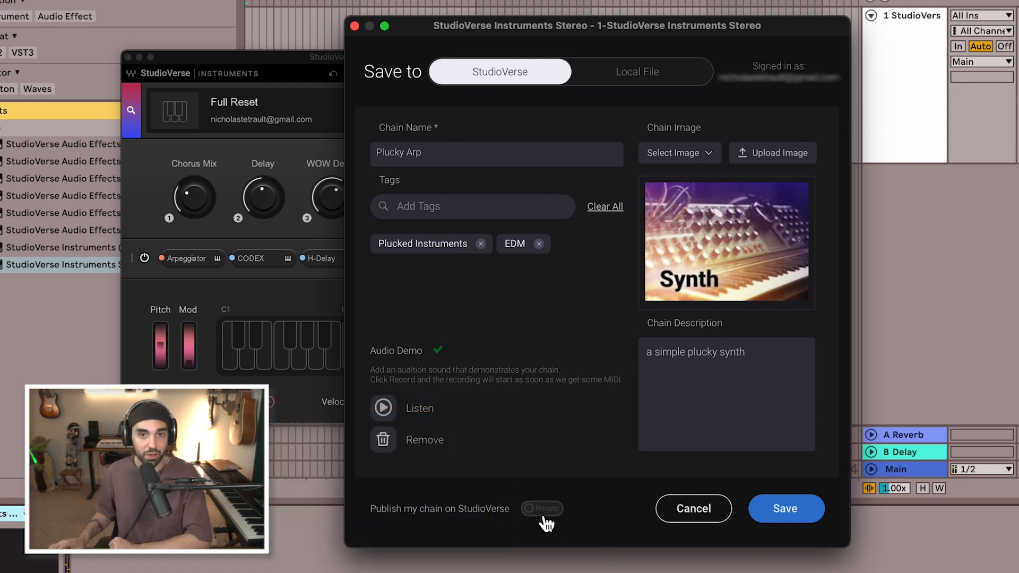
click(784, 508)
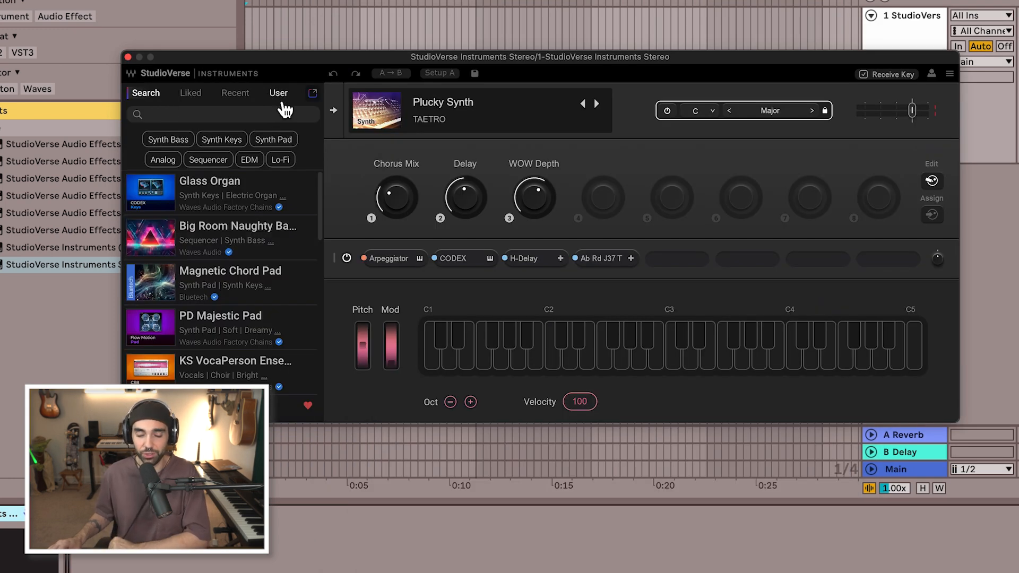
- Find Plucky Synth in the User chains list and bring up its Share Preset options
click(278, 93)
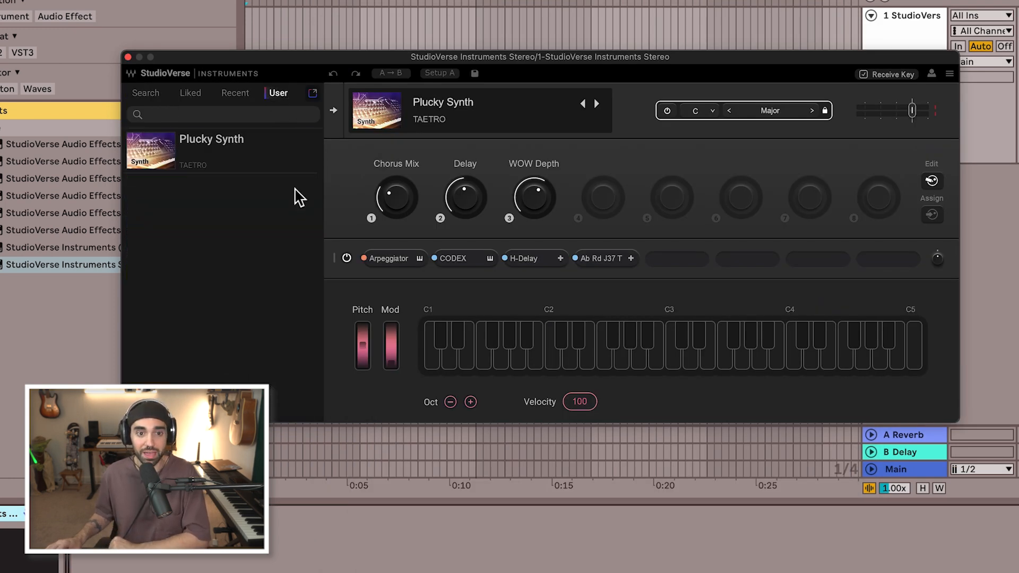
click(308, 153)
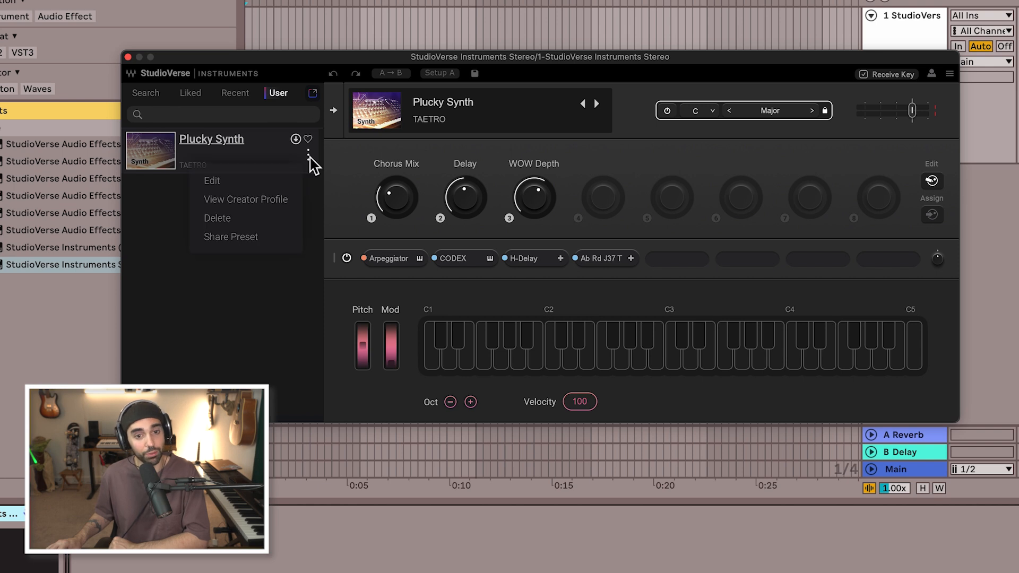
click(231, 235)
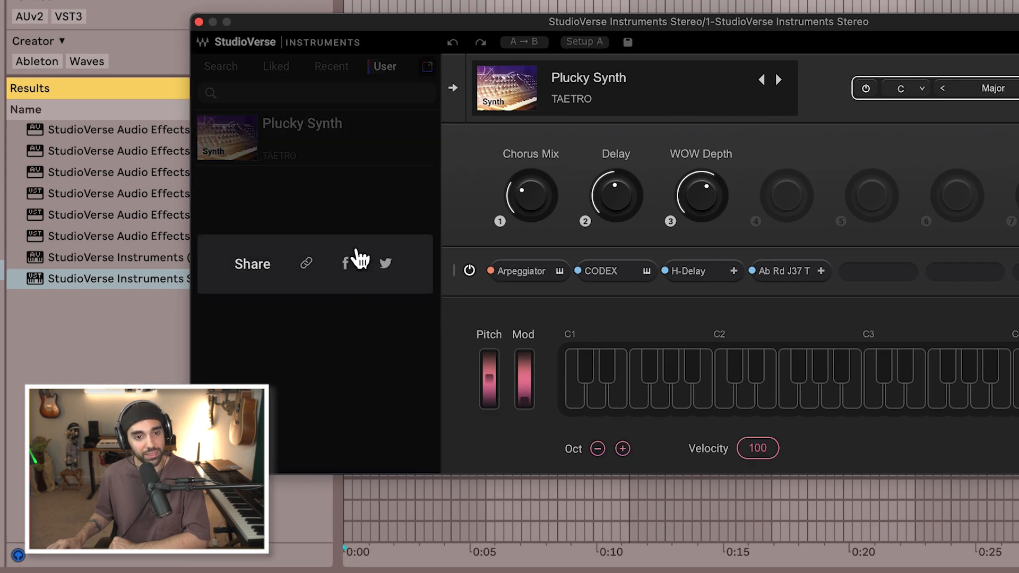
click(305, 264)
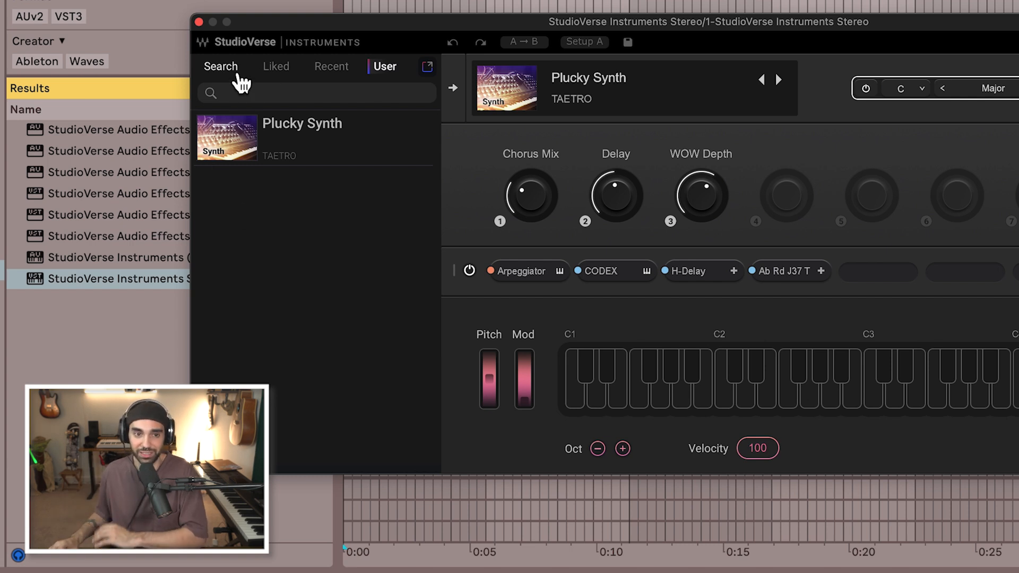
- Copy a share link for the PD Majestic Pad chain from the Search browser
click(221, 66)
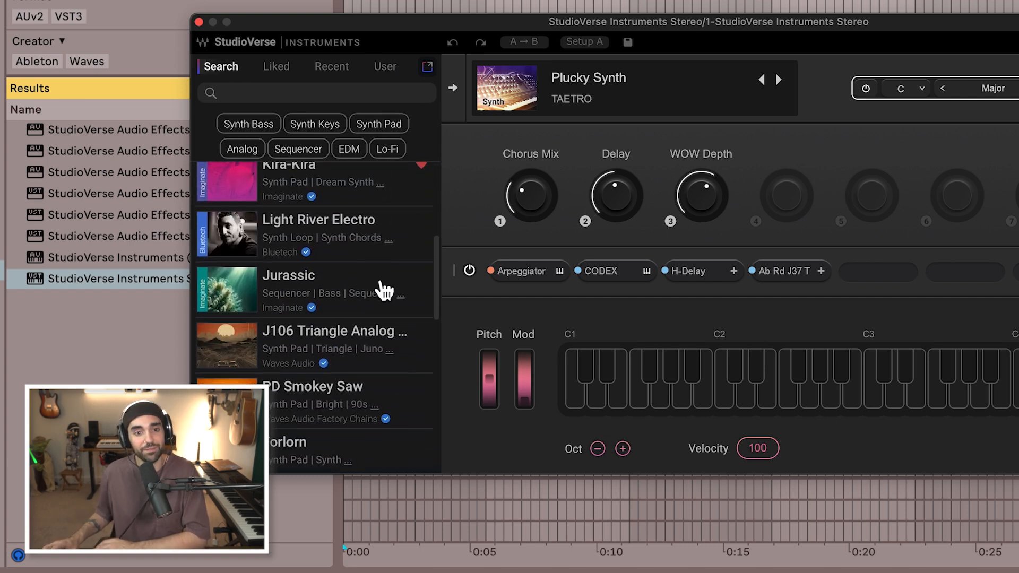
scroll(down, 3)
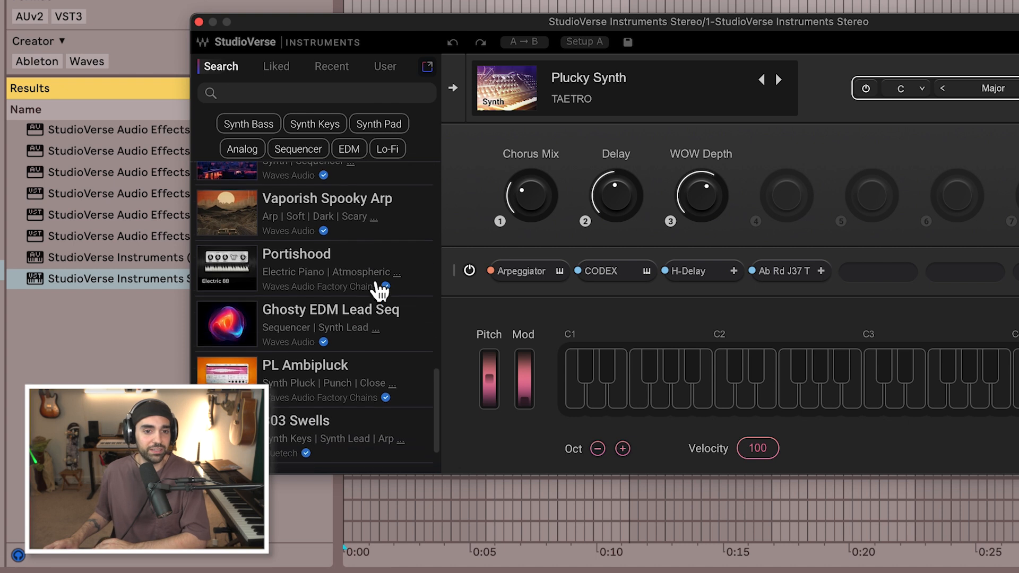
scroll(down, 3)
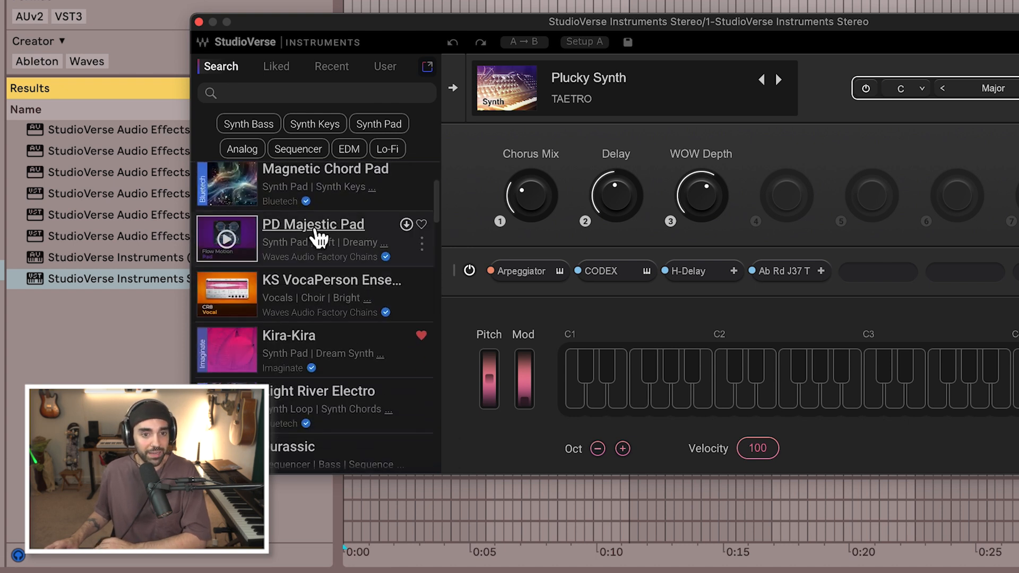
click(422, 246)
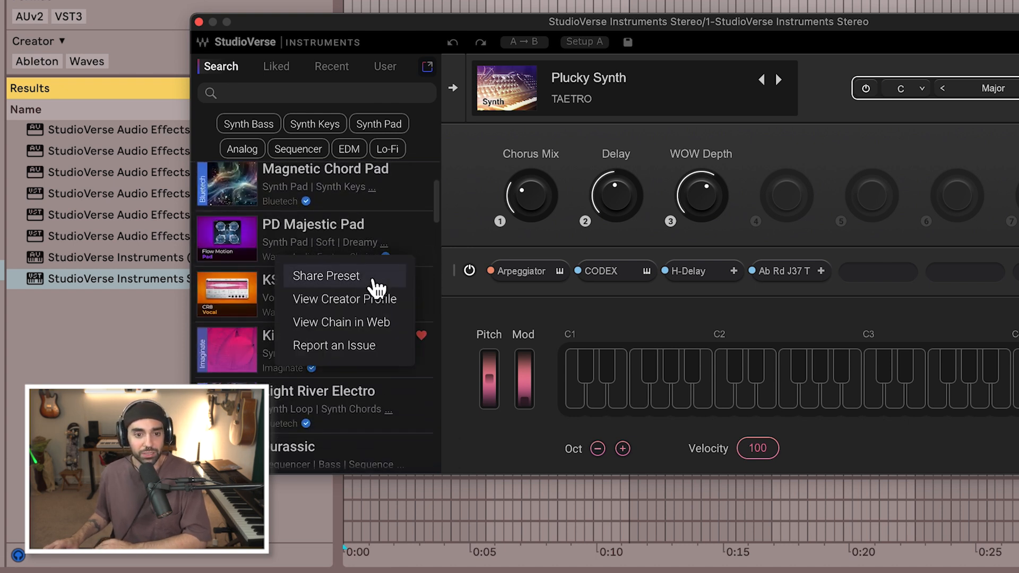
click(325, 275)
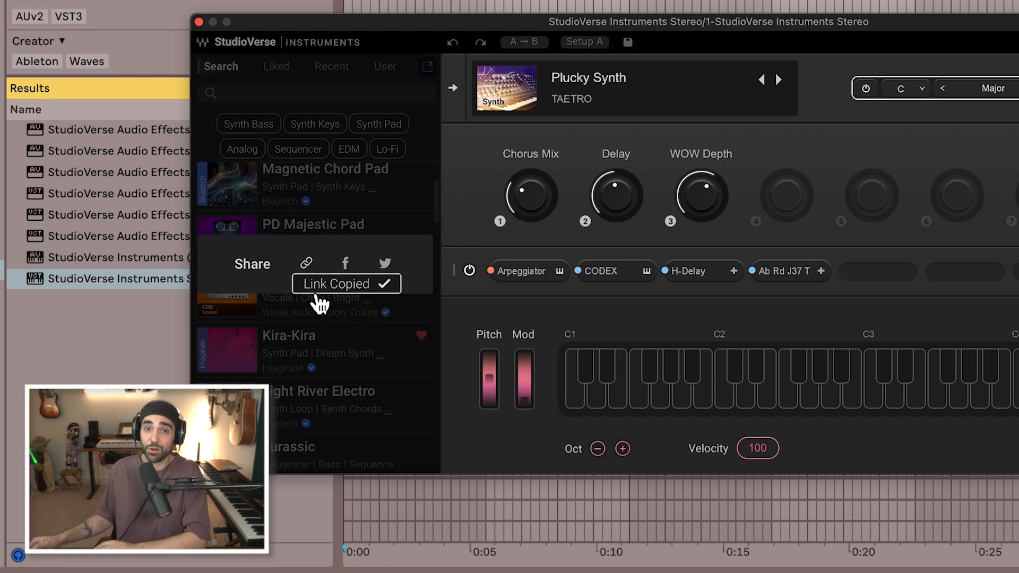